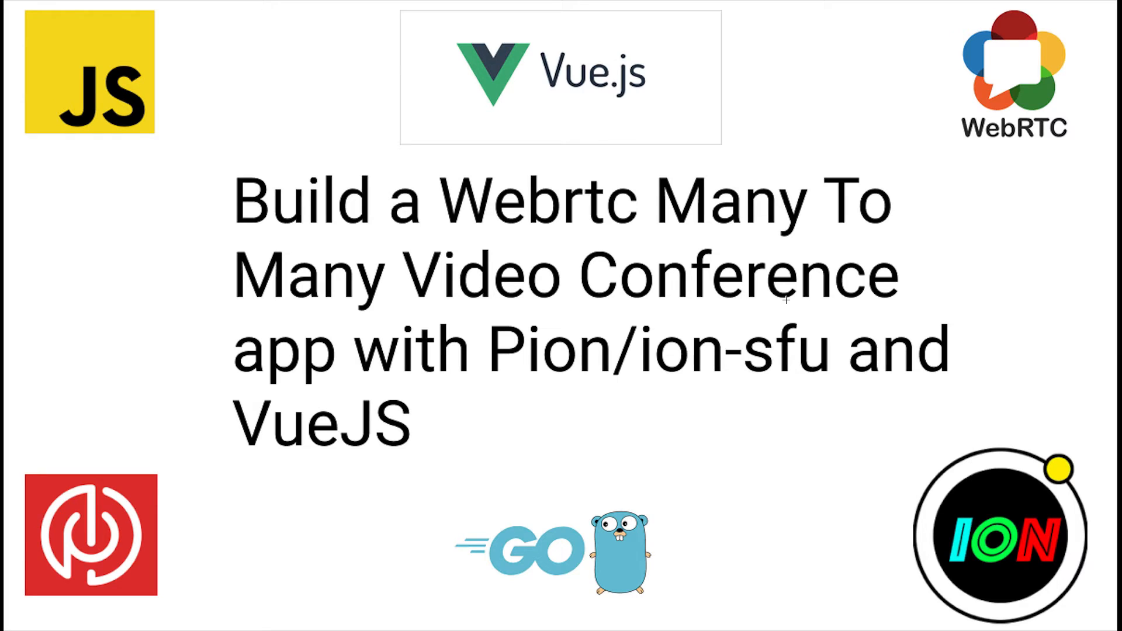
{"action": "mouse_move", "coordinate": [474, 289]}
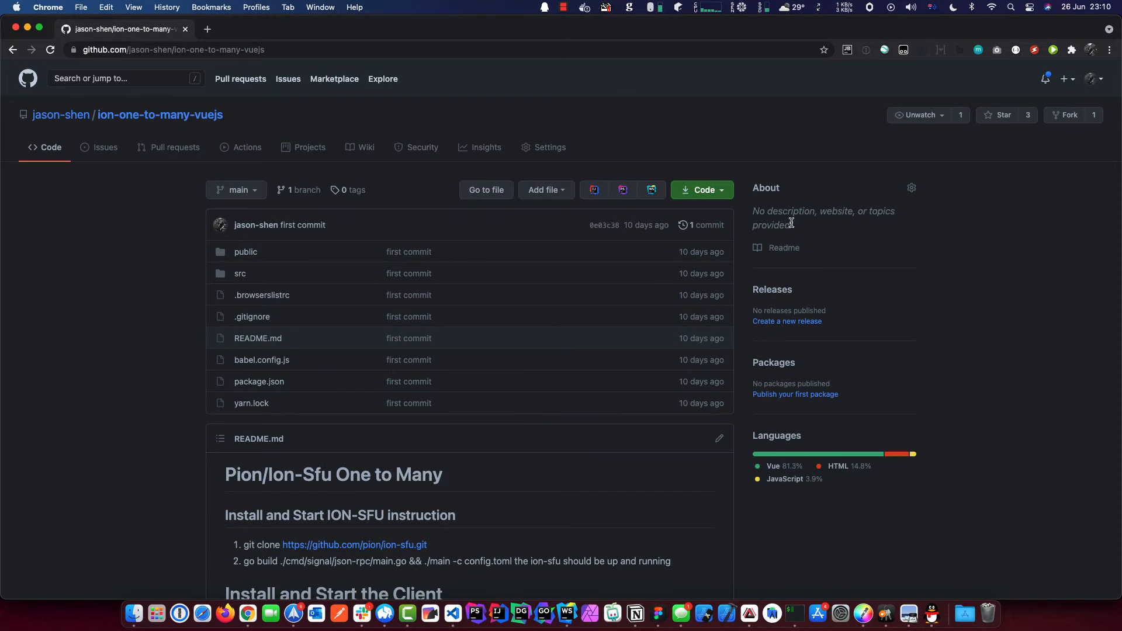
Step: Copy the SSH clone URL of ion-one-to-many-vuejs from GitHub's Code menu
{"action": "left_click", "coordinate": [701, 189]}
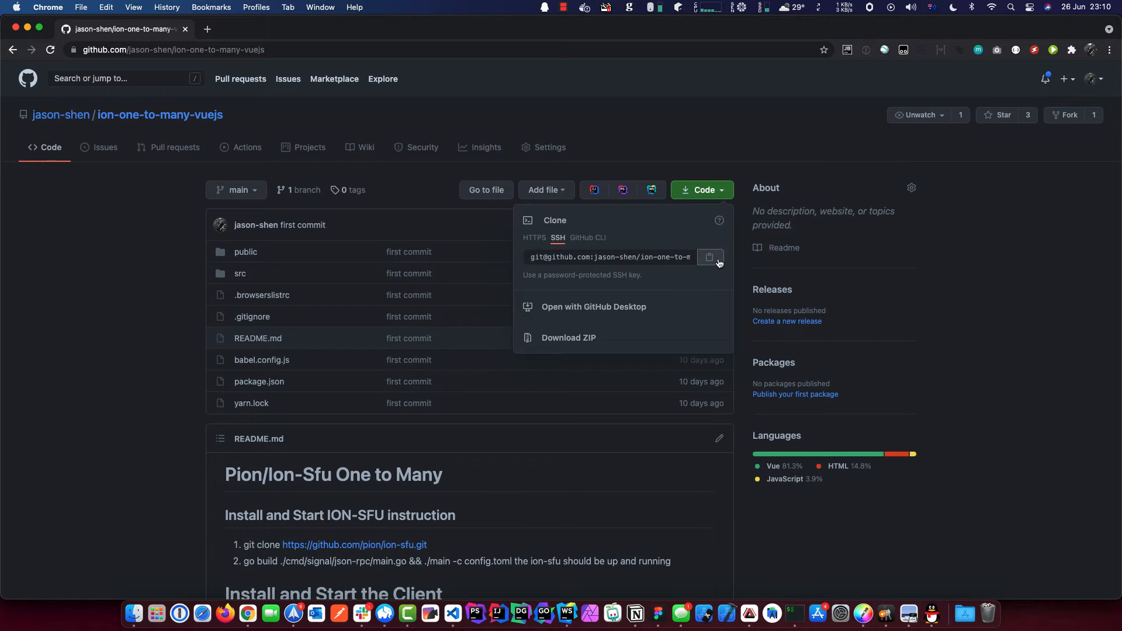
{"action": "left_click", "coordinate": [709, 257]}
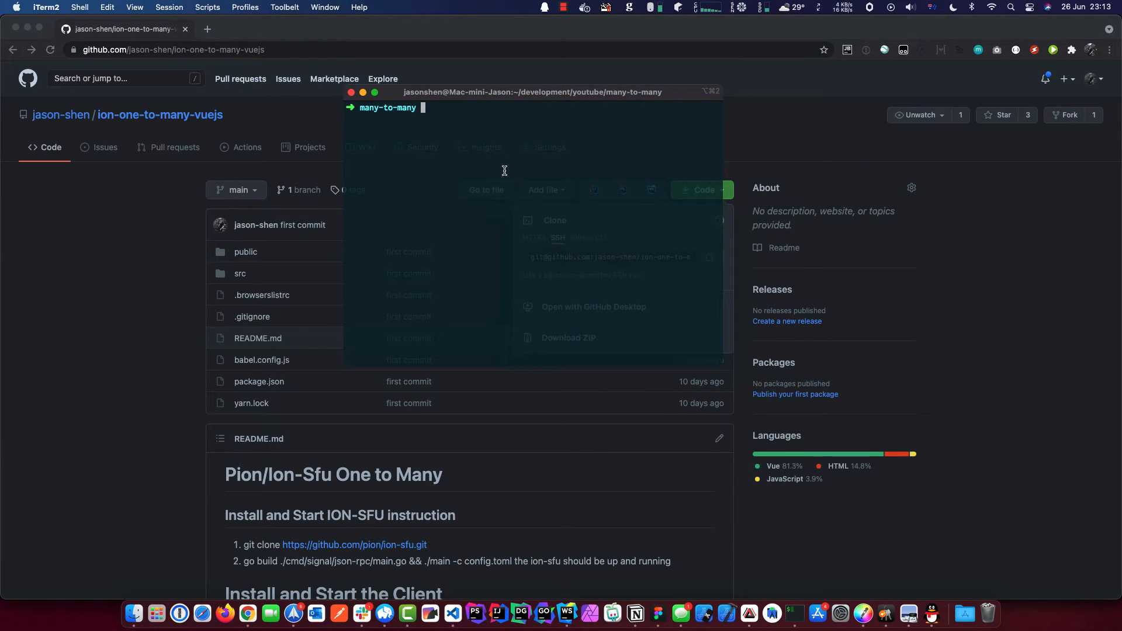
Step: Git clone jason-shen/ion-one-to-many-vuejs into vuejs-client, clear the terminal, and cd into it
{"action": "type", "text": "git clone git@github.com:jason-shen/ion-one-to-many-vuejs.git vuejs-client"}
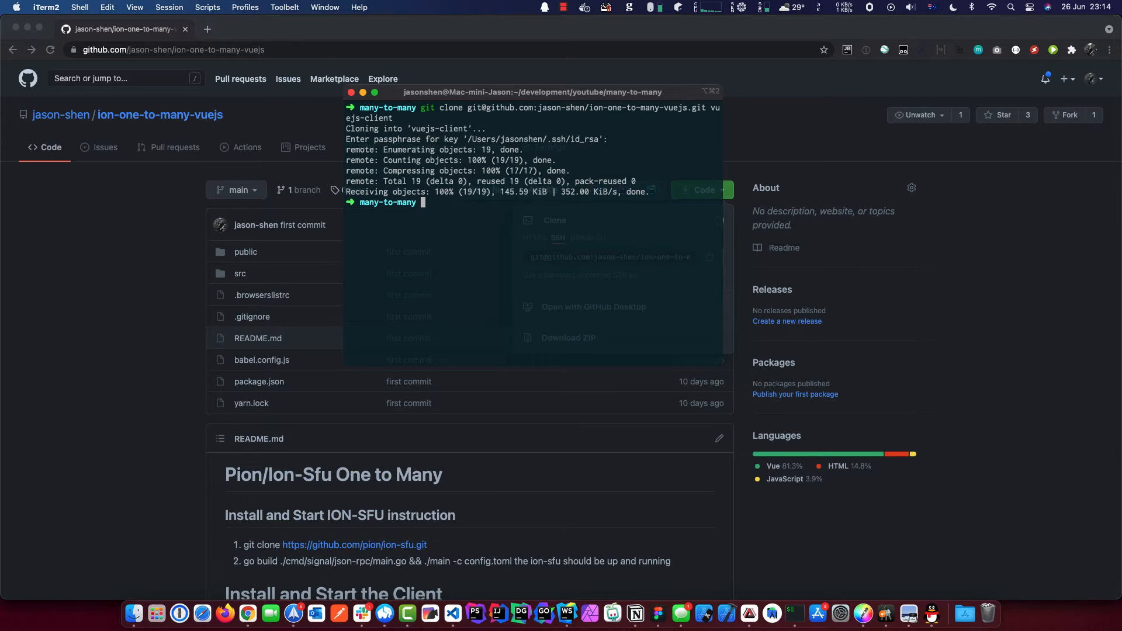
{"action": "type", "text": "clear"}
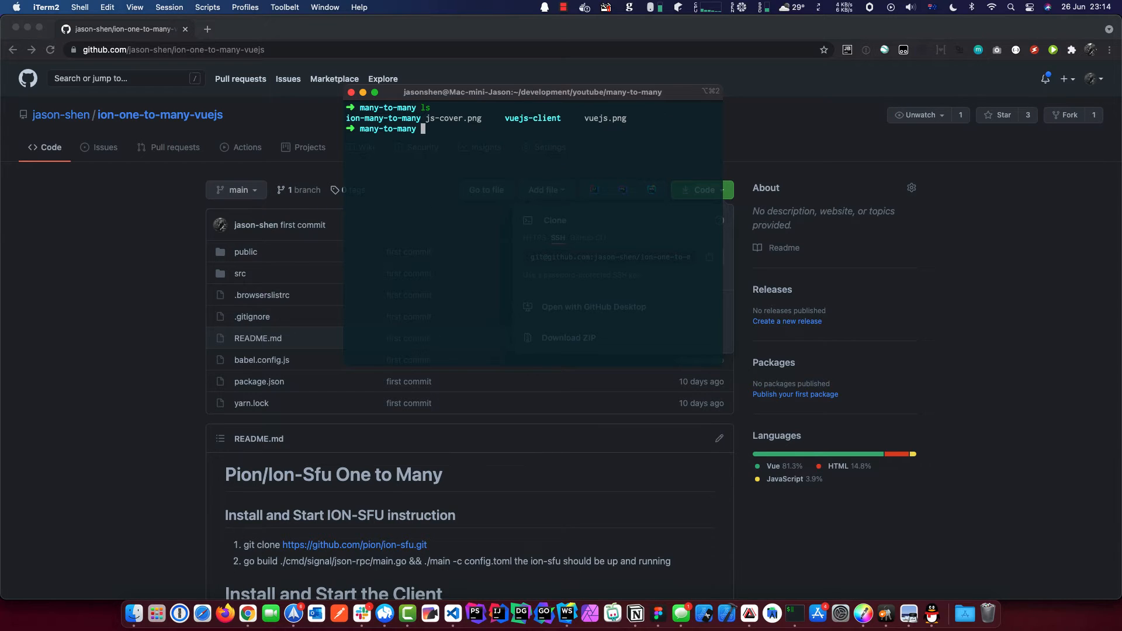
{"action": "type", "text": "cd vuejs"}
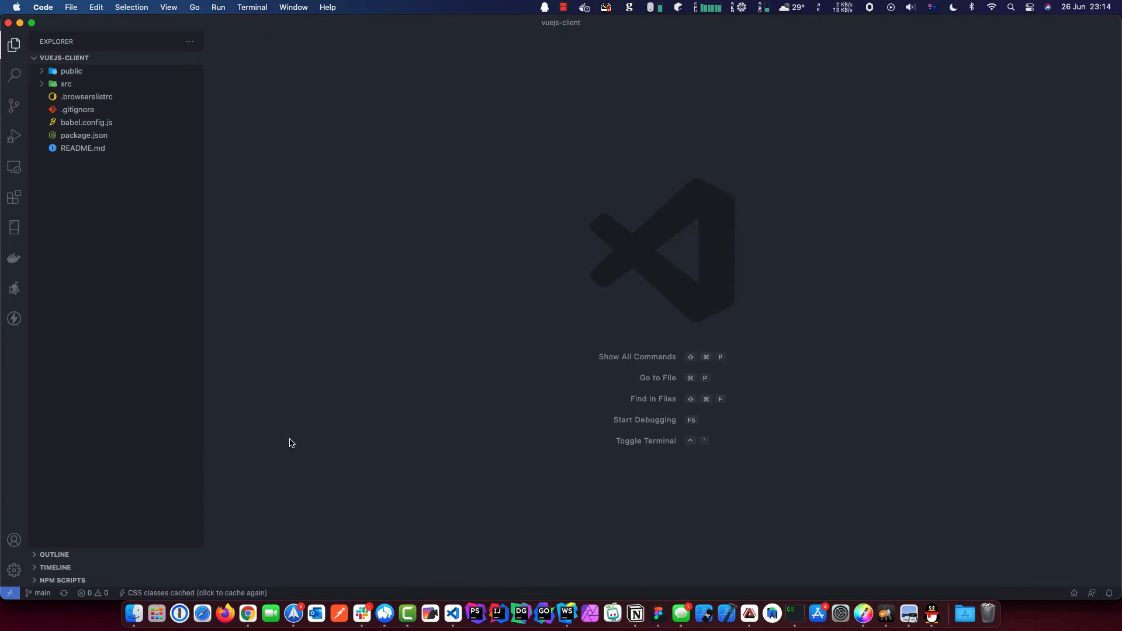
Step: Run yarn in the integrated terminal and expand the src and components folders
{"action": "key", "text": "ctrl+`"}
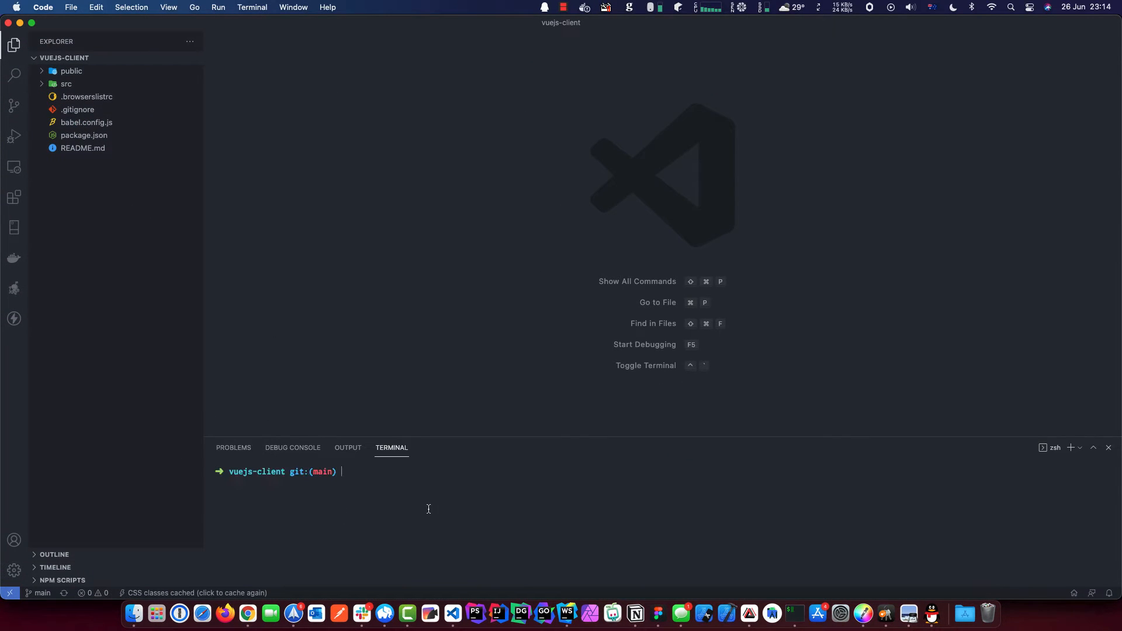
{"action": "type", "text": "yarn"}
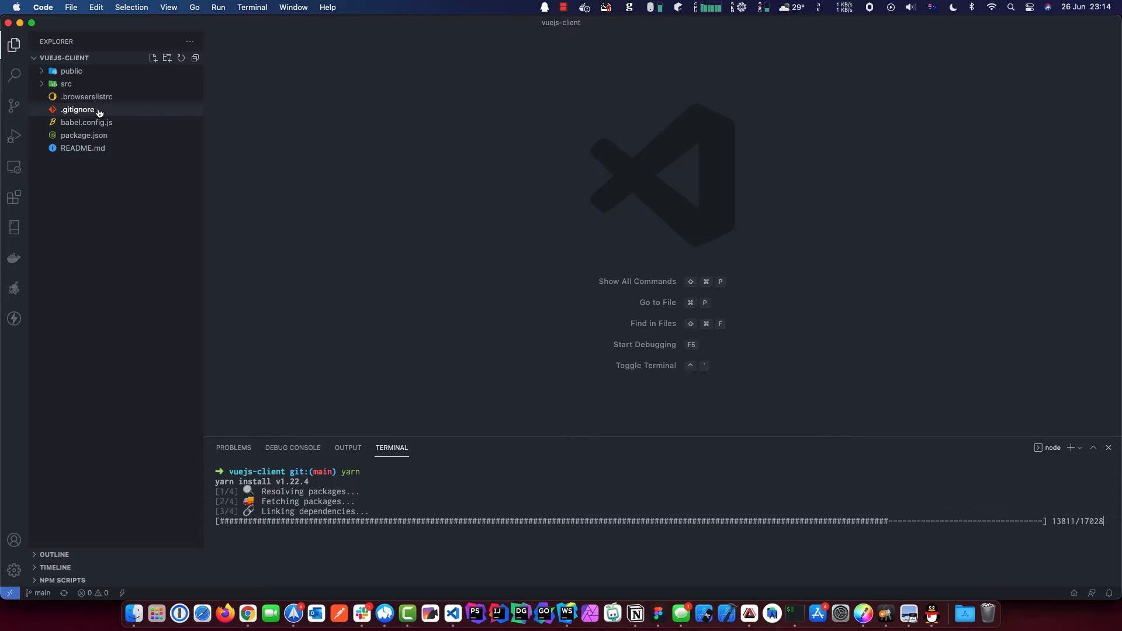
{"action": "left_click", "coordinate": [66, 83]}
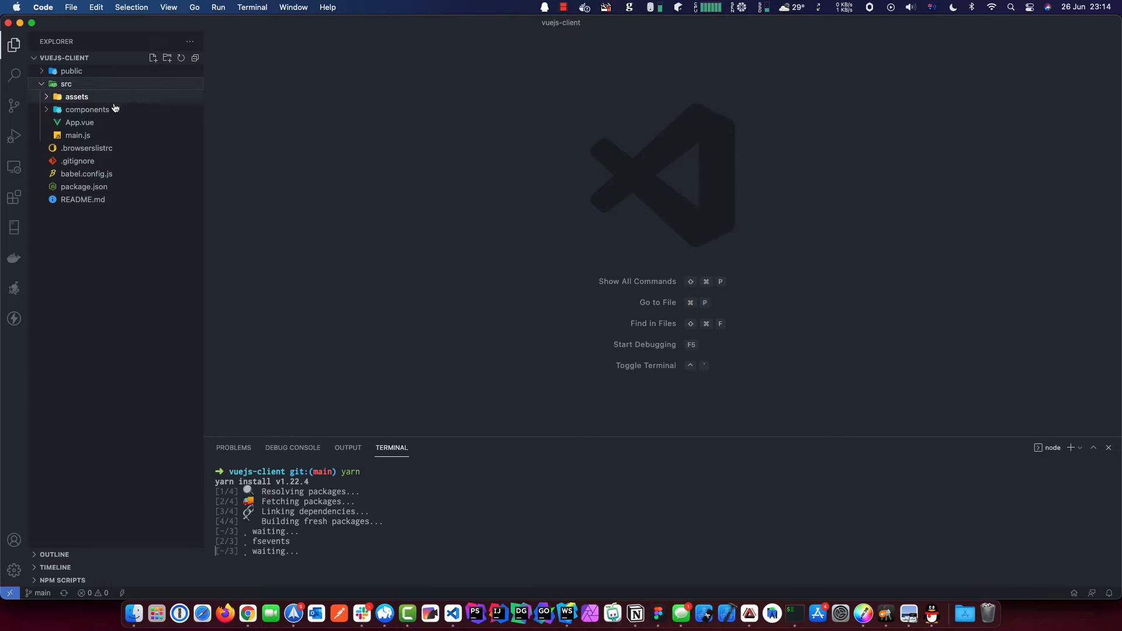
{"action": "left_click", "coordinate": [79, 122]}
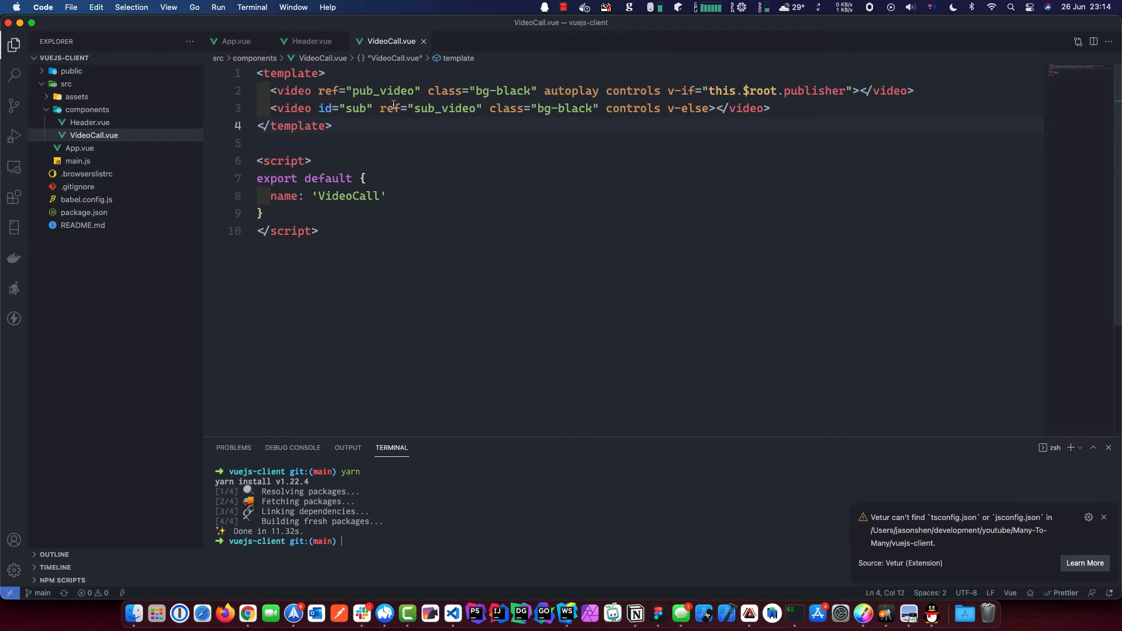
Step: Delete the v-if attributes from both publish buttons in Header.vue
{"action": "left_click", "coordinate": [312, 41]}
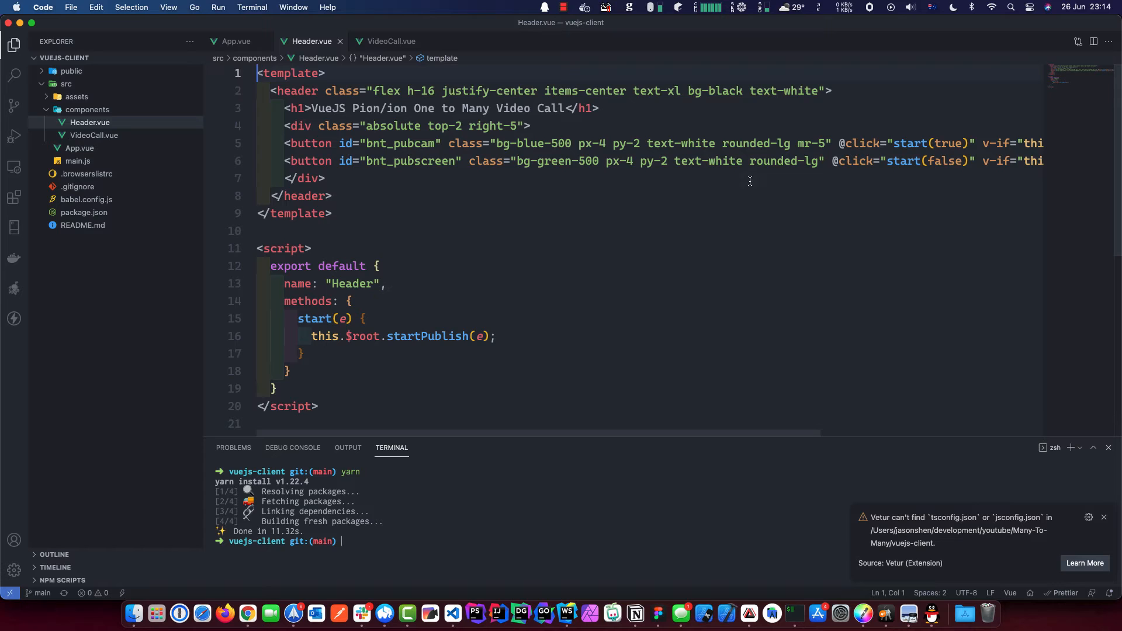
{"action": "scroll", "scroll_direction": "right", "scroll_amount": 3}
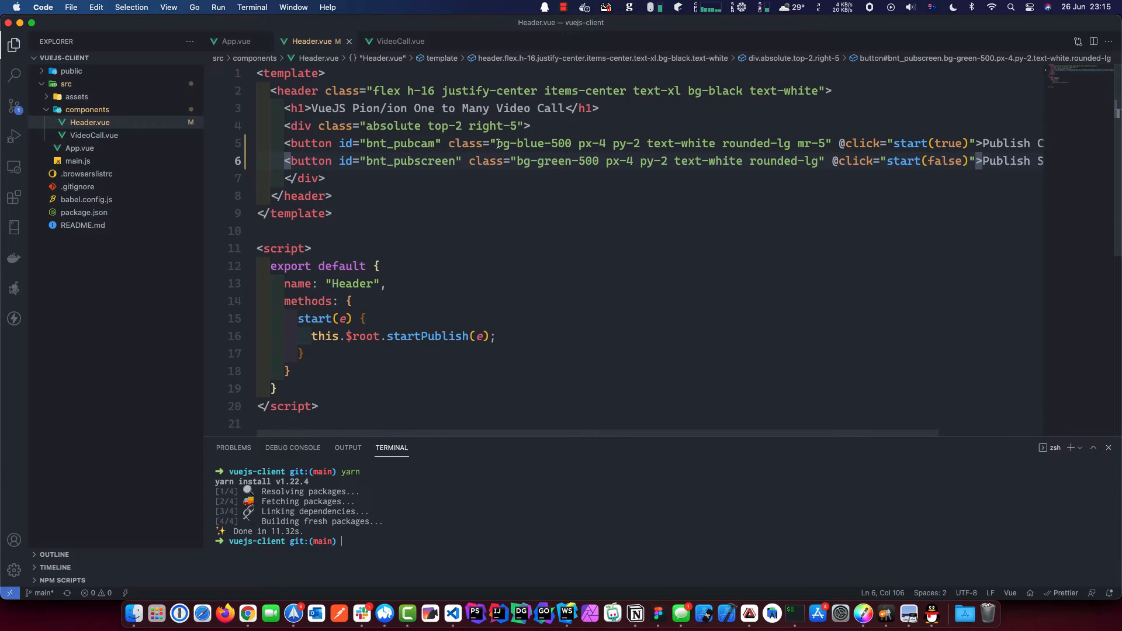
{"action": "left_click", "coordinate": [395, 41]}
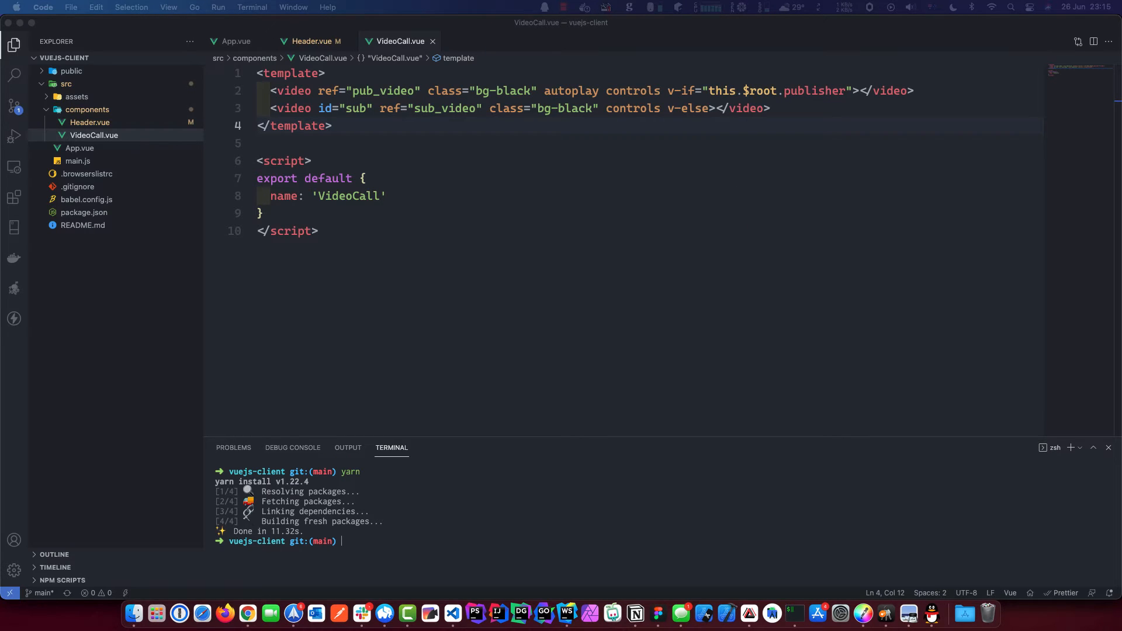
Step: Change both video tags in VideoCall.vue to div and delete their extra attributes
{"action": "left_click", "coordinate": [553, 108]}
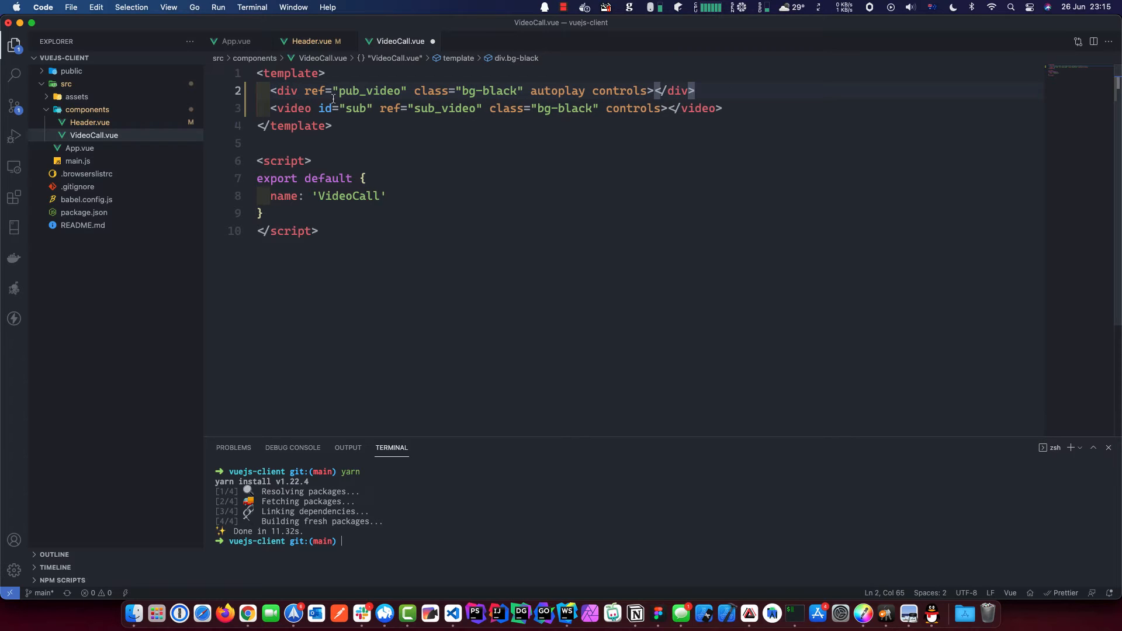
{"action": "type", "text": "div"}
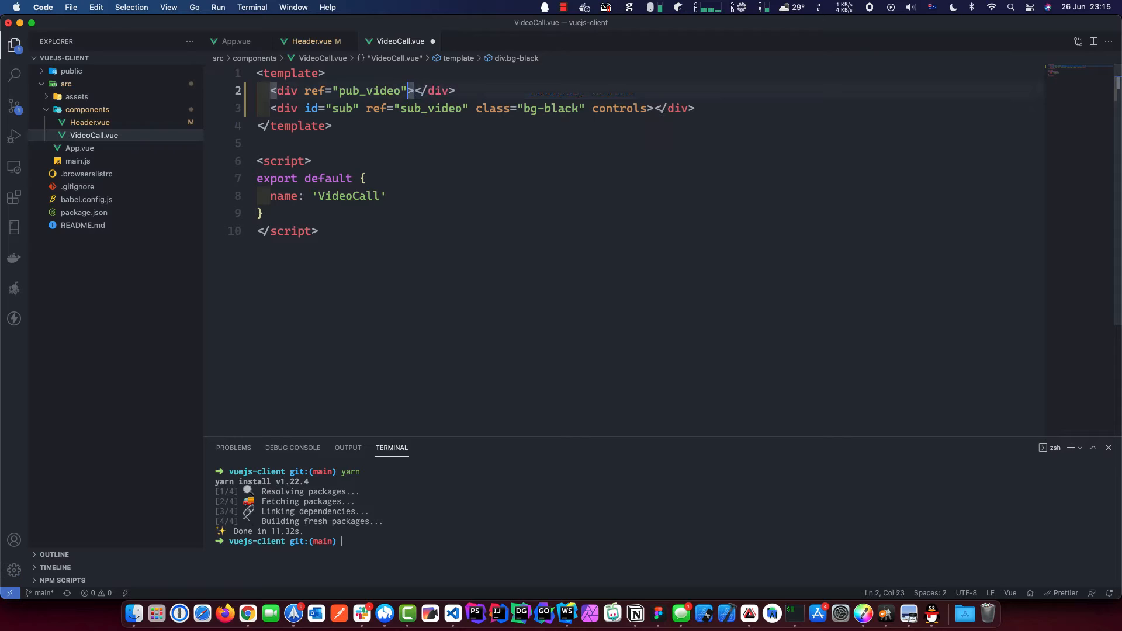
{"action": "left_click_drag", "start_coordinate": [365, 108], "coordinate": [649, 108]}
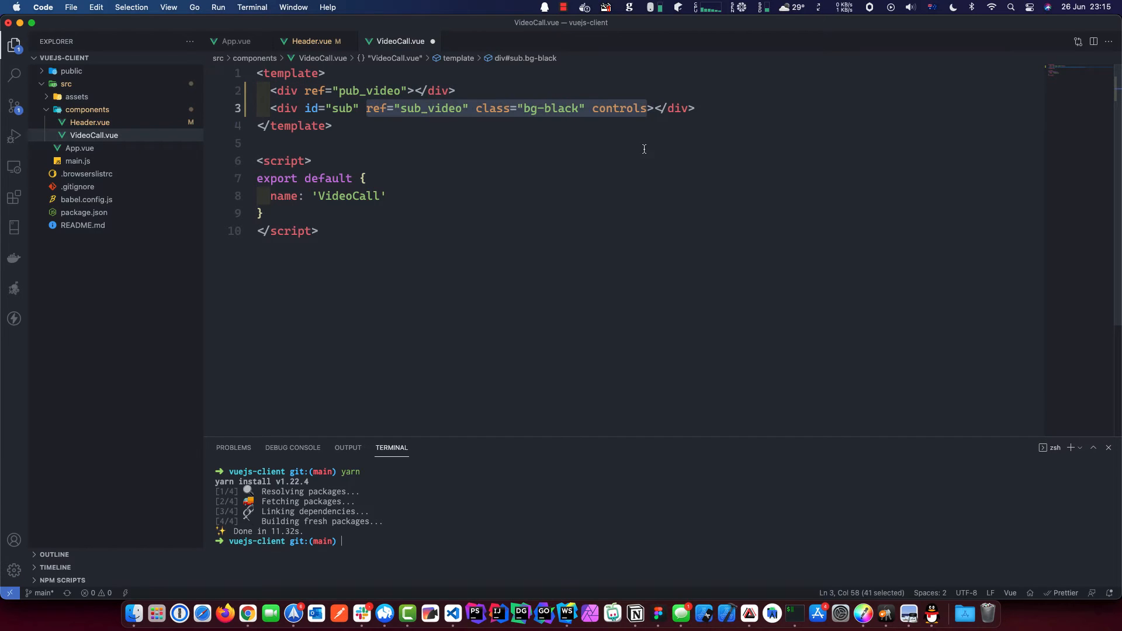
{"action": "key", "text": "Delete"}
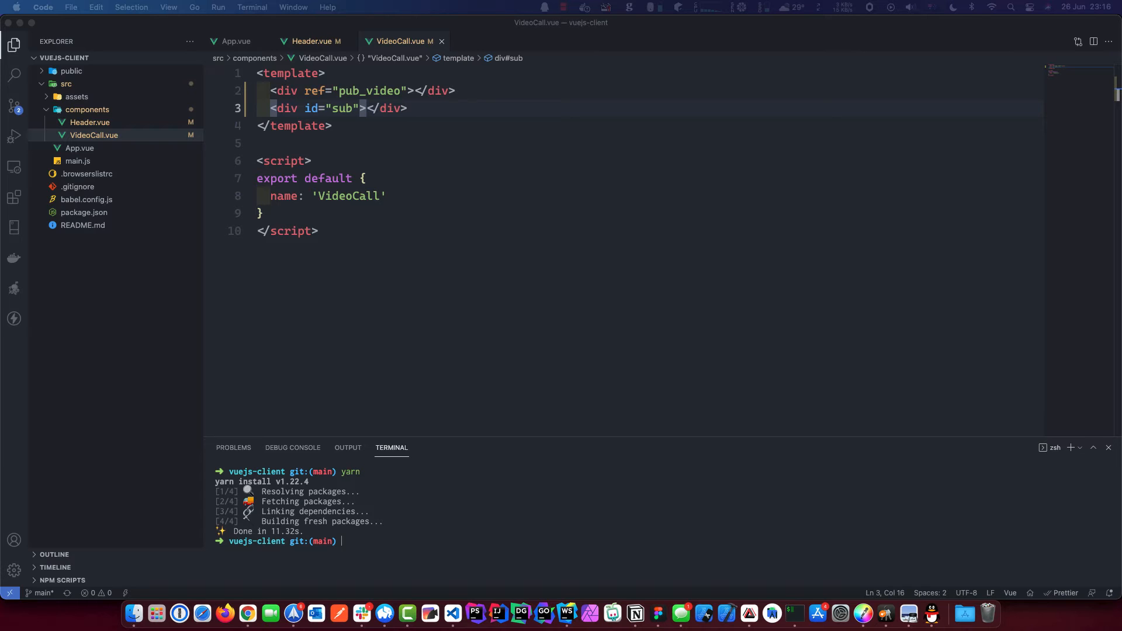
Step: Comment out the URLSearchParams publish check block in App.vue
{"action": "left_click", "coordinate": [236, 41]}
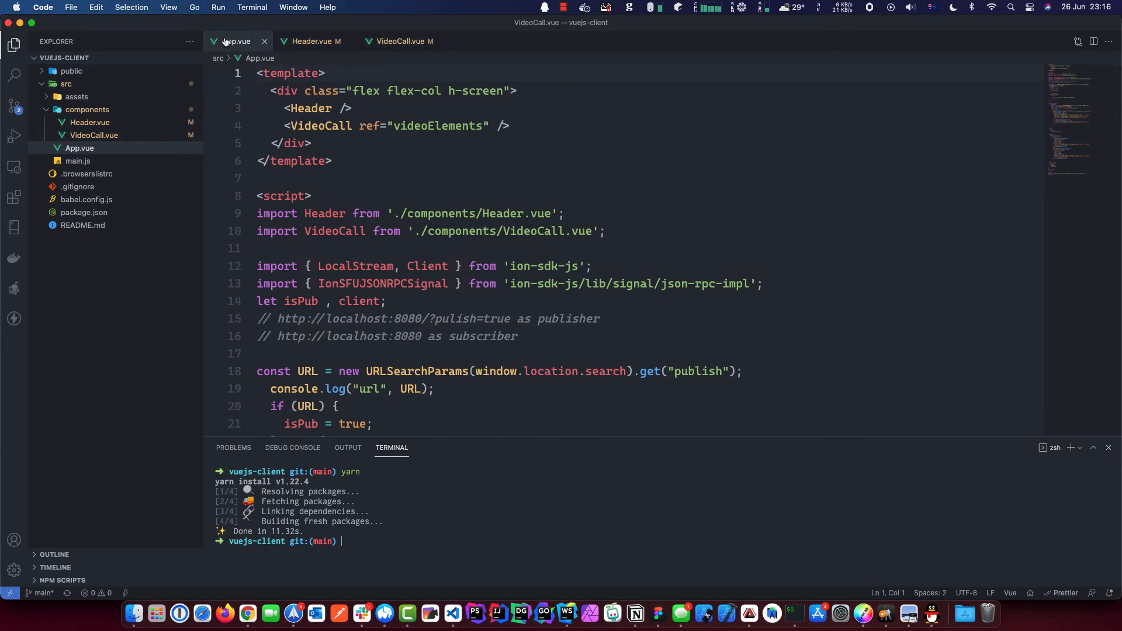
{"action": "left_click", "coordinate": [236, 41]}
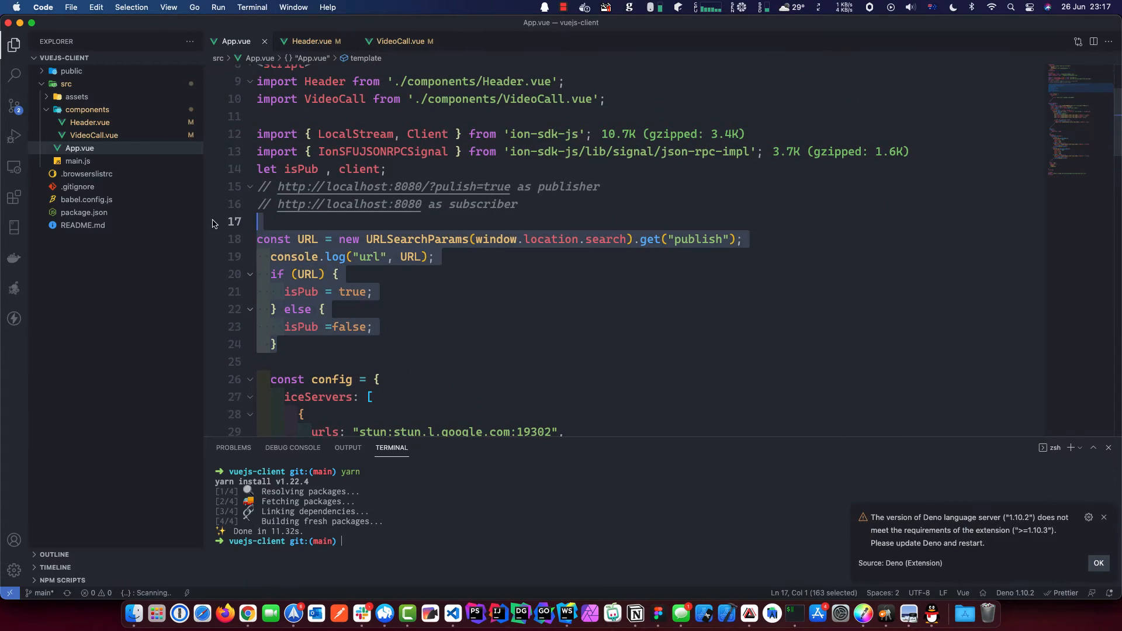
{"action": "key", "text": "cmd+/"}
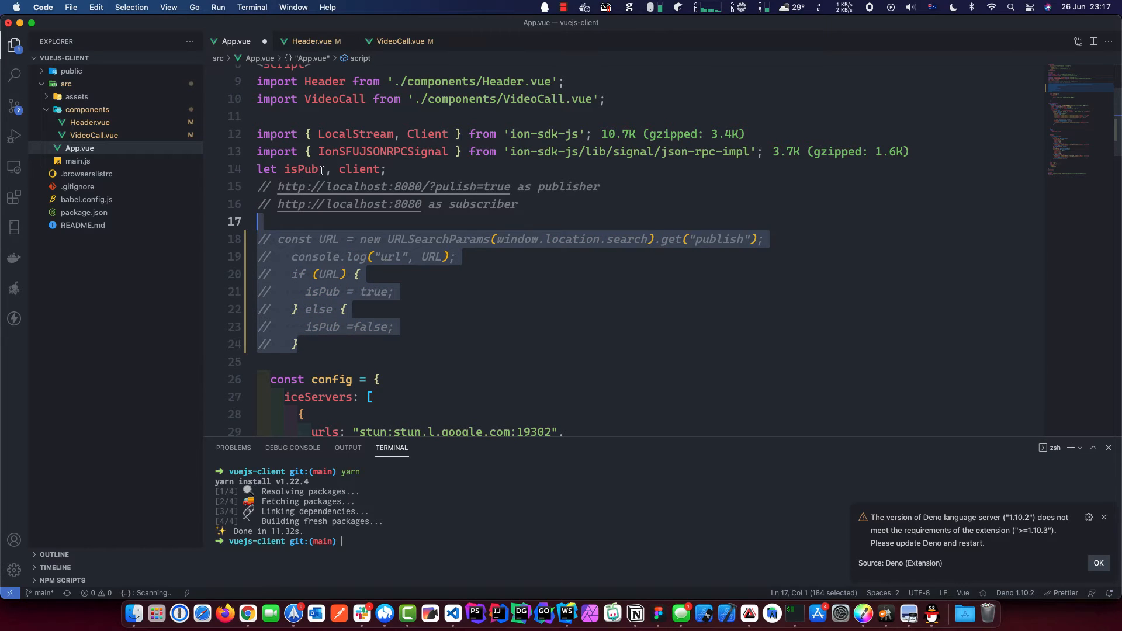
Step: Comment out the if (!isPub) guard around the incoming track handling
{"action": "double_click", "coordinate": [300, 169]}
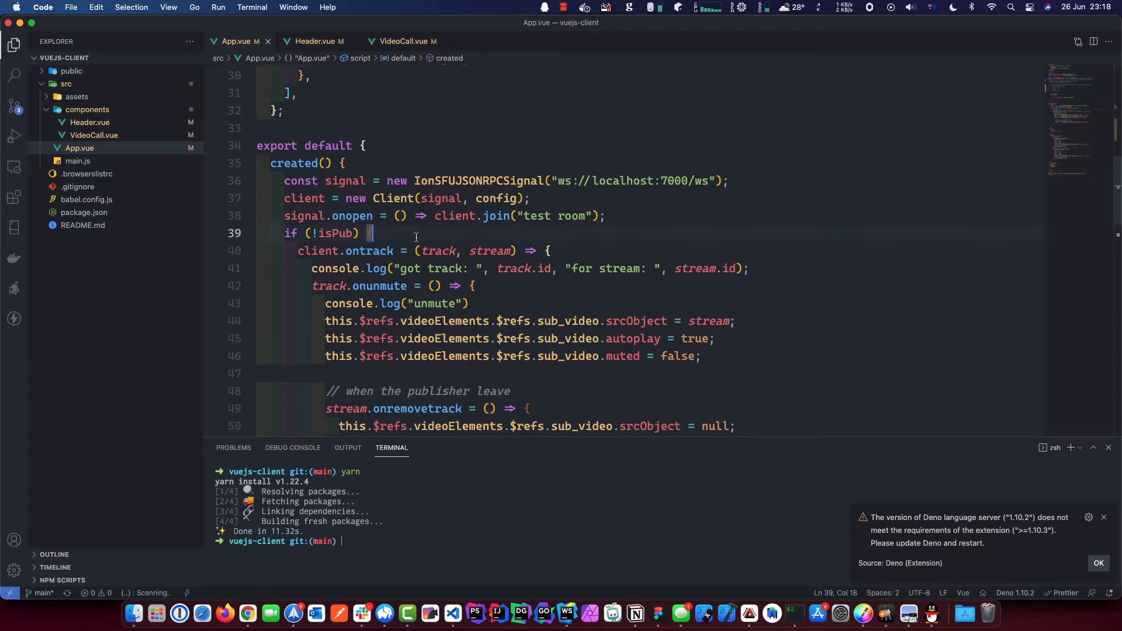
{"action": "key", "text": "cmd+/"}
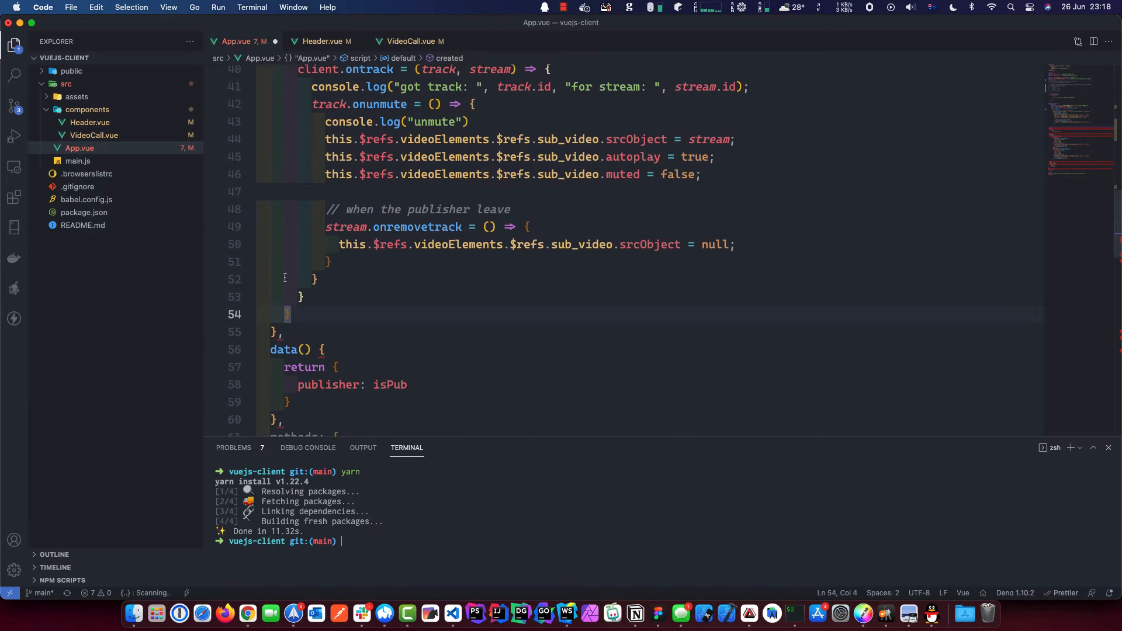
{"action": "scroll", "scroll_direction": "down", "scroll_amount": 3}
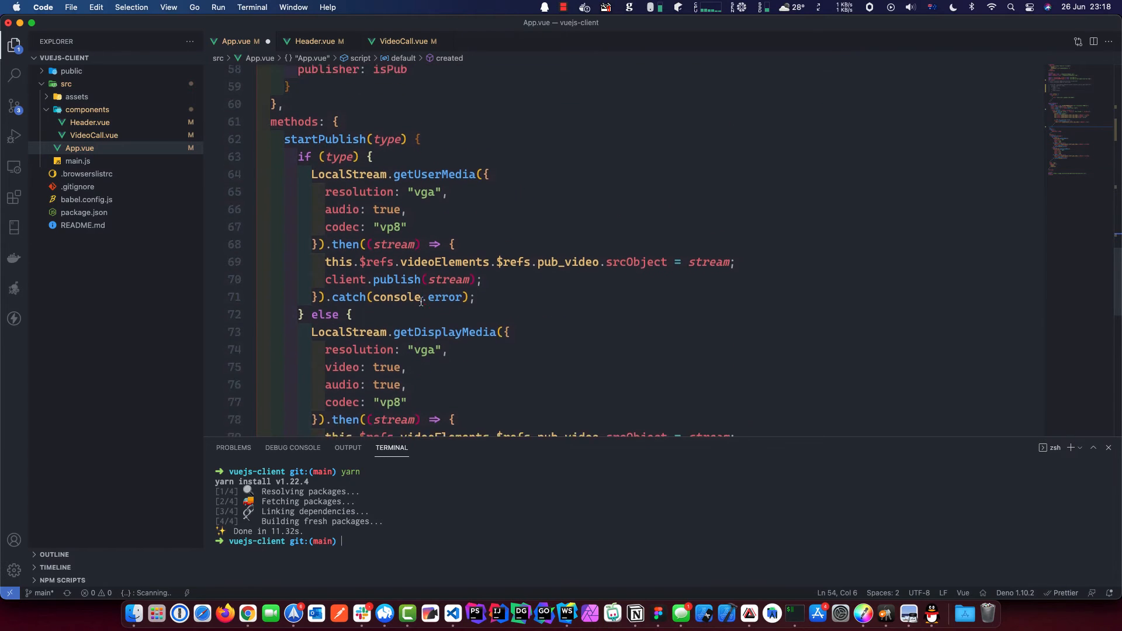
{"action": "scroll", "scroll_direction": "down", "scroll_amount": 3}
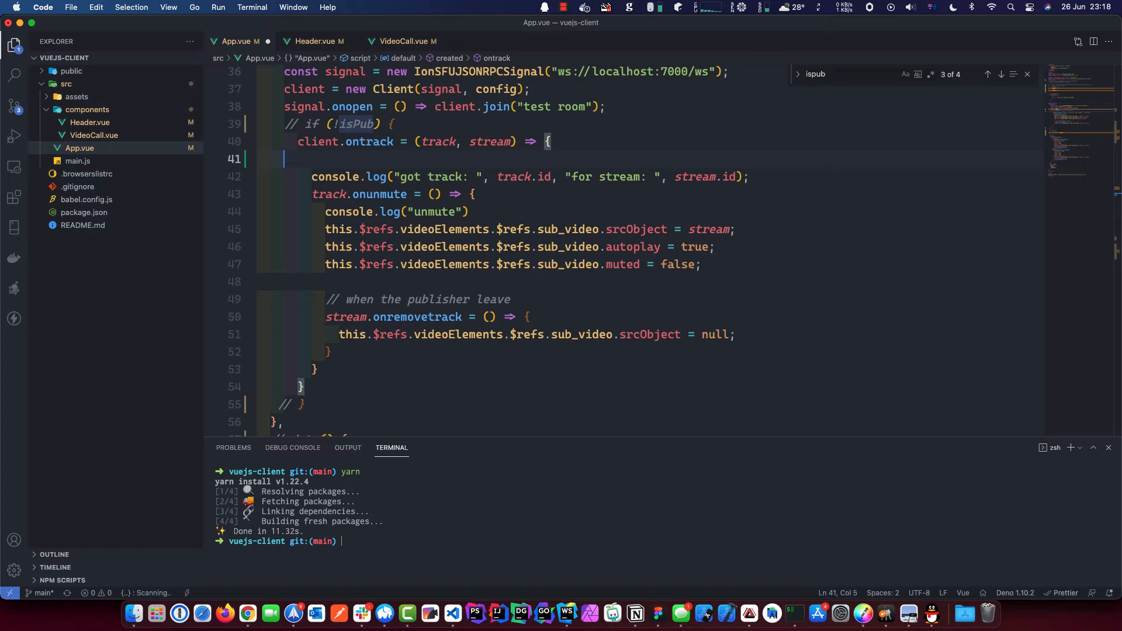
Step: Wrap the track.onunmute handler in an if (track.kind === 'video') block
{"action": "key", "text": "backspace"}
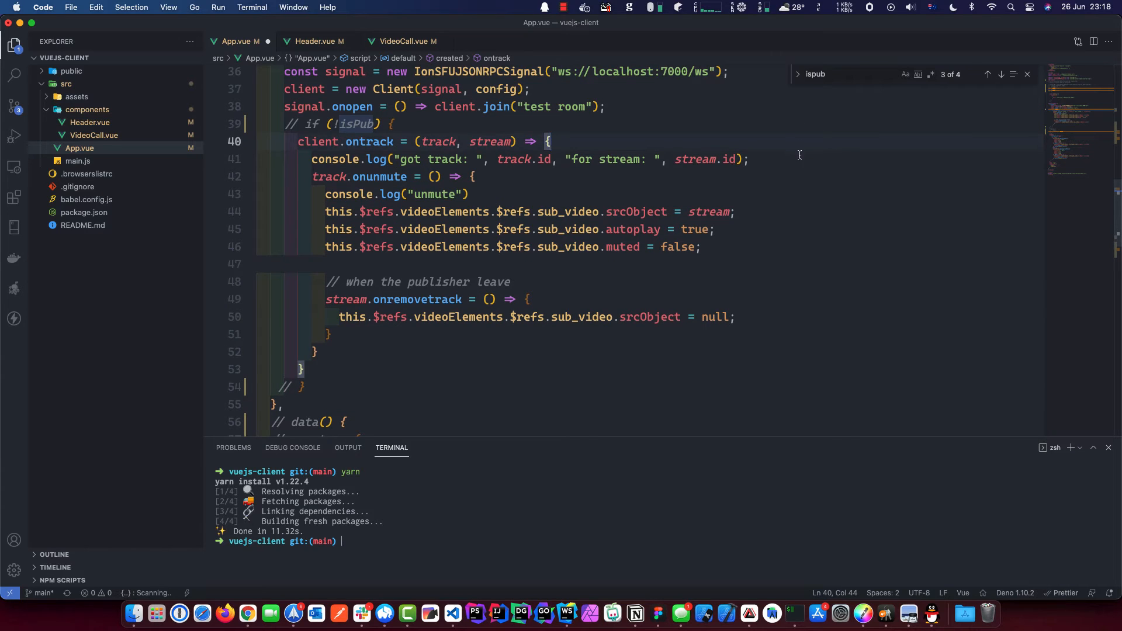
{"action": "key", "text": "enter"}
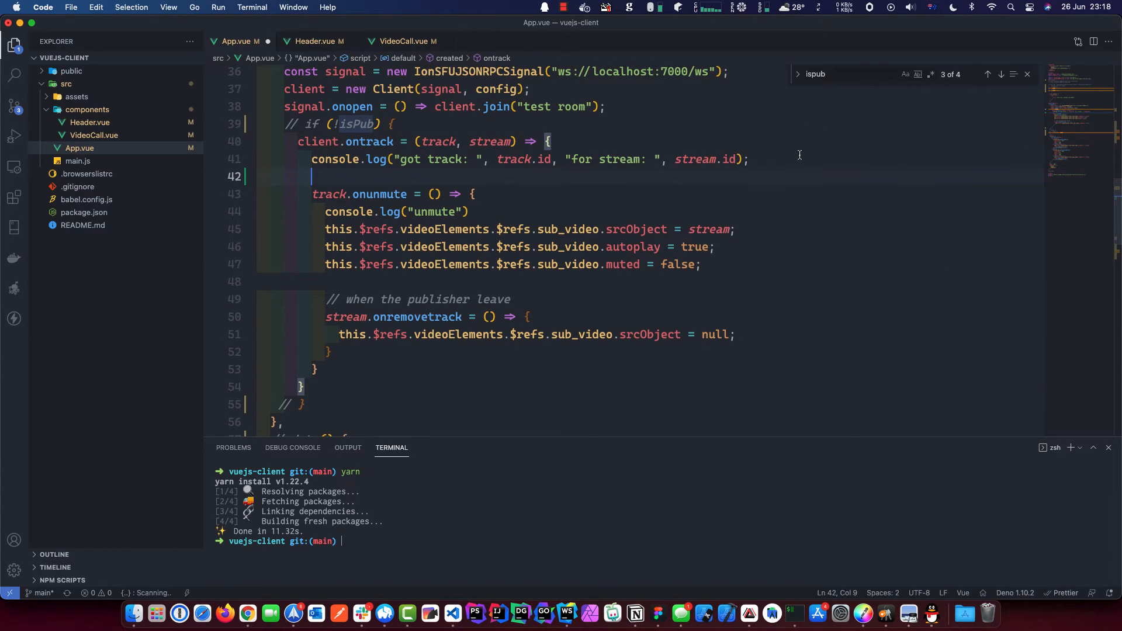
{"action": "type", "text": "if"}
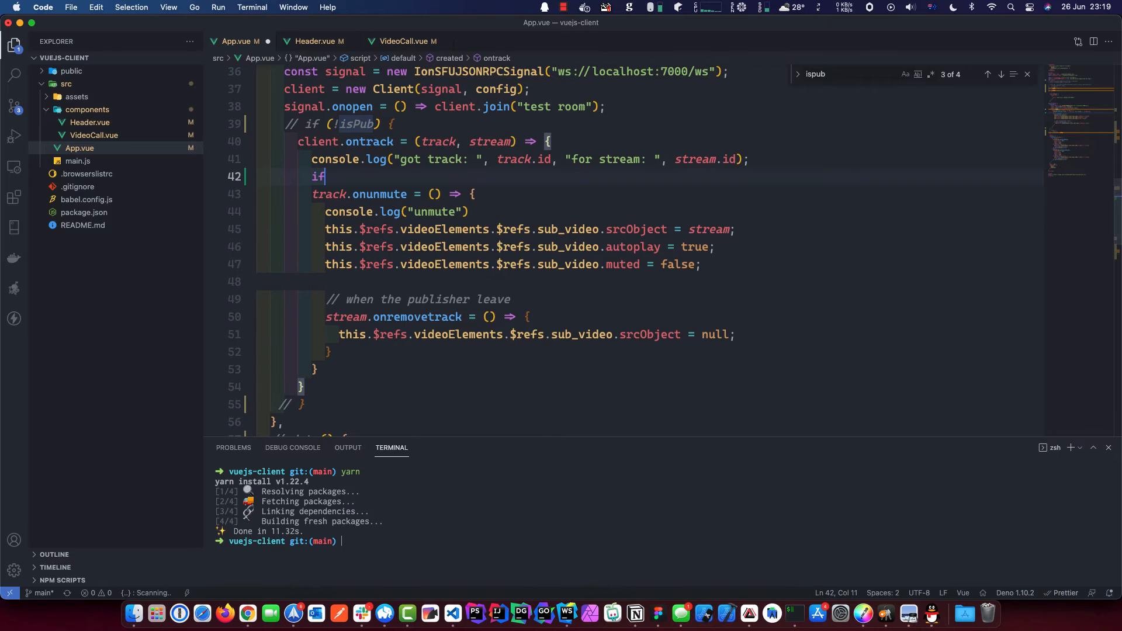
{"action": "type", "text": "()"}
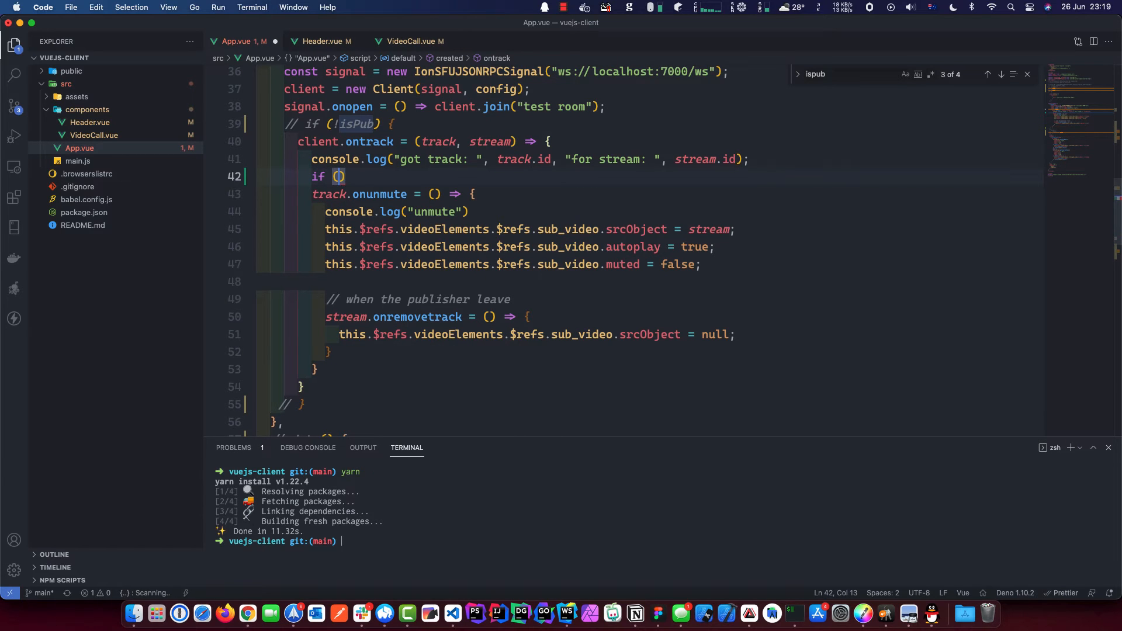
{"action": "type", "text": "track"}
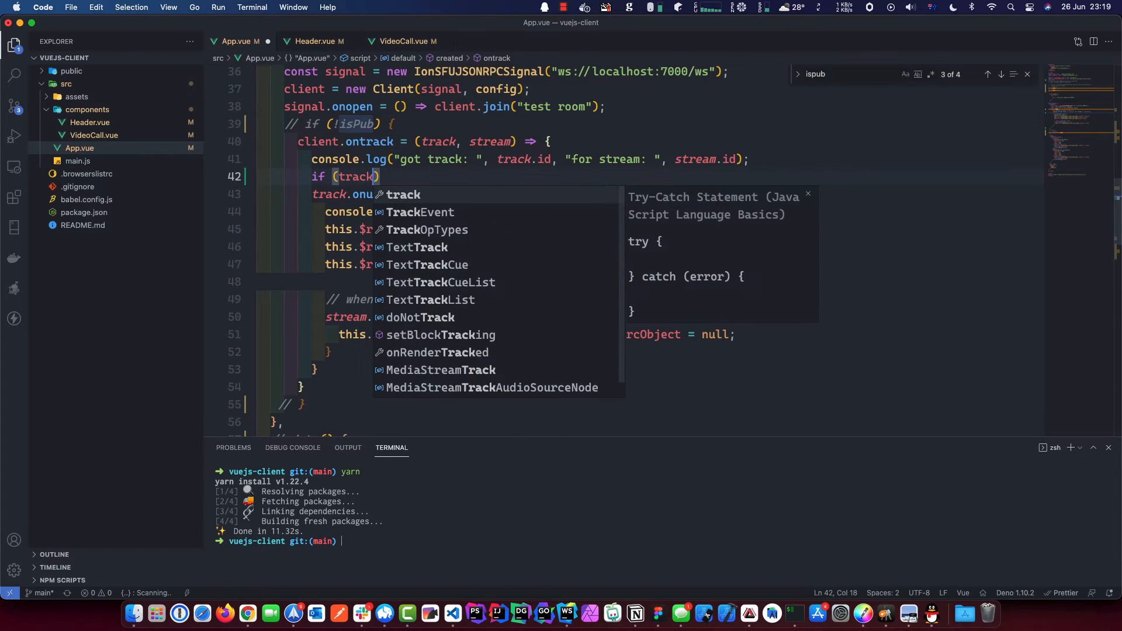
{"action": "type", "text": ".kind === 'vide"}
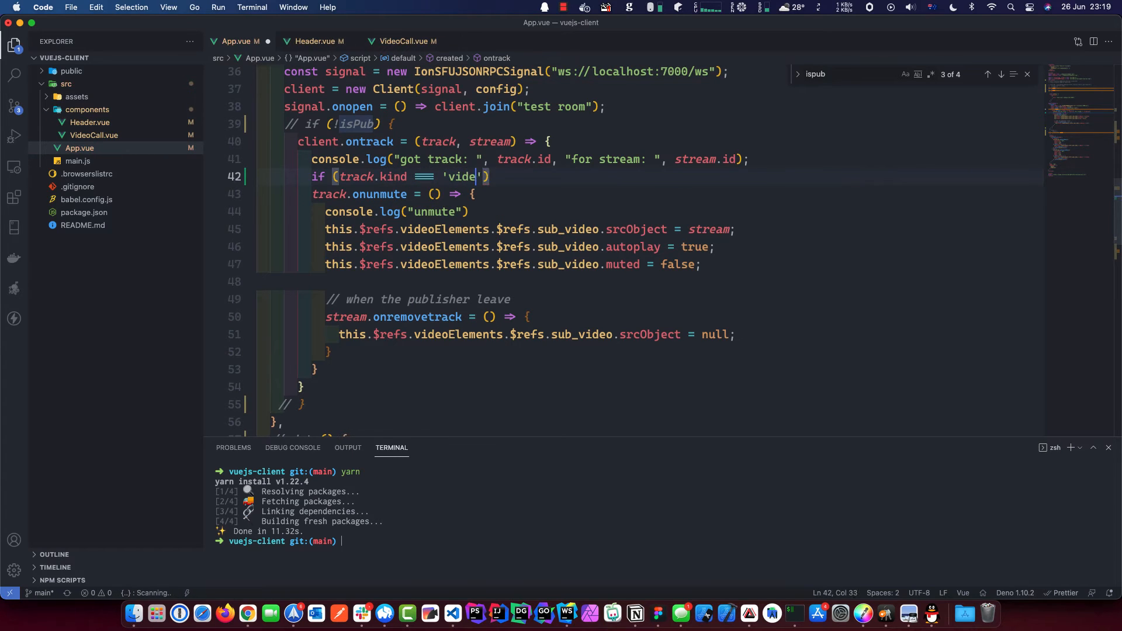
{"action": "type", "text": "o"}
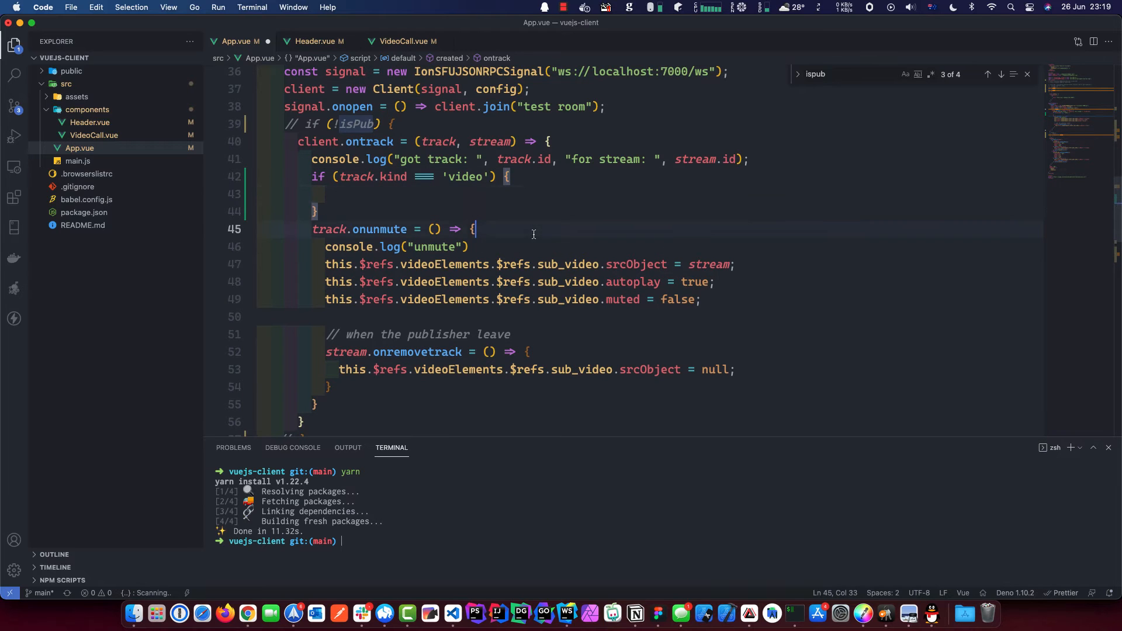
{"action": "scroll", "scroll_direction": "down", "scroll_amount": 3}
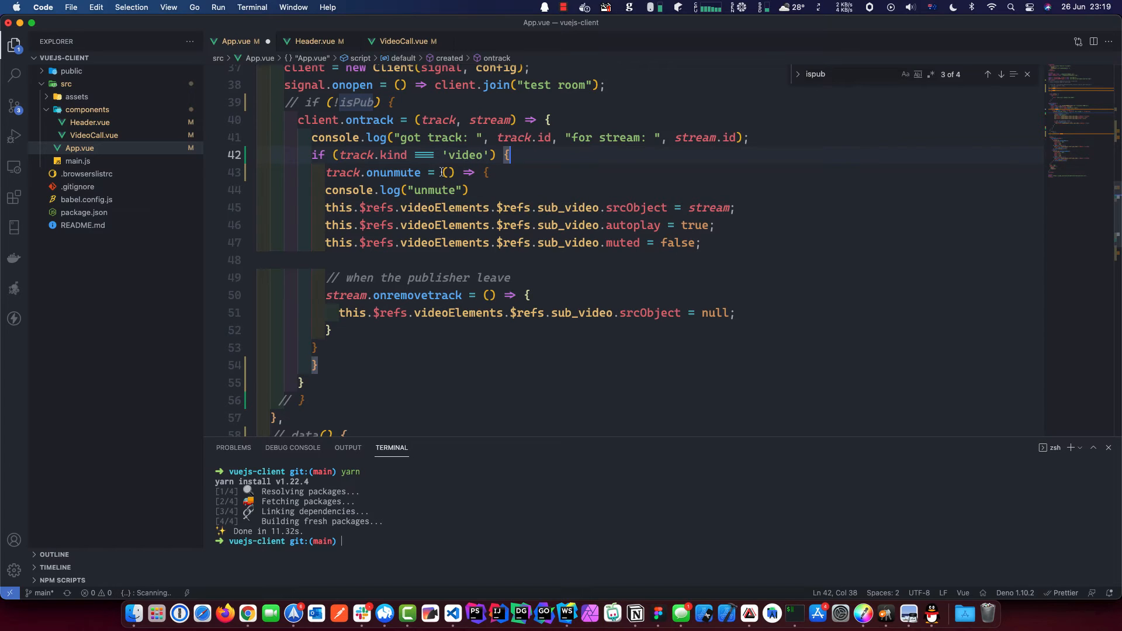
{"action": "double_click", "coordinate": [464, 155]}
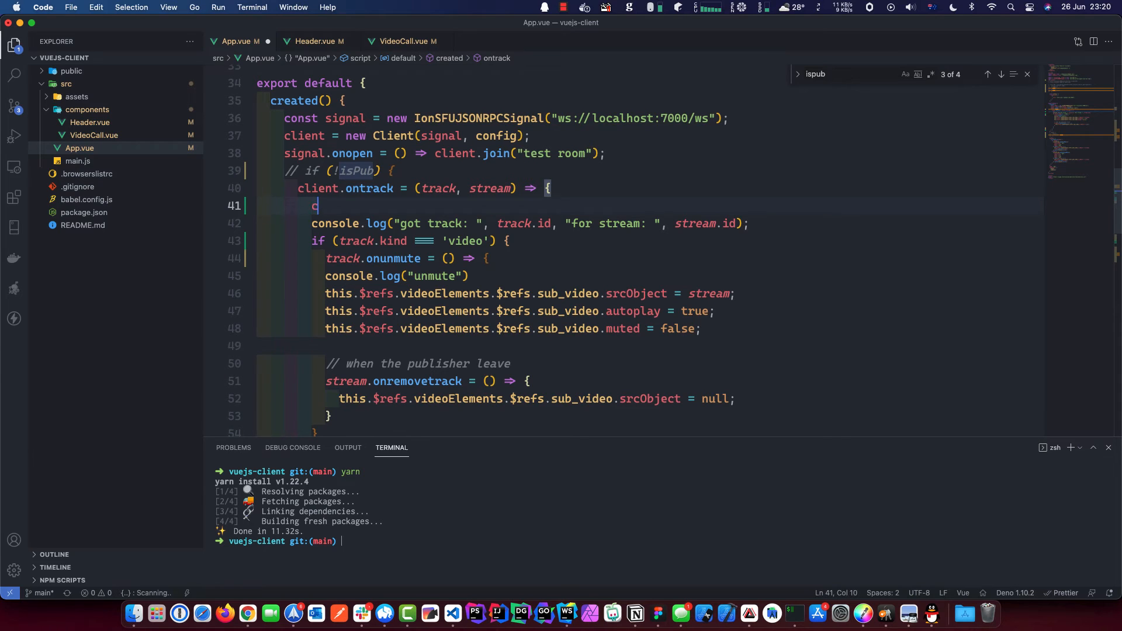
Step: Add const videoContainer = this.$refs.videoElements.$refs.sub_video in ontrack
{"action": "type", "text": "onst vide"}
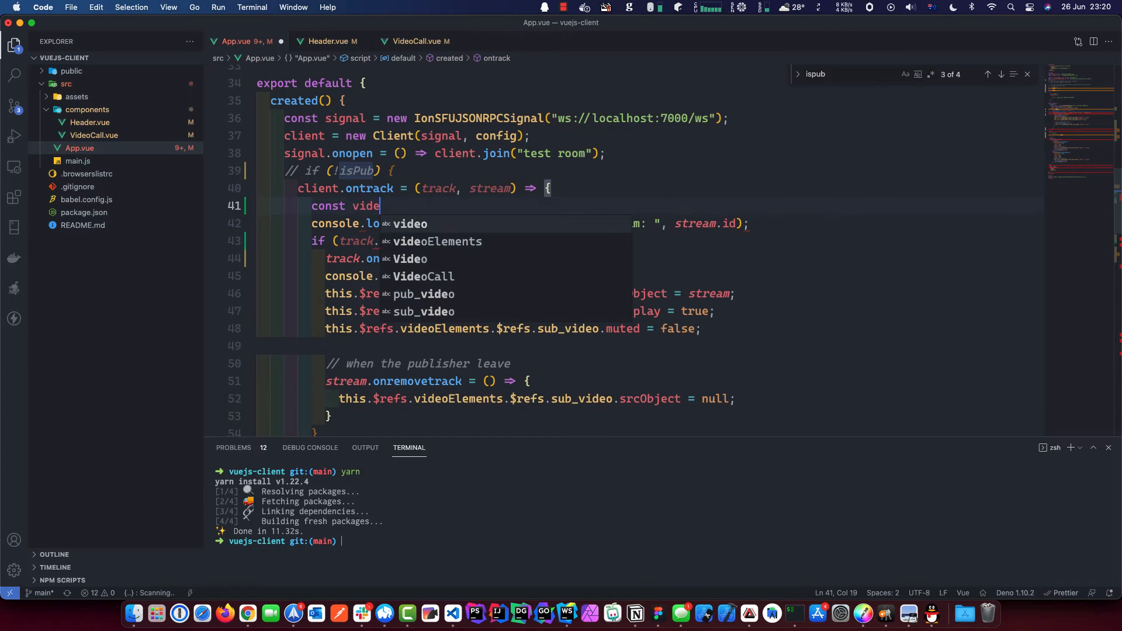
{"action": "type", "text": "Container"}
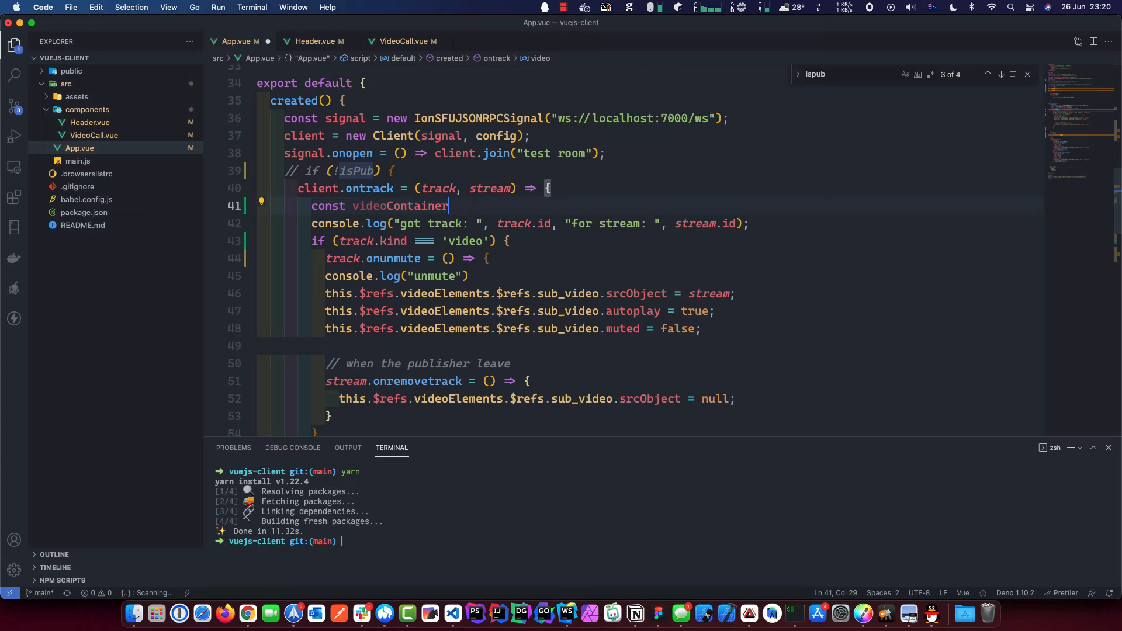
{"action": "type", "text": "="}
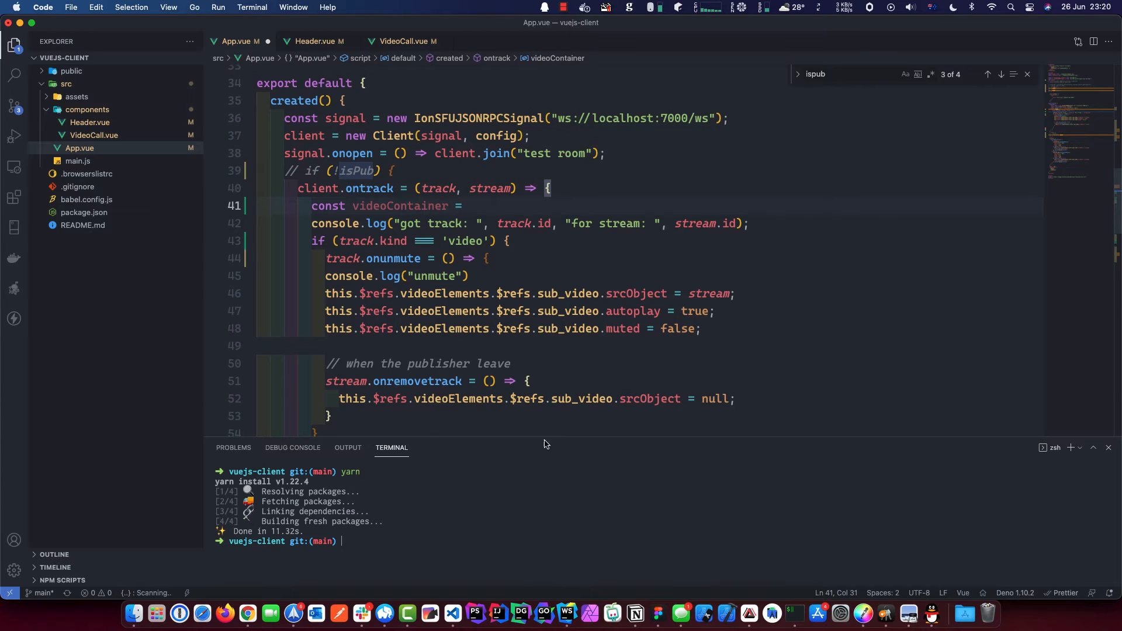
{"action": "double_click", "coordinate": [578, 293]}
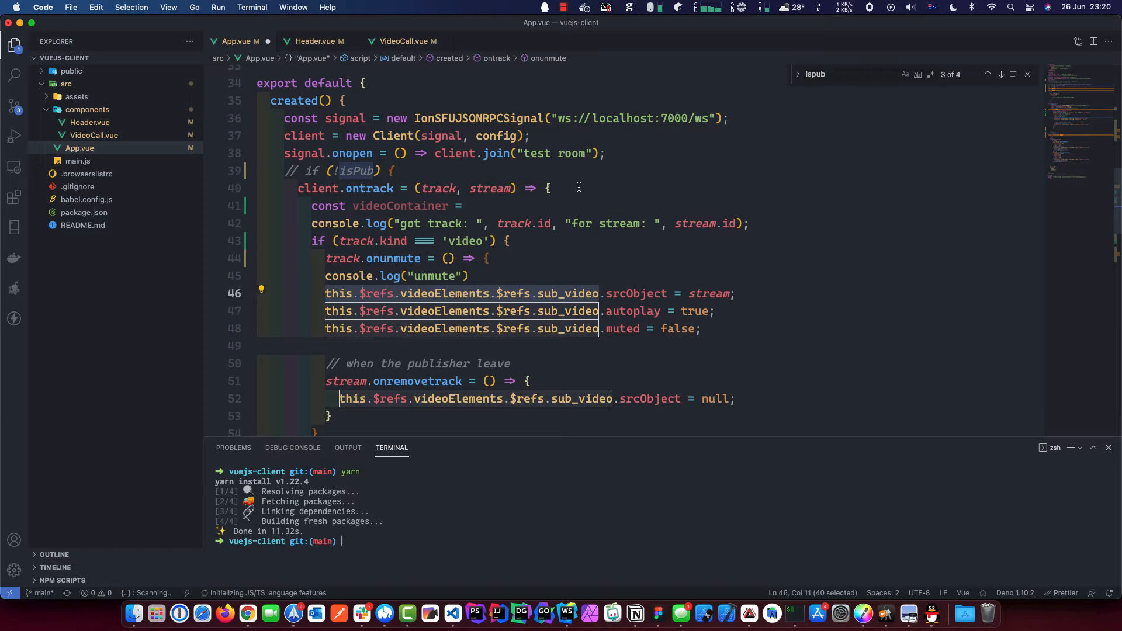
{"action": "type", "text": "this.$refs.videoElements.$refs.sub_video;"}
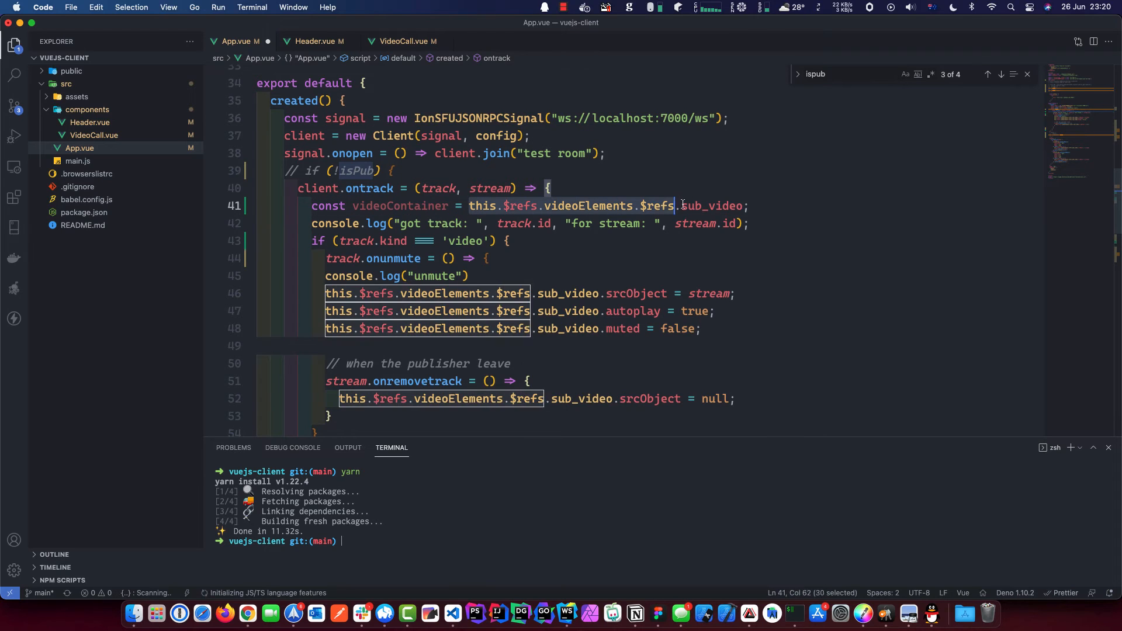
Step: Replace id="sub" with ref="sub_video" on VideoCall.vue's second div
{"action": "left_click", "coordinate": [405, 41]}
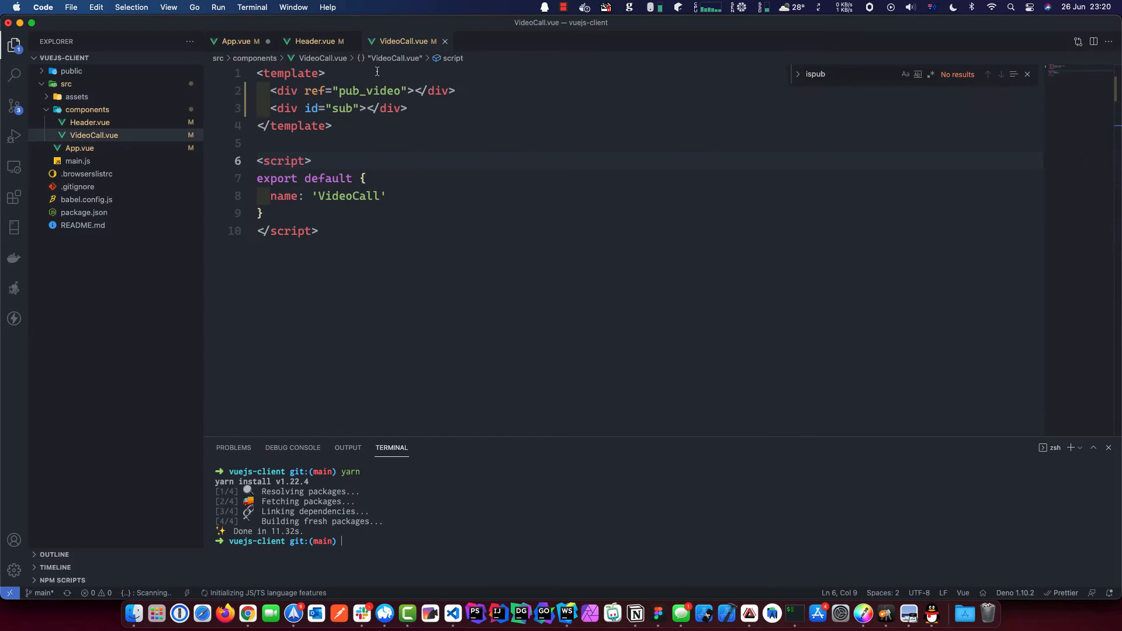
{"action": "double_click", "coordinate": [344, 108]}
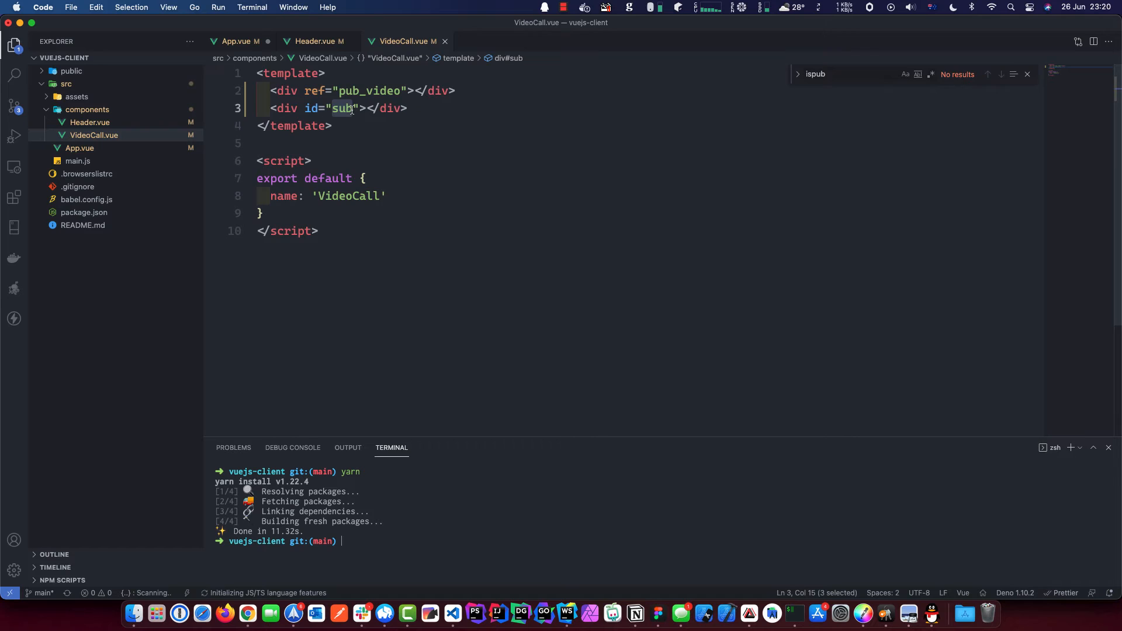
{"action": "left_click", "coordinate": [239, 40]}
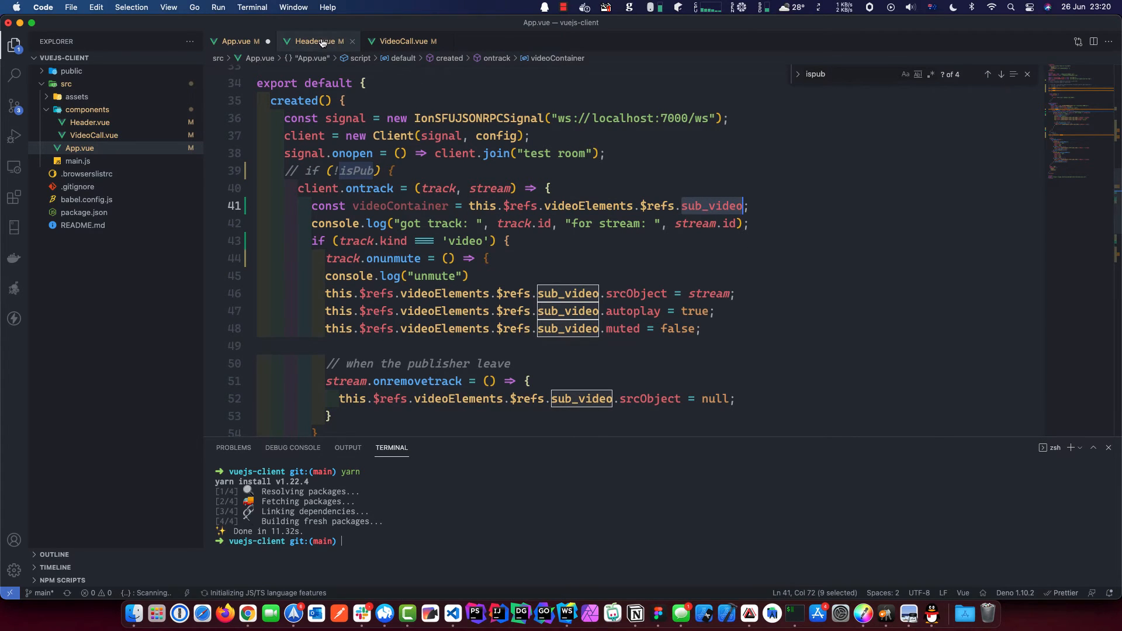
{"action": "left_click", "coordinate": [405, 41]}
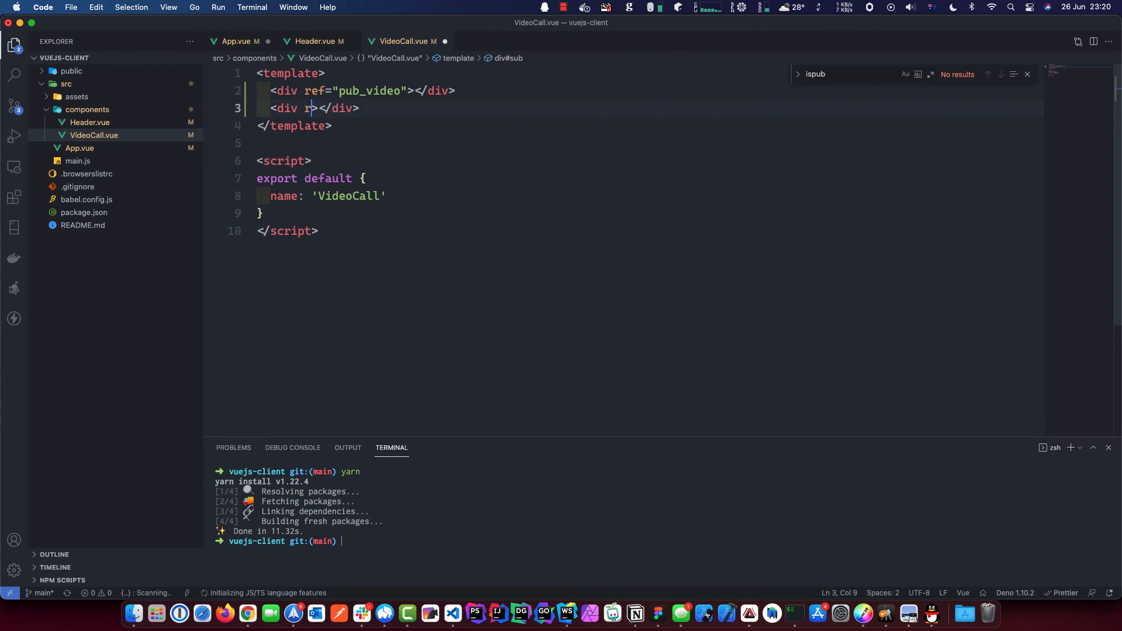
{"action": "type", "text": "ef=\"sub_video"}
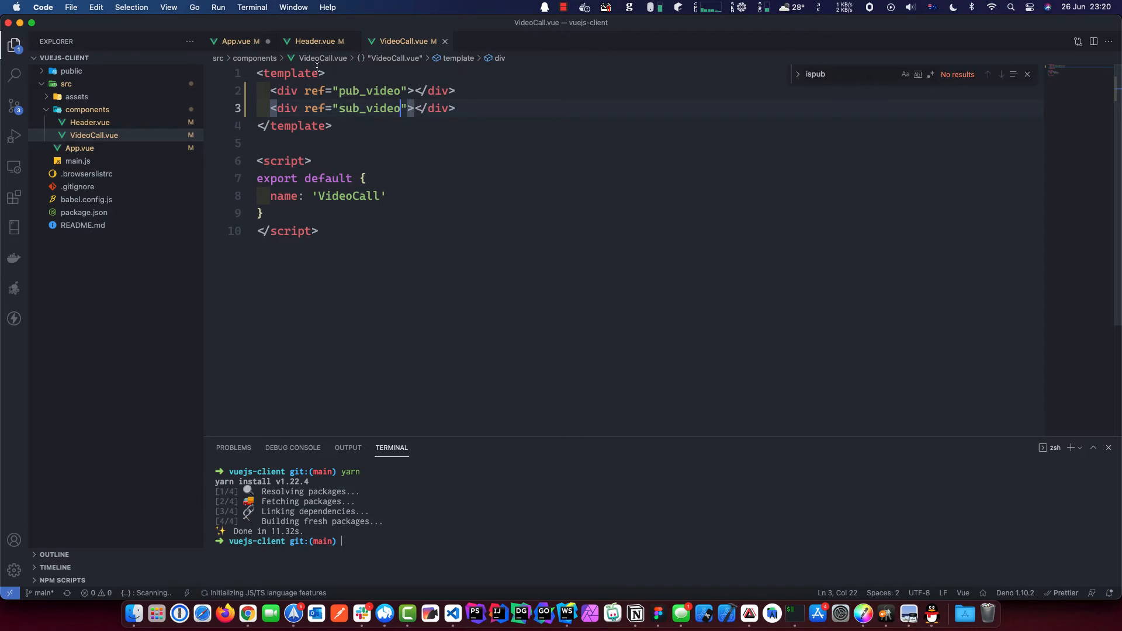
{"action": "left_click", "coordinate": [236, 41]}
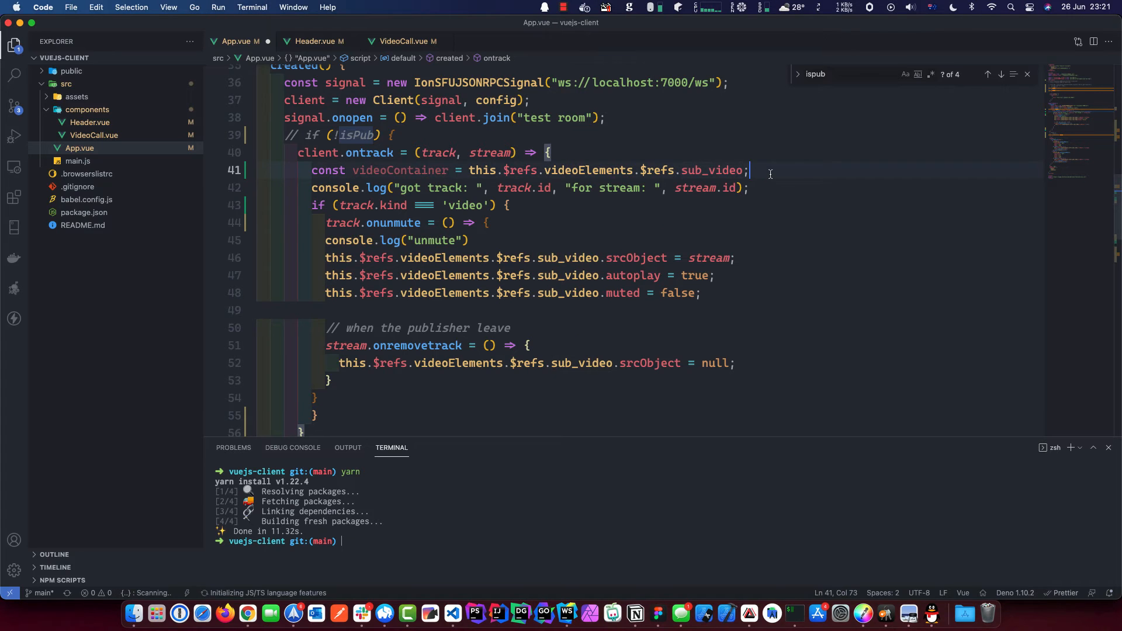
Step: Create const videoEl = document.createElement('video') and point the stream, autoplay and muted lines at it
{"action": "type", "text": "const"}
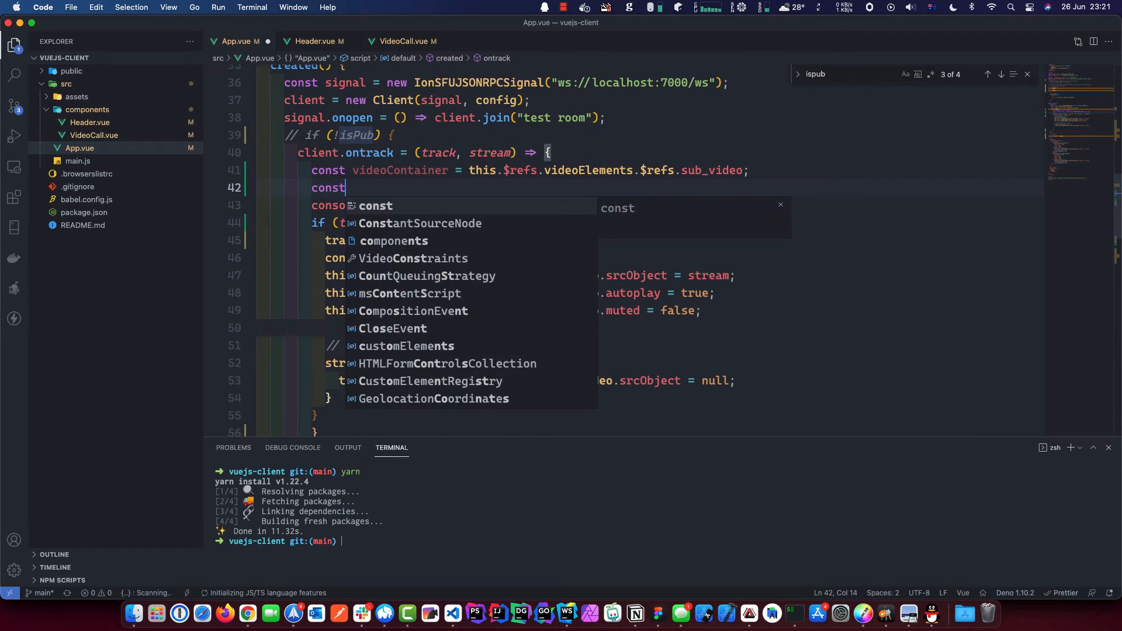
{"action": "type", "text": "videoEl ="}
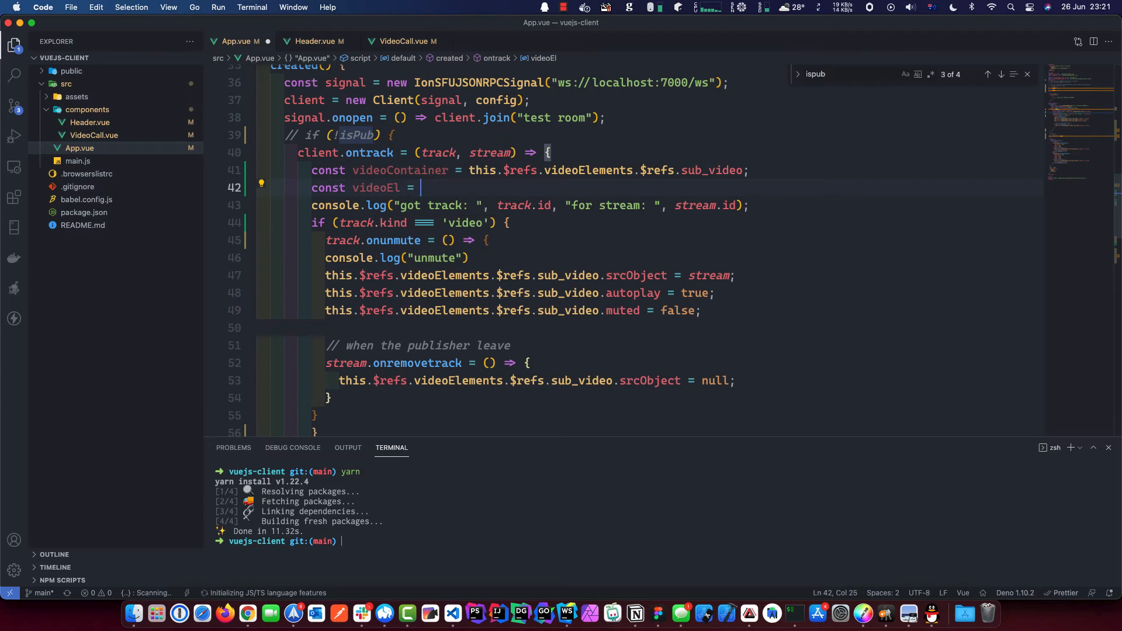
{"action": "type", "text": "document"}
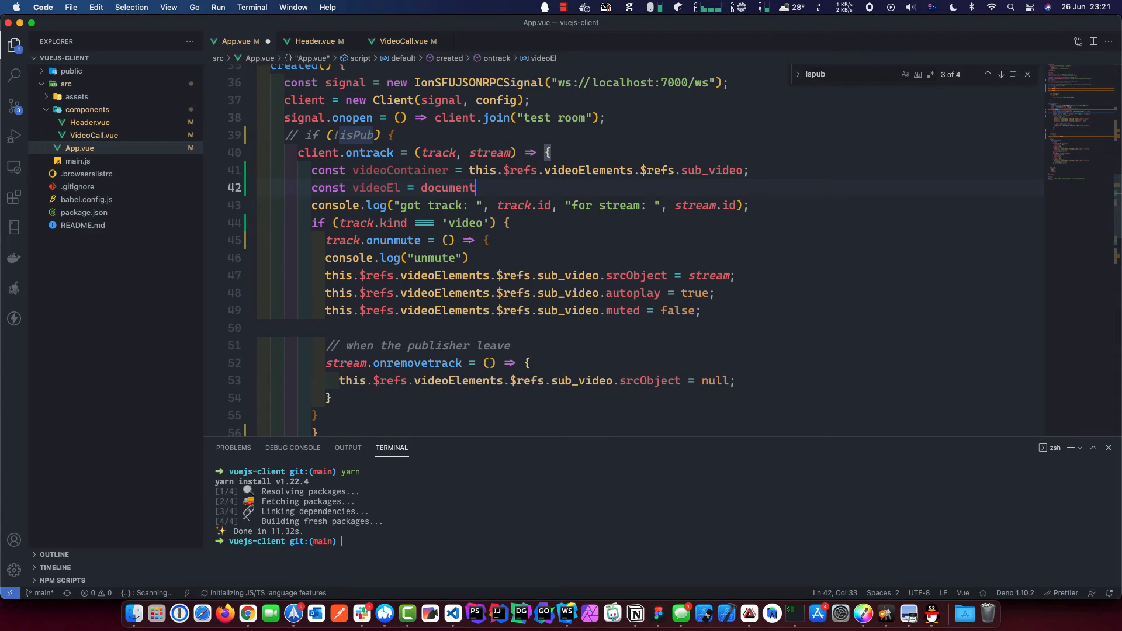
{"action": "type", "text": ".crea"}
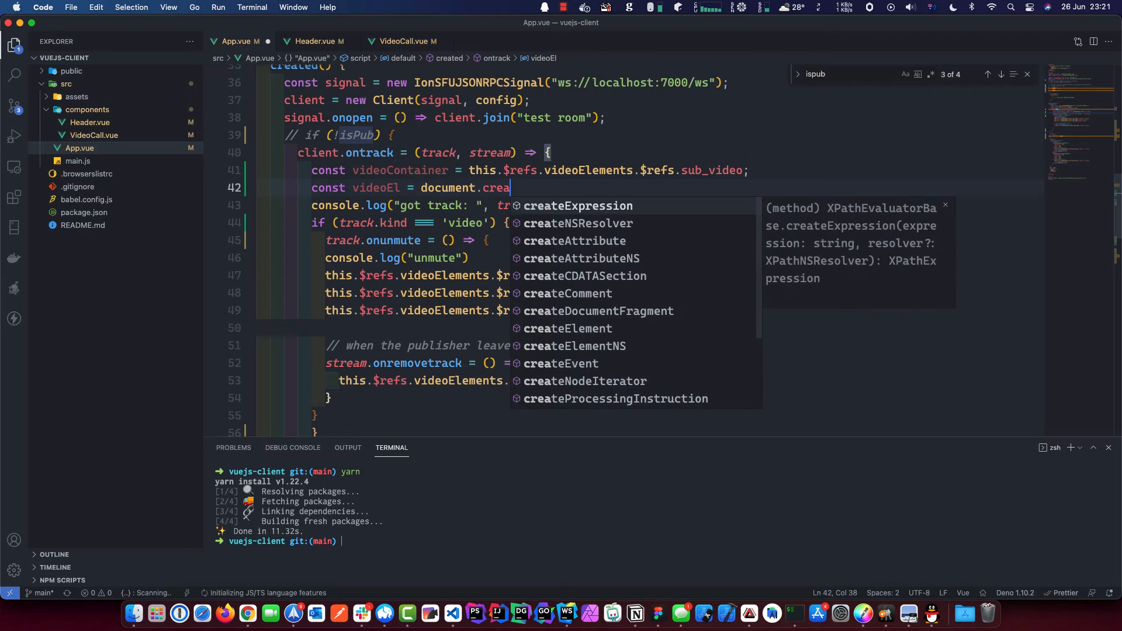
{"action": "type", "text": "teElement"}
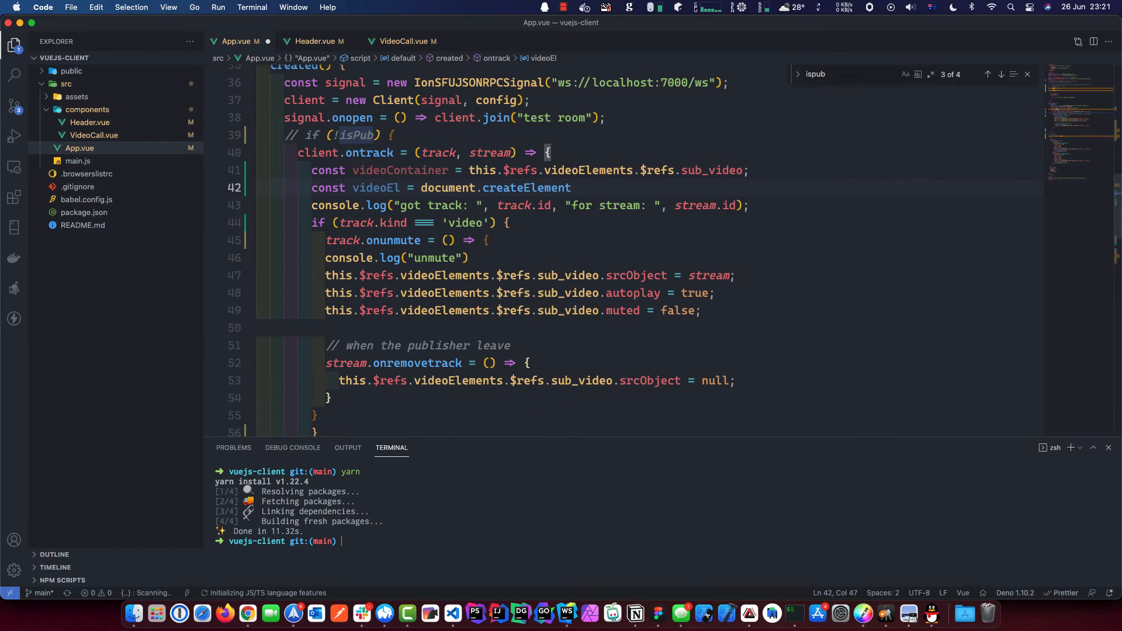
{"action": "type", "text": "("}
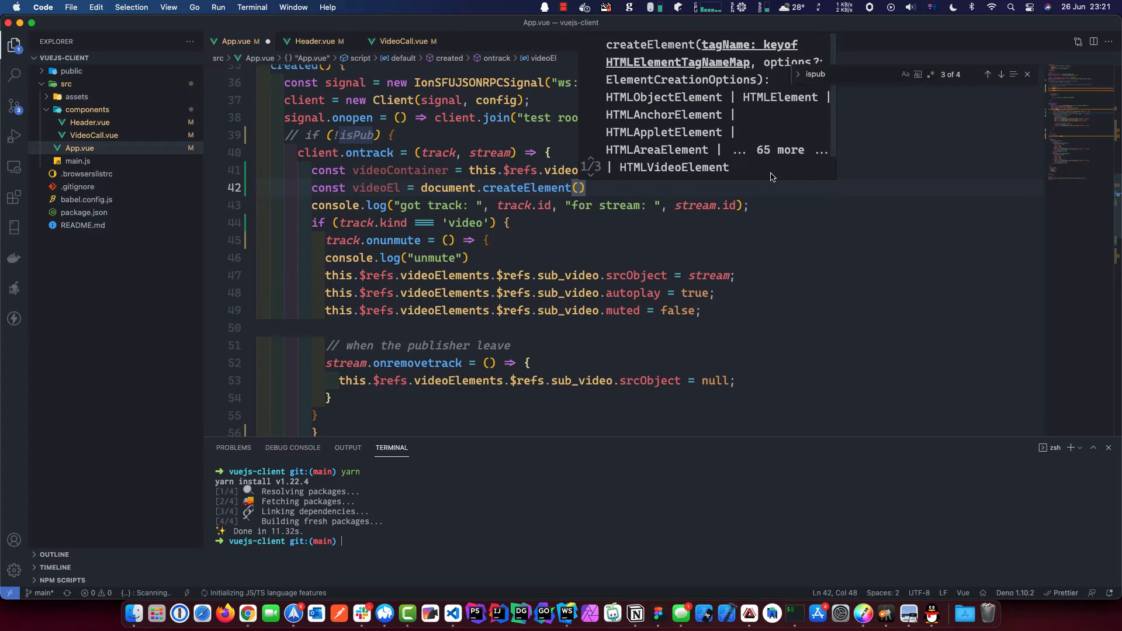
{"action": "type", "text": "'video'"}
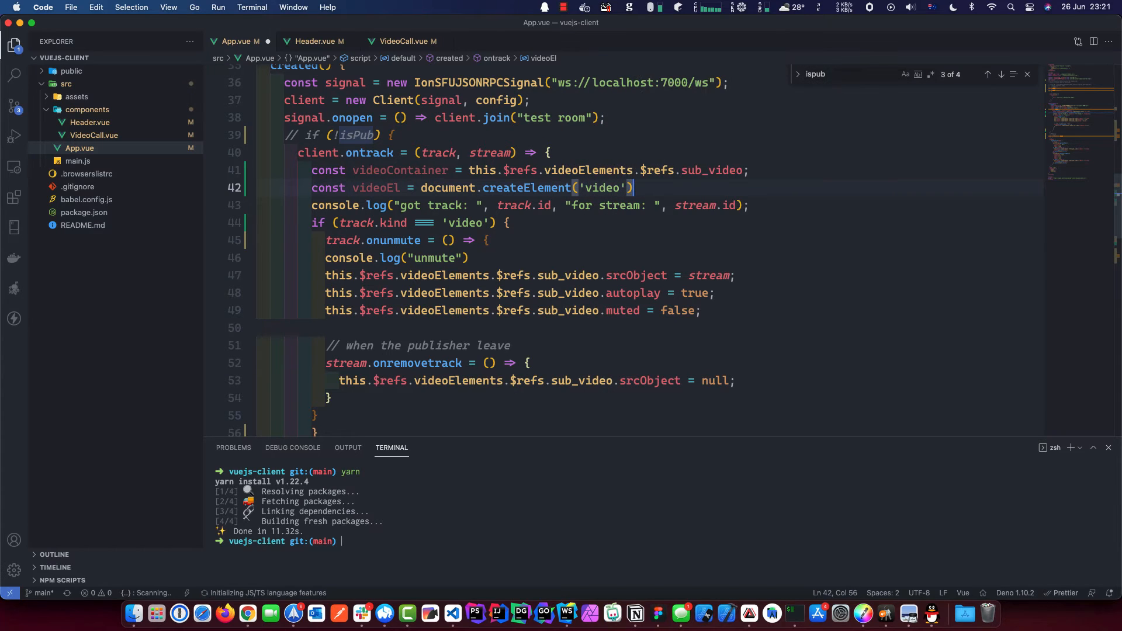
{"action": "double_click", "coordinate": [375, 188]}
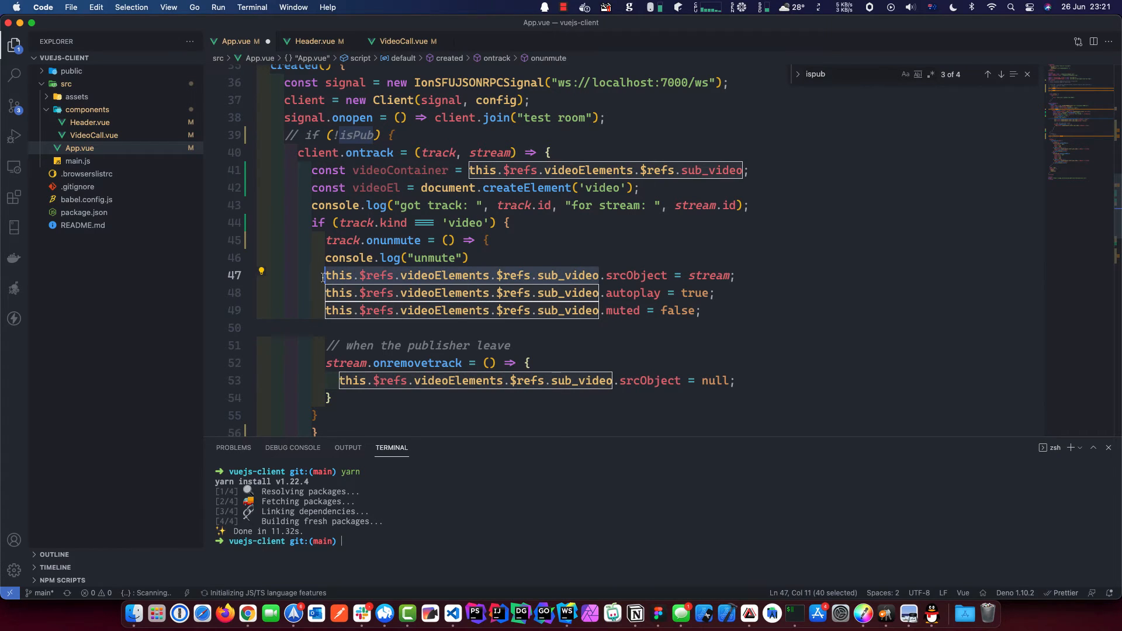
{"action": "type", "text": "this.$refs.videoElements.$"}
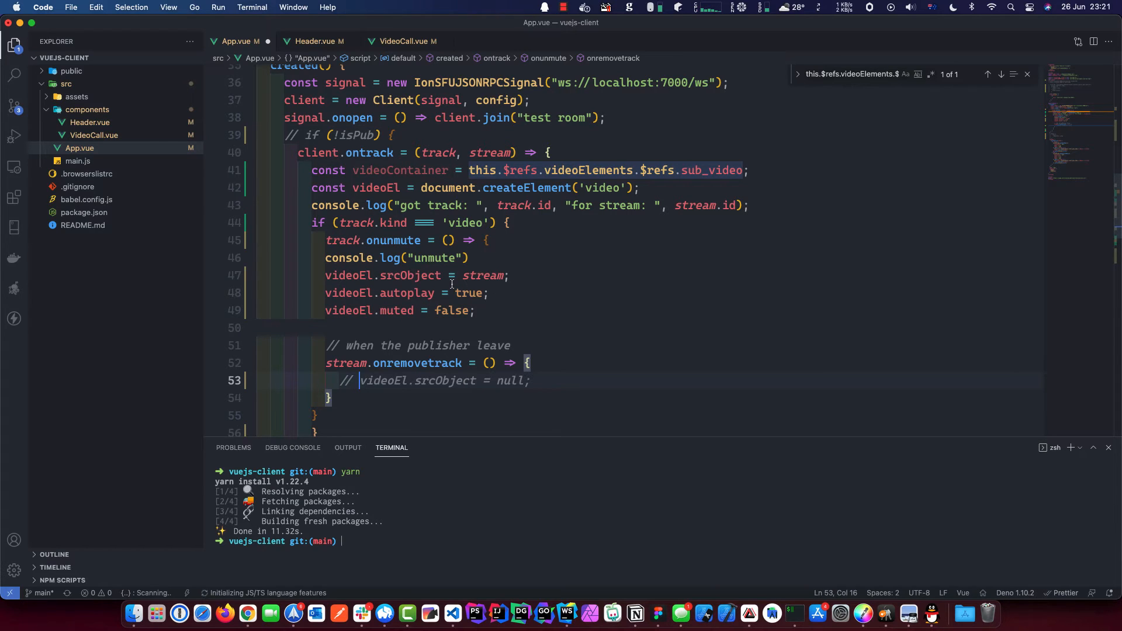
{"action": "mouse_move", "coordinate": [443, 328]}
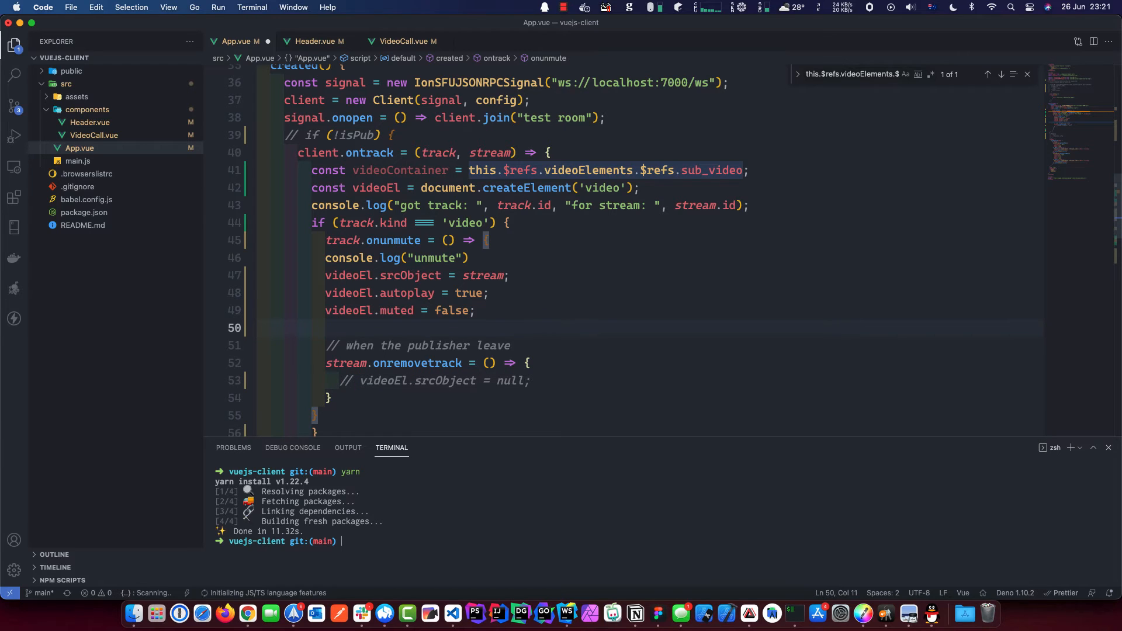
Step: Add videoContainer.appendChile(videoEl) to App.vue's ontrack handler
{"action": "type", "text": "videoContainer.a"}
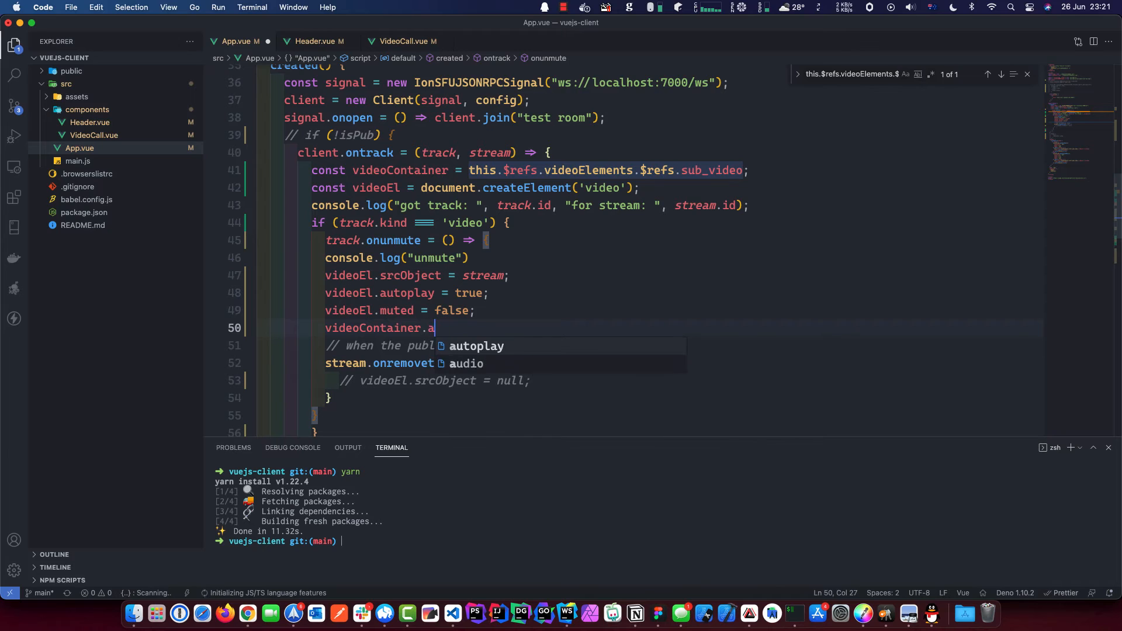
{"action": "type", "text": "ppendChile("}
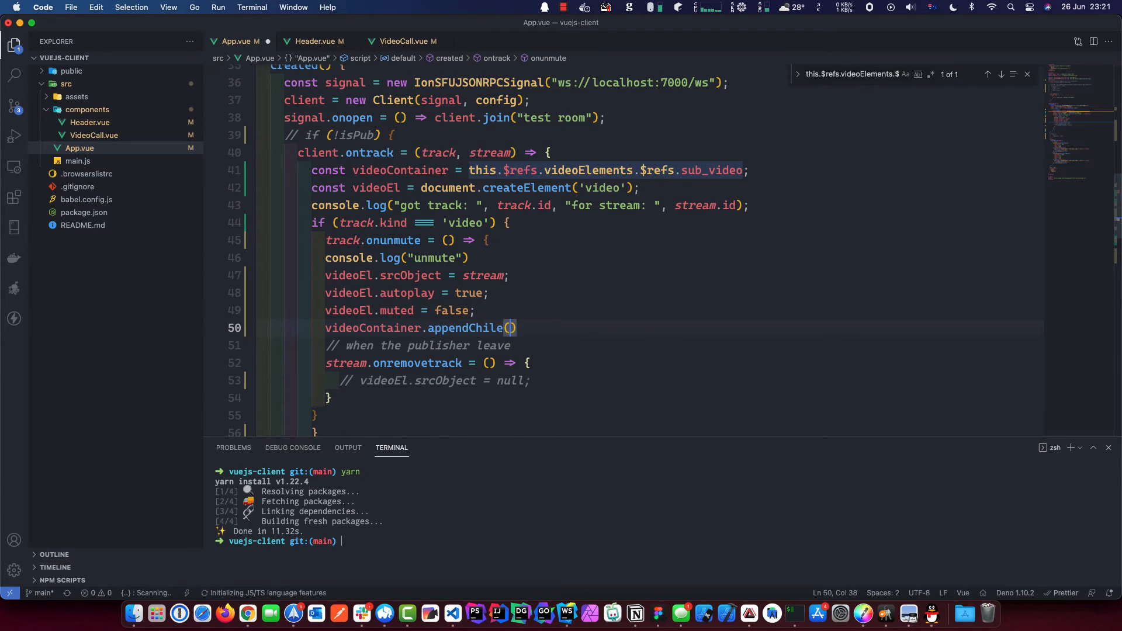
{"action": "type", "text": "videoEl"}
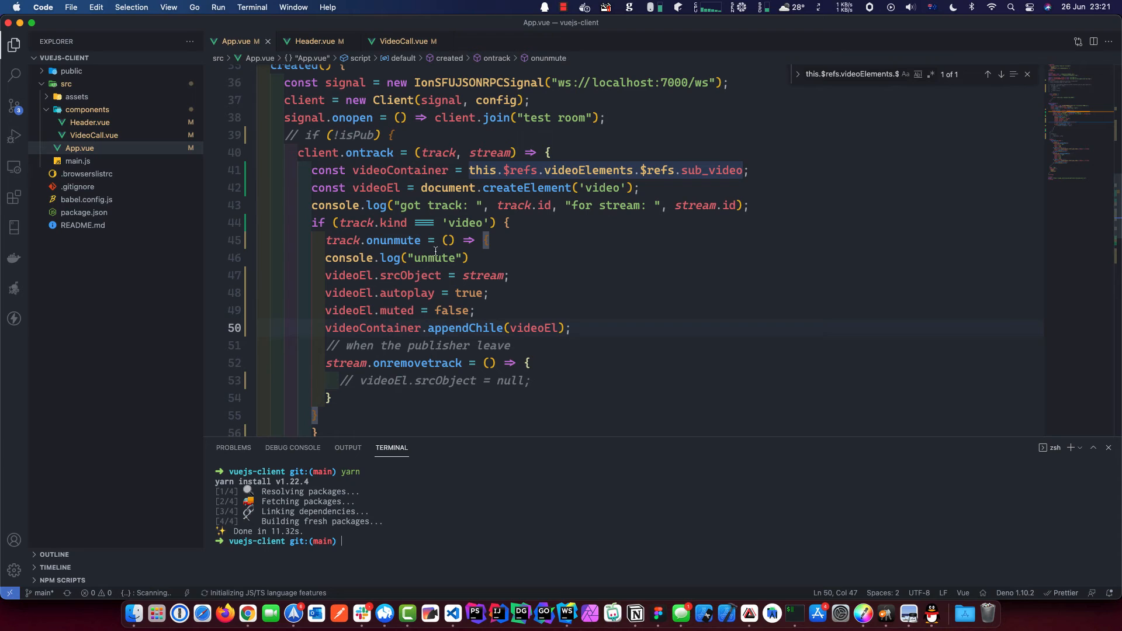
{"action": "double_click", "coordinate": [399, 170]}
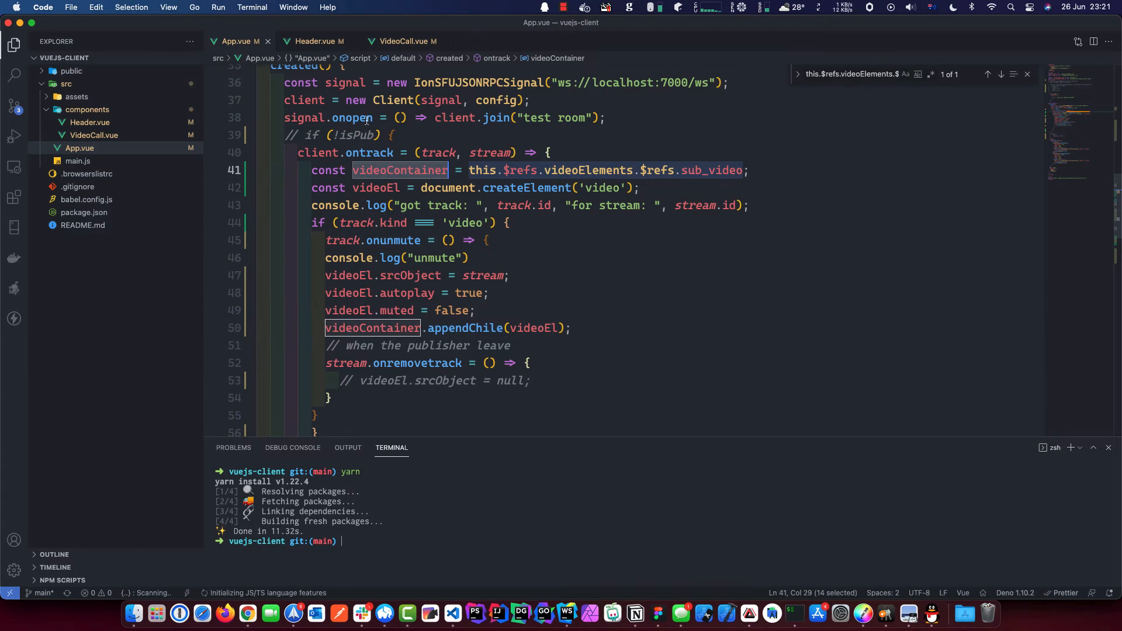
{"action": "left_click", "coordinate": [403, 41]}
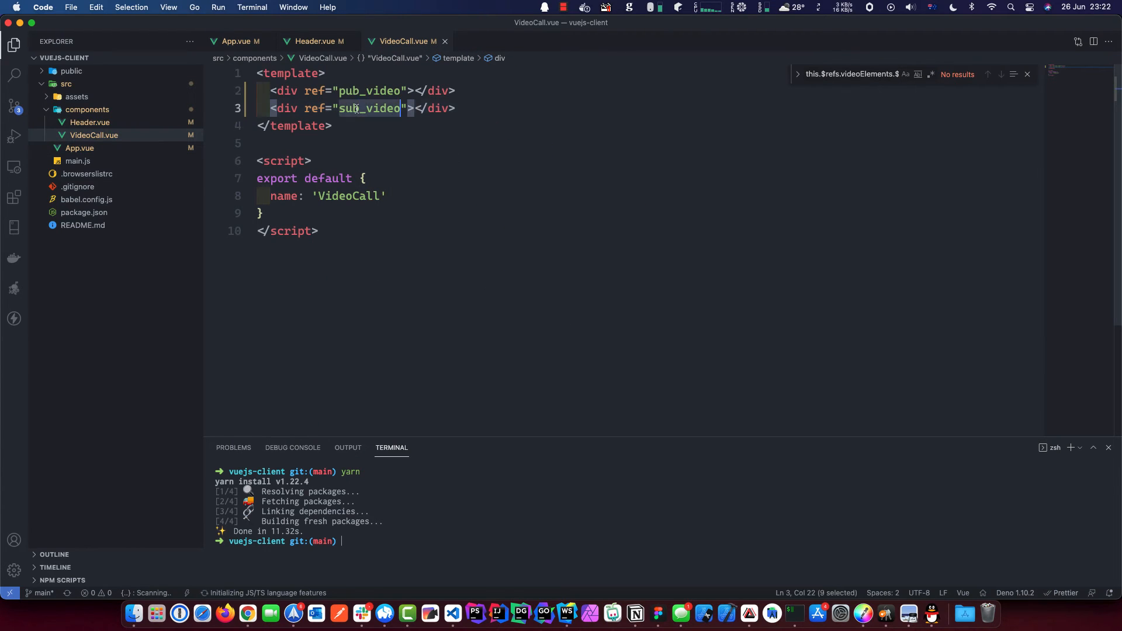
{"action": "left_click", "coordinate": [235, 41]}
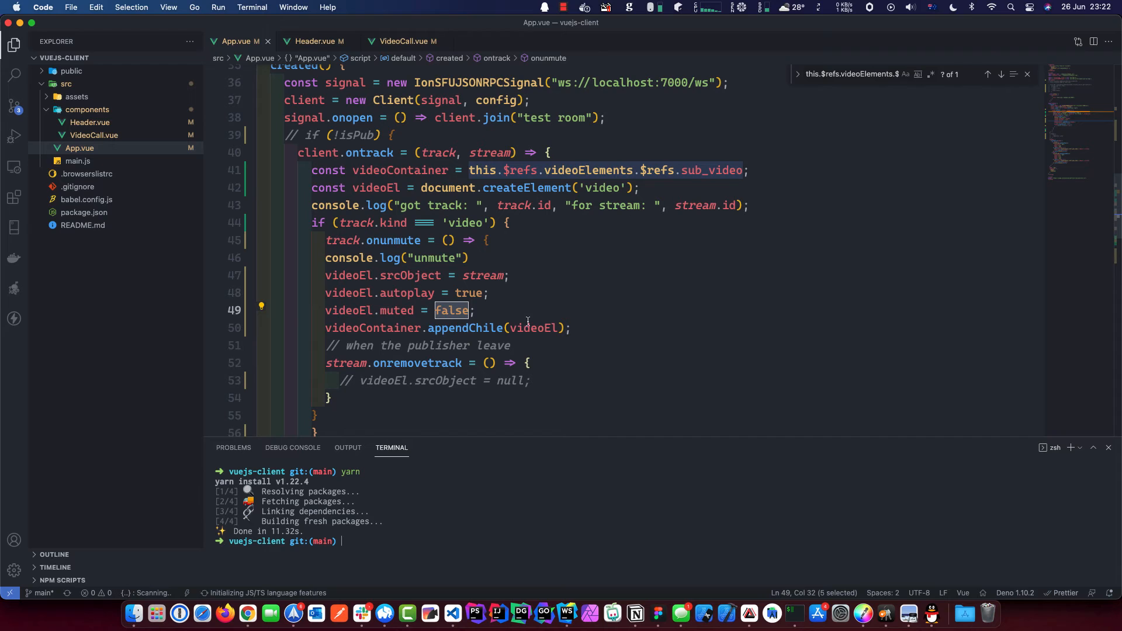
{"action": "left_click", "coordinate": [399, 328]}
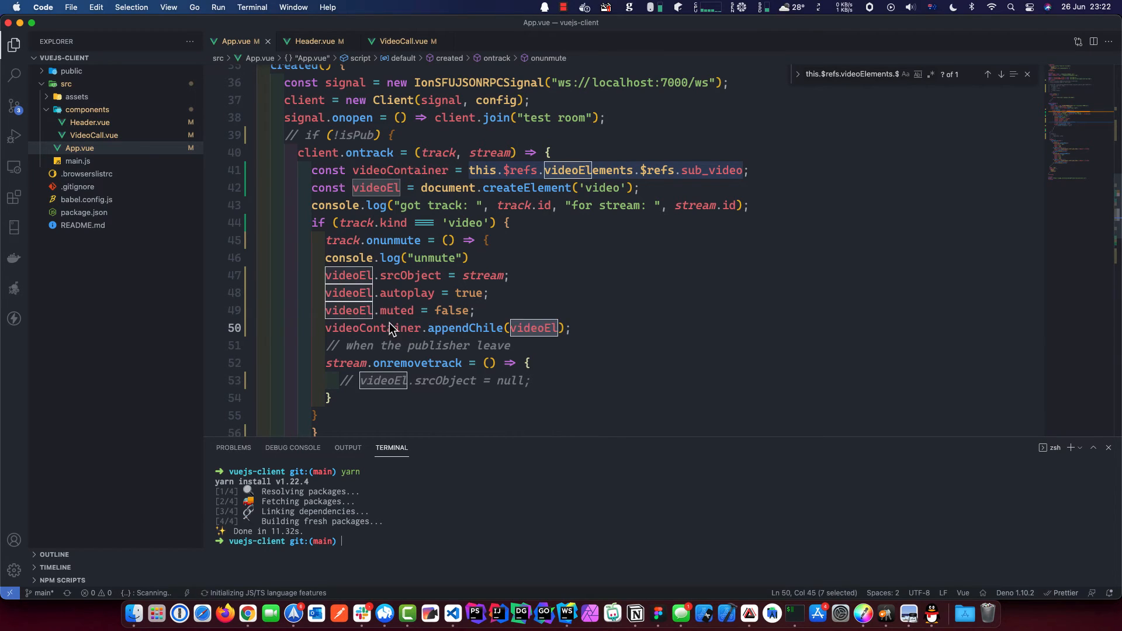
Step: Split the sub_video div in VideoCall.vue so its closing tag sits on its own line
{"action": "left_click", "coordinate": [402, 41]}
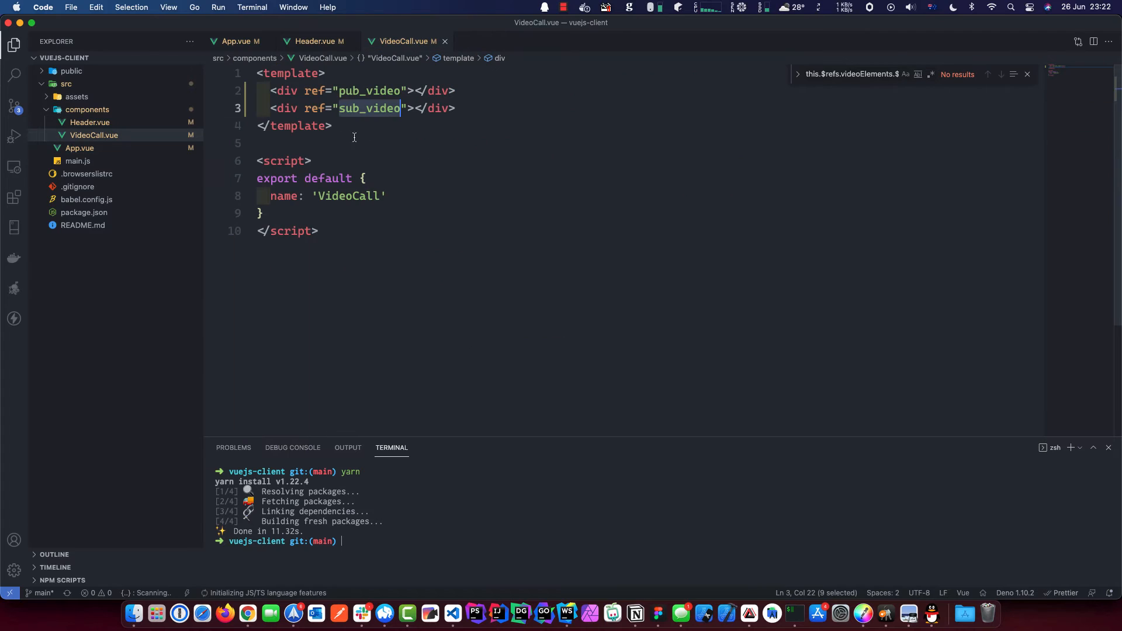
{"action": "left_click", "coordinate": [455, 108]}
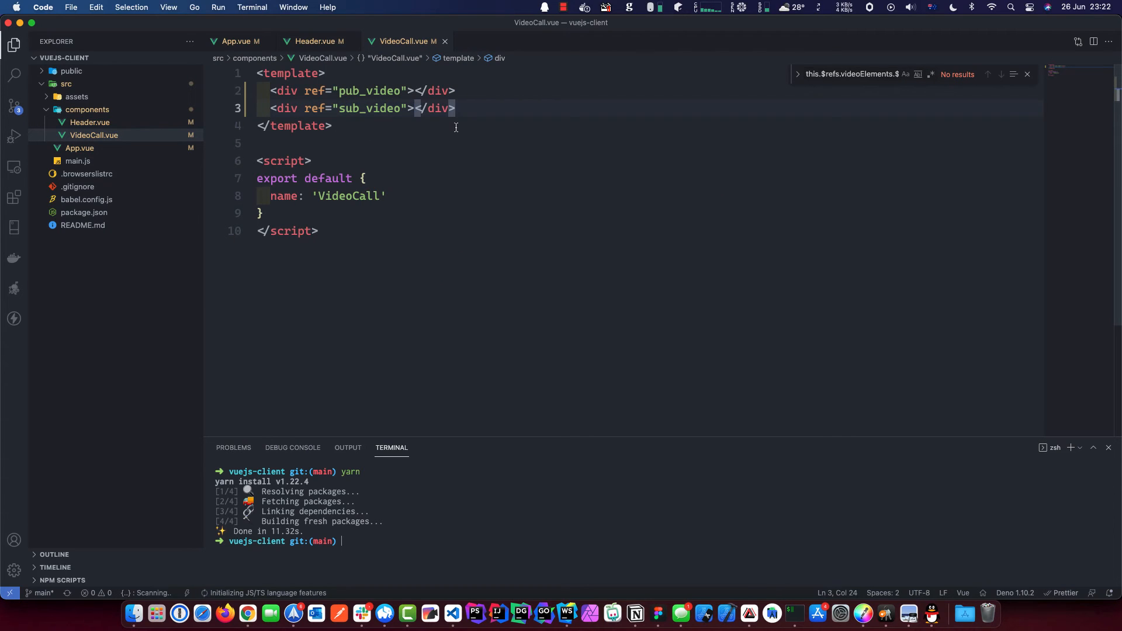
{"action": "type", "text": "</div>"}
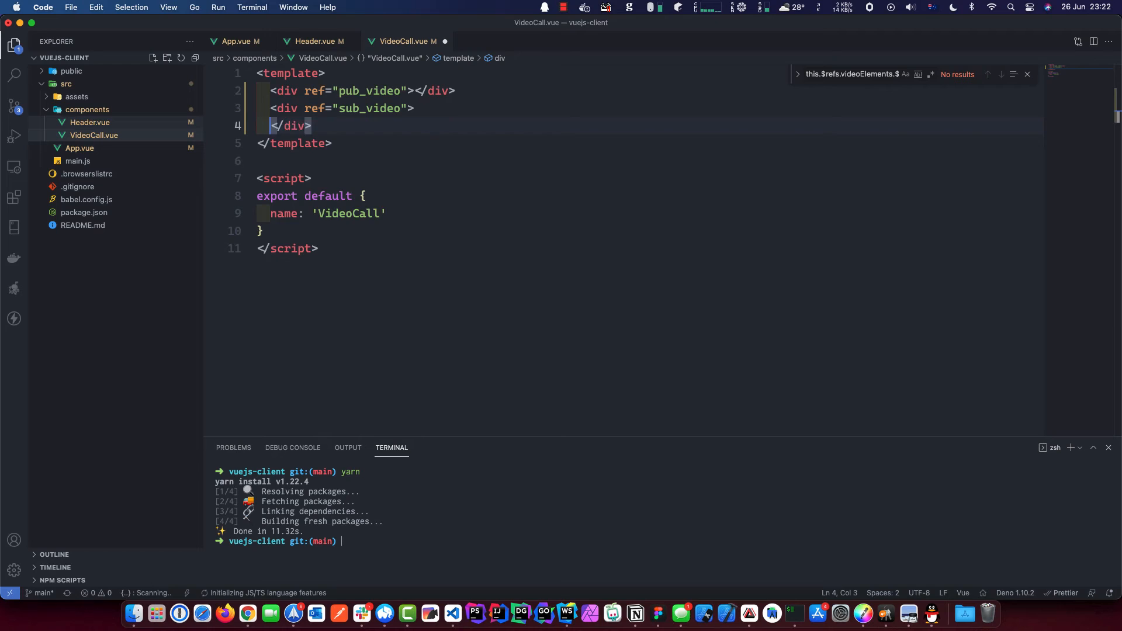
{"action": "left_click", "coordinate": [238, 41]}
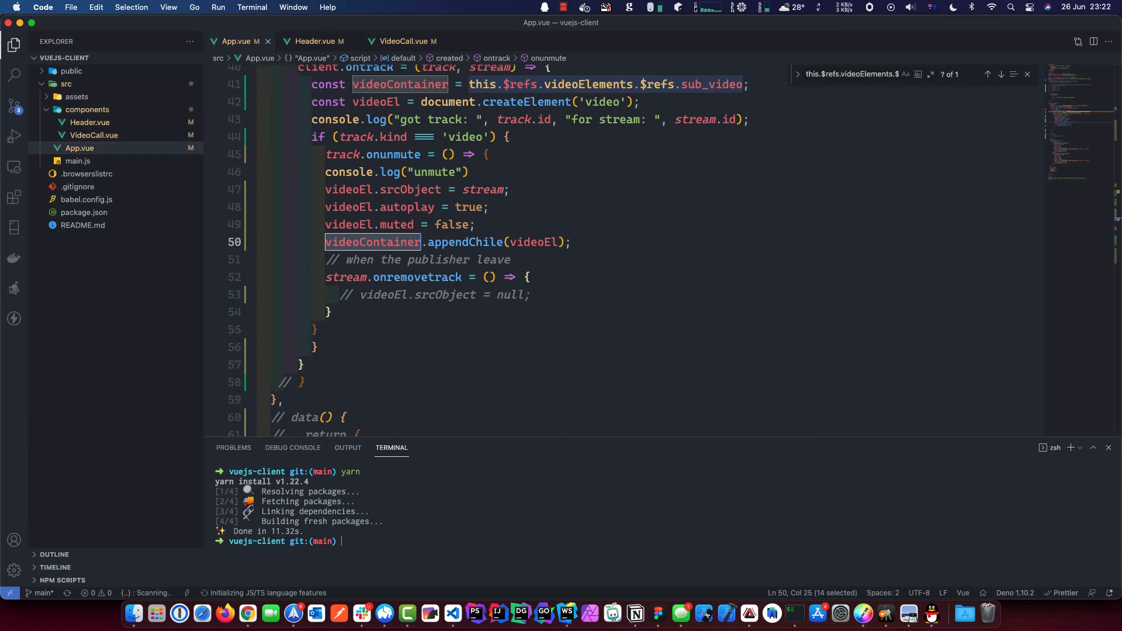
{"action": "mouse_move", "coordinate": [402, 303]}
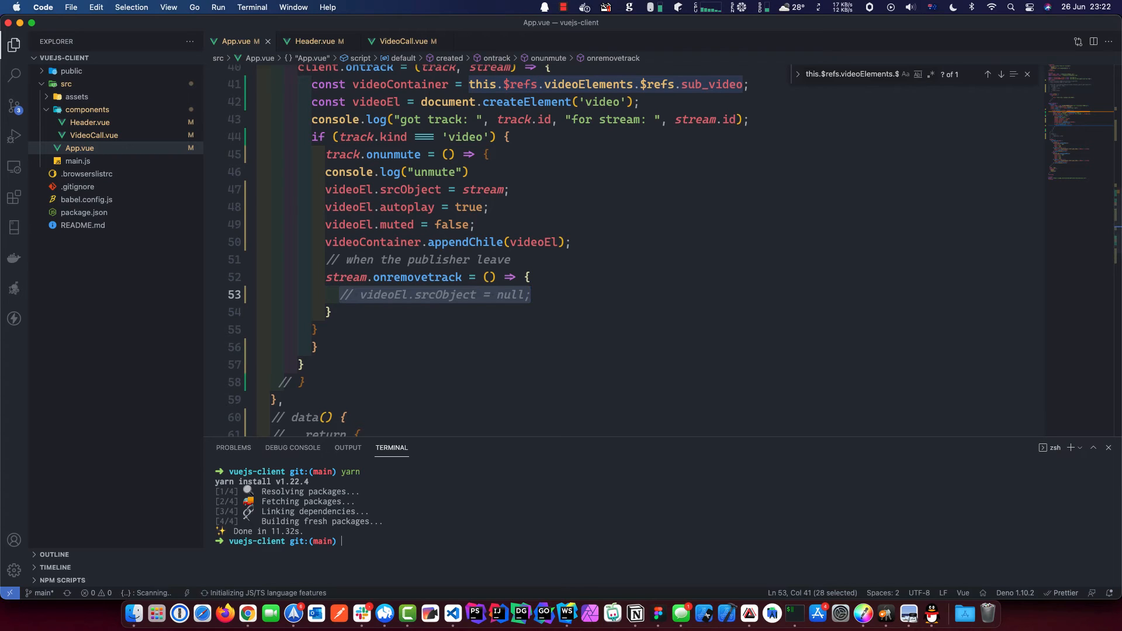
{"action": "mouse_move", "coordinate": [492, 321]}
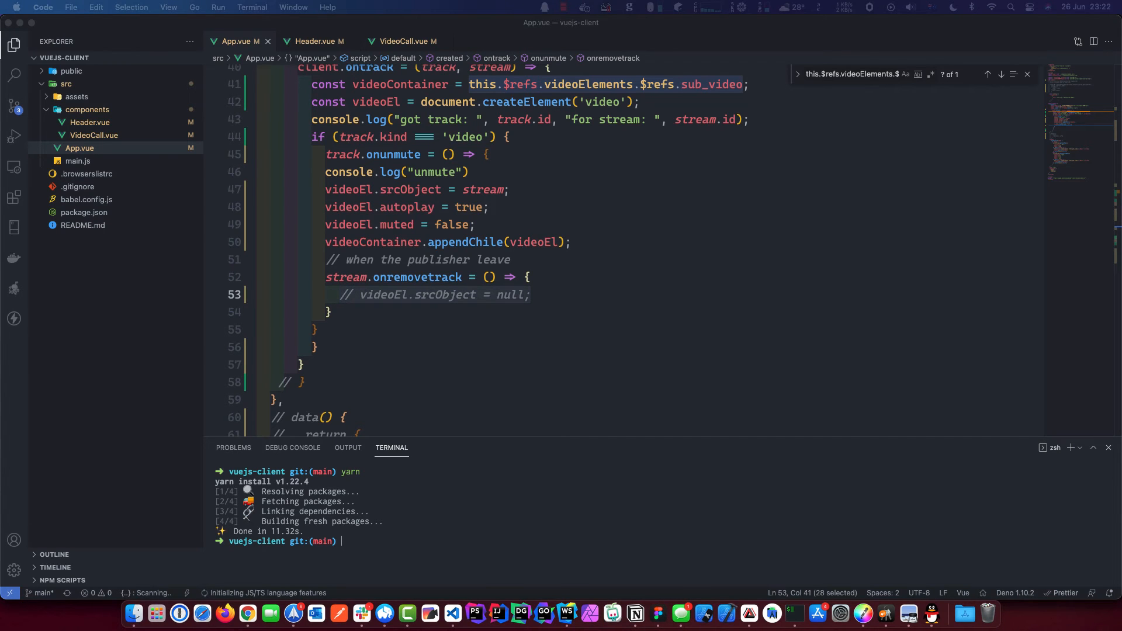
Step: Scroll App.vue past the ontrack handler down to the startPublish method
{"action": "scroll", "scroll_direction": "down", "scroll_amount": 3}
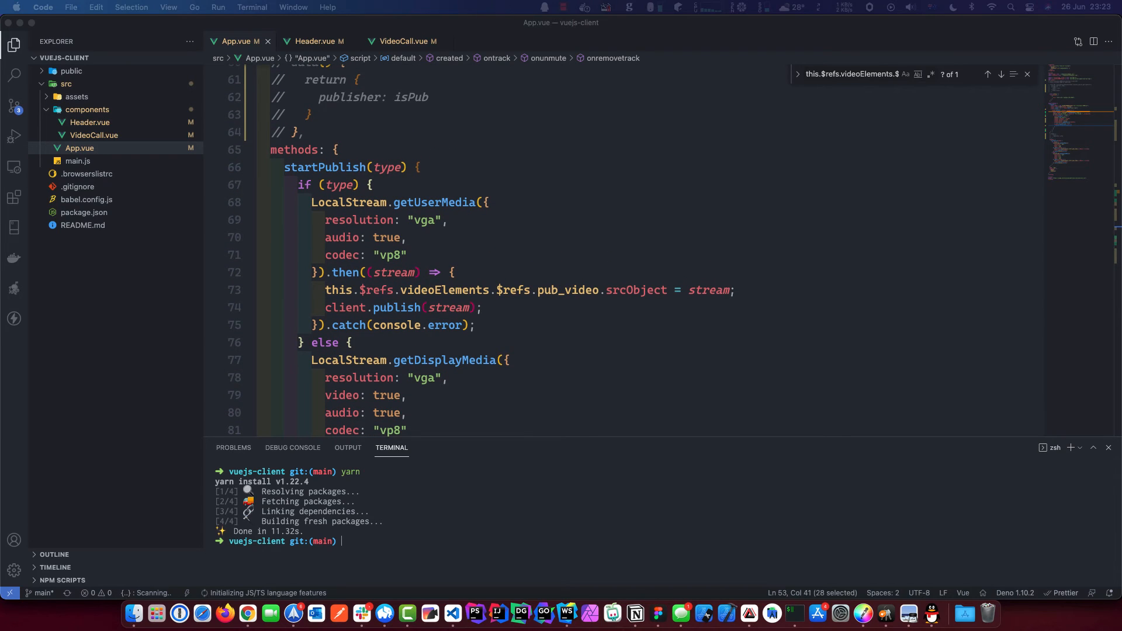
{"action": "mouse_move", "coordinate": [452, 170]}
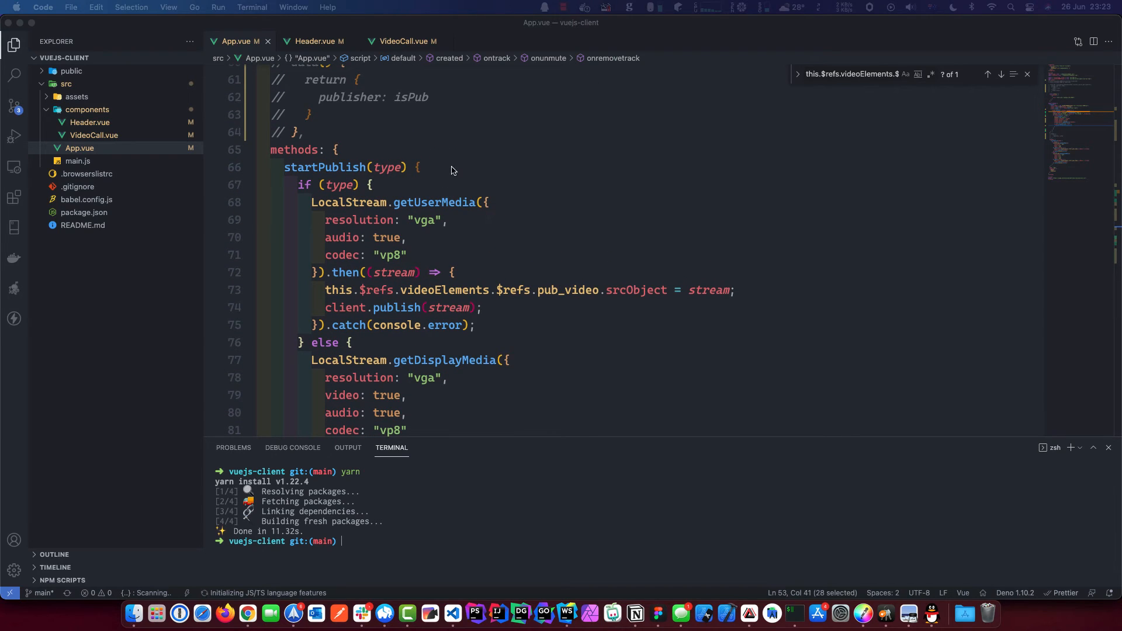
Step: Add const videoContainer = this.$refs.videoElements.$refs.pub_video; at the top of startPublish
{"action": "type", "text": "cost"}
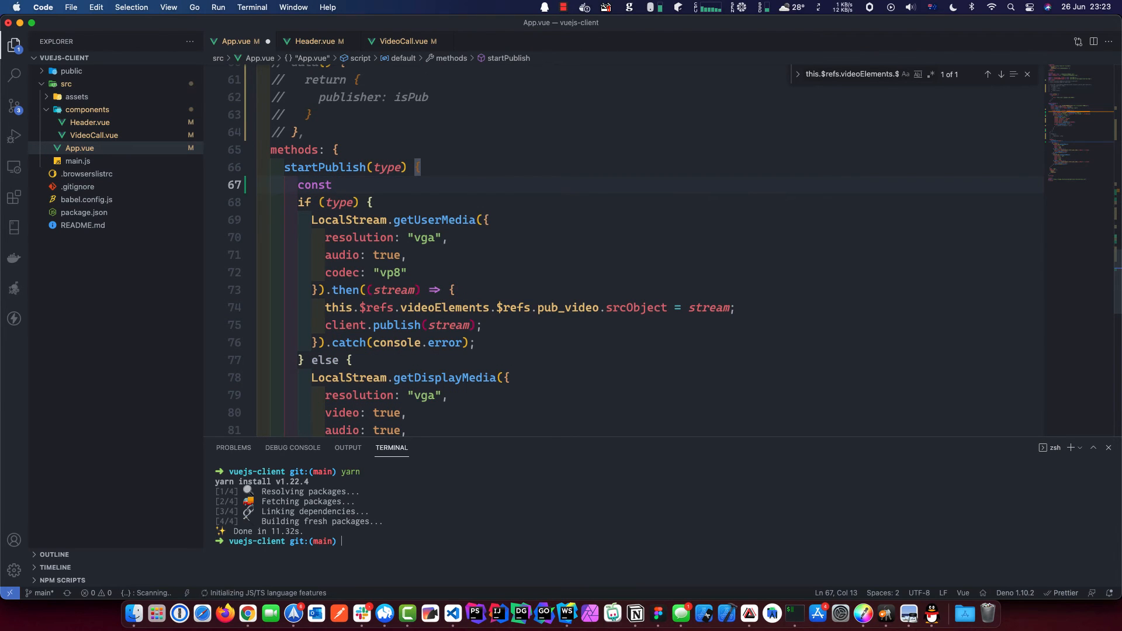
{"action": "type", "text": "videoContainer"}
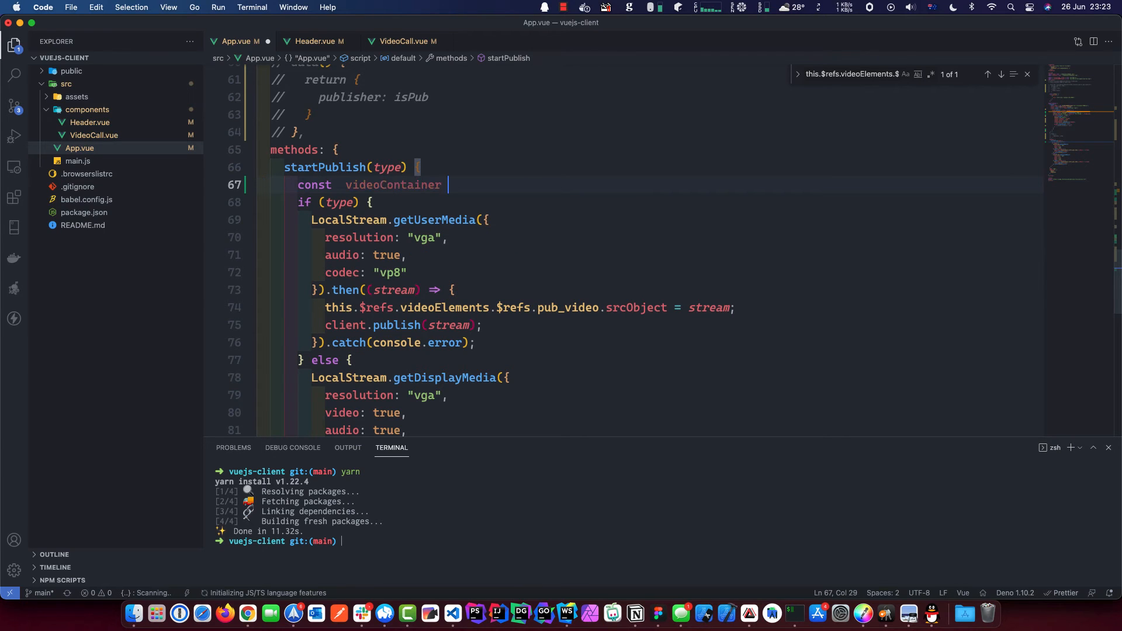
{"action": "type", "text": "= th"}
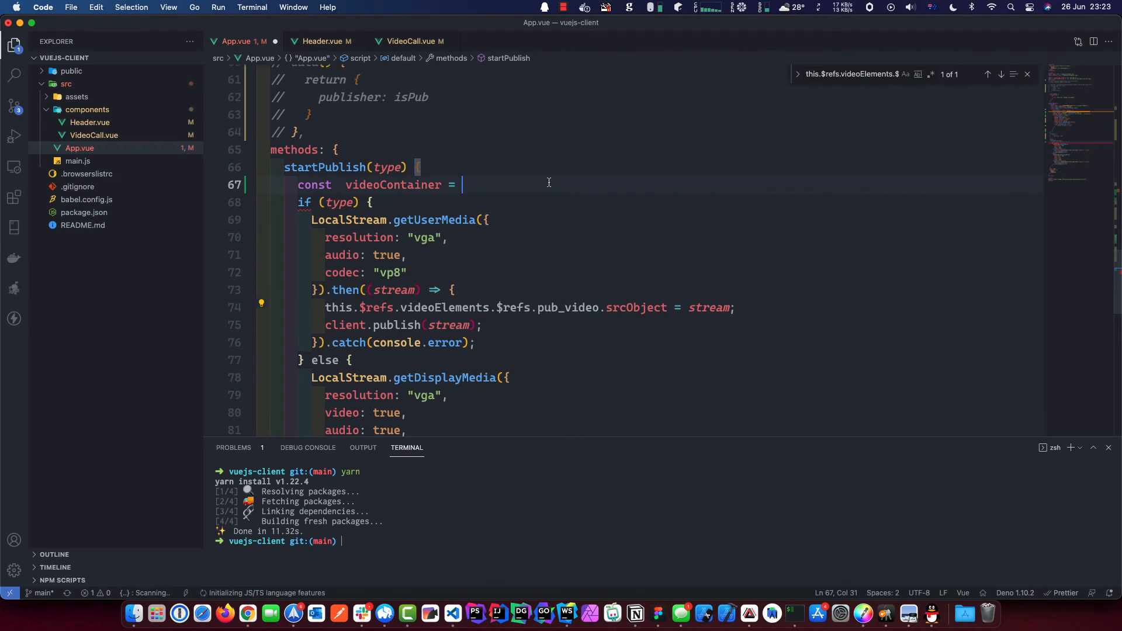
{"action": "type", "text": "this.$refs.videoElements.$refs.pub_video;"}
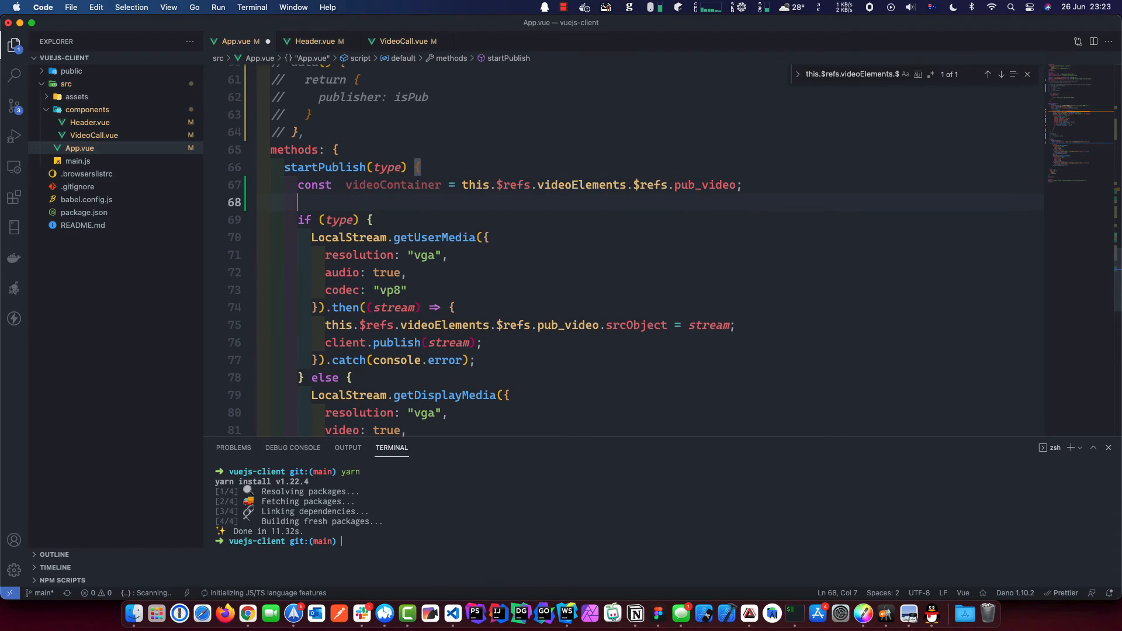
Step: Add const videoEl = document.createElement('video') below the container line
{"action": "type", "text": "const video"}
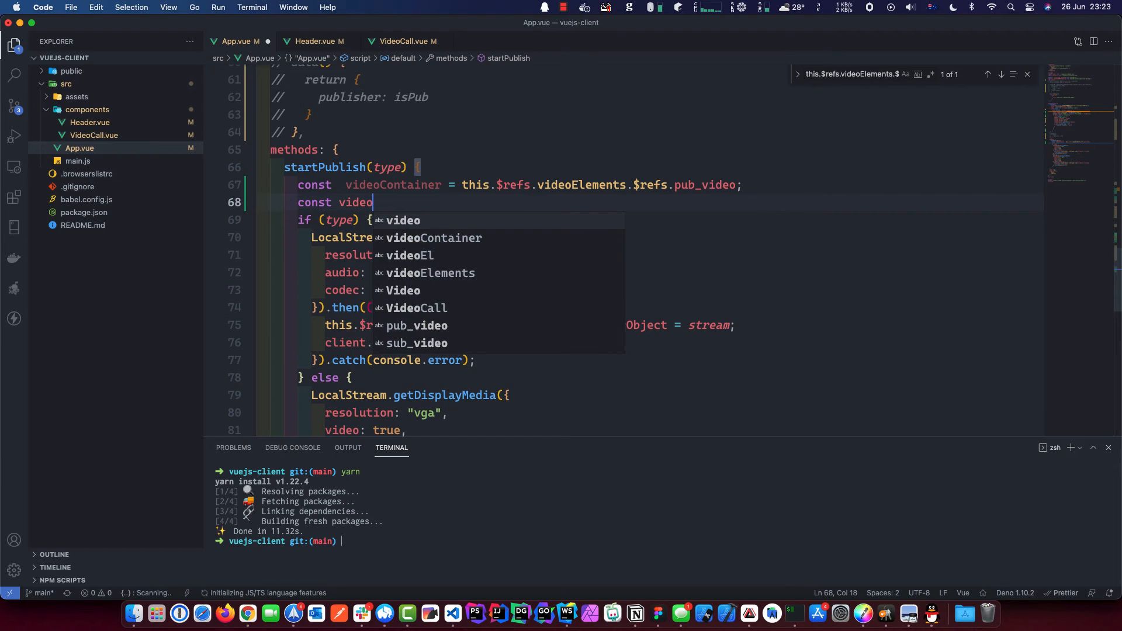
{"action": "type", "text": "El"}
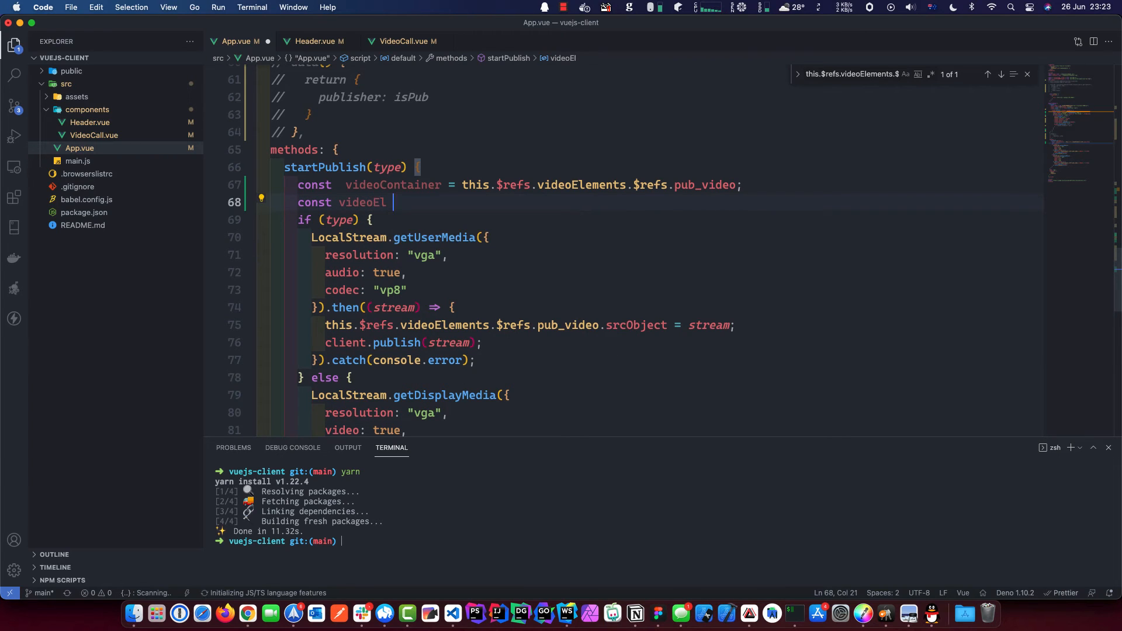
{"action": "type", "text": "= document"}
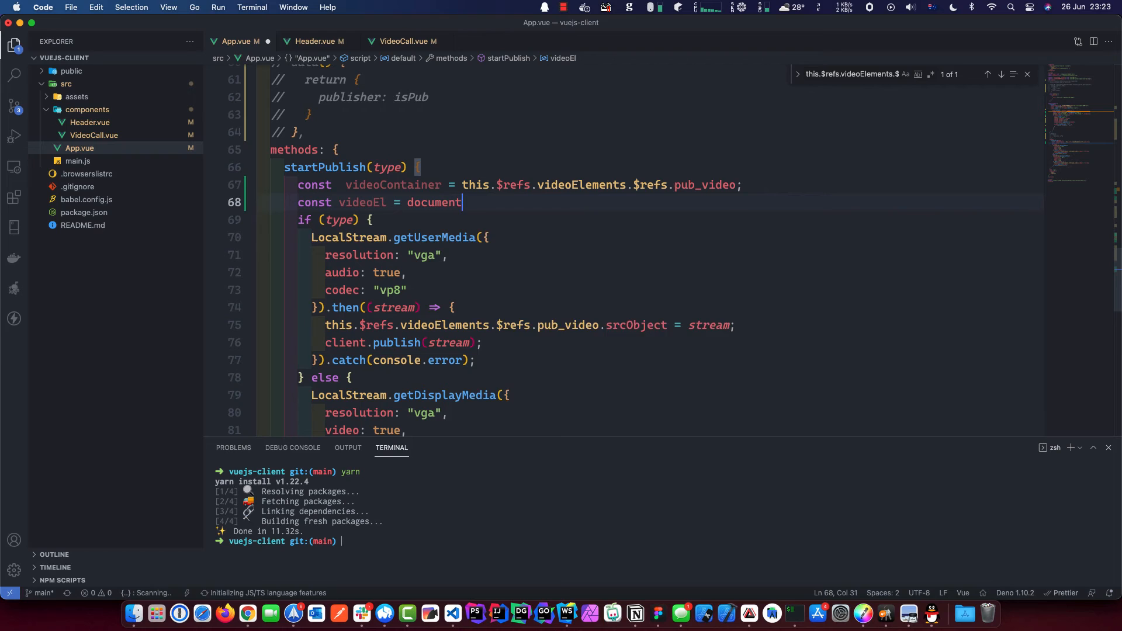
{"action": "type", "text": ".create"}
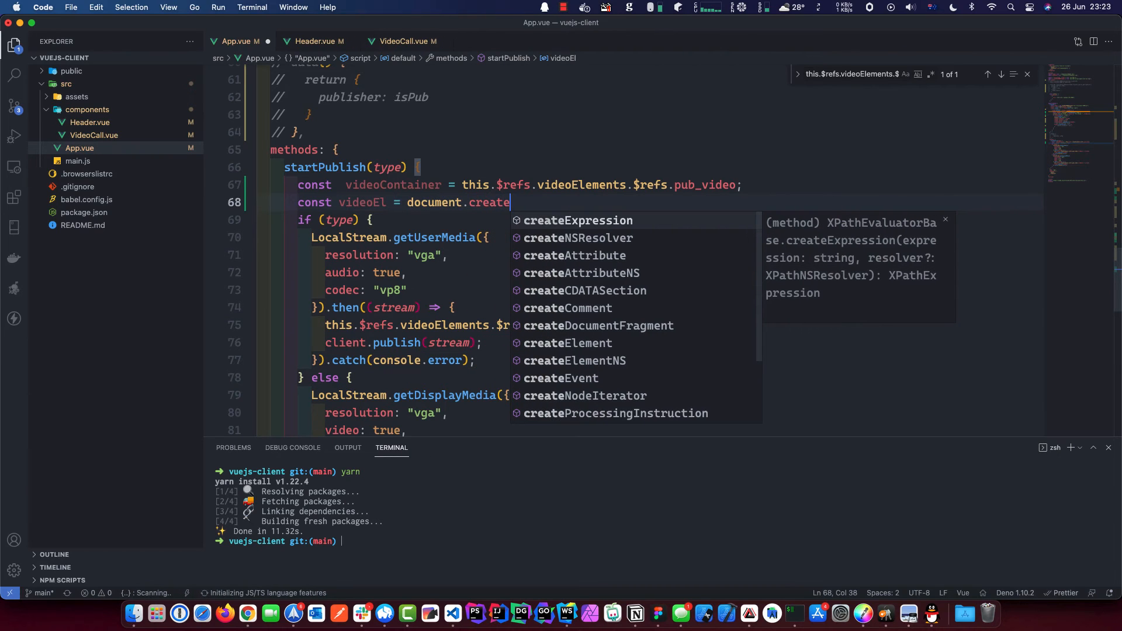
{"action": "type", "text": "Element"}
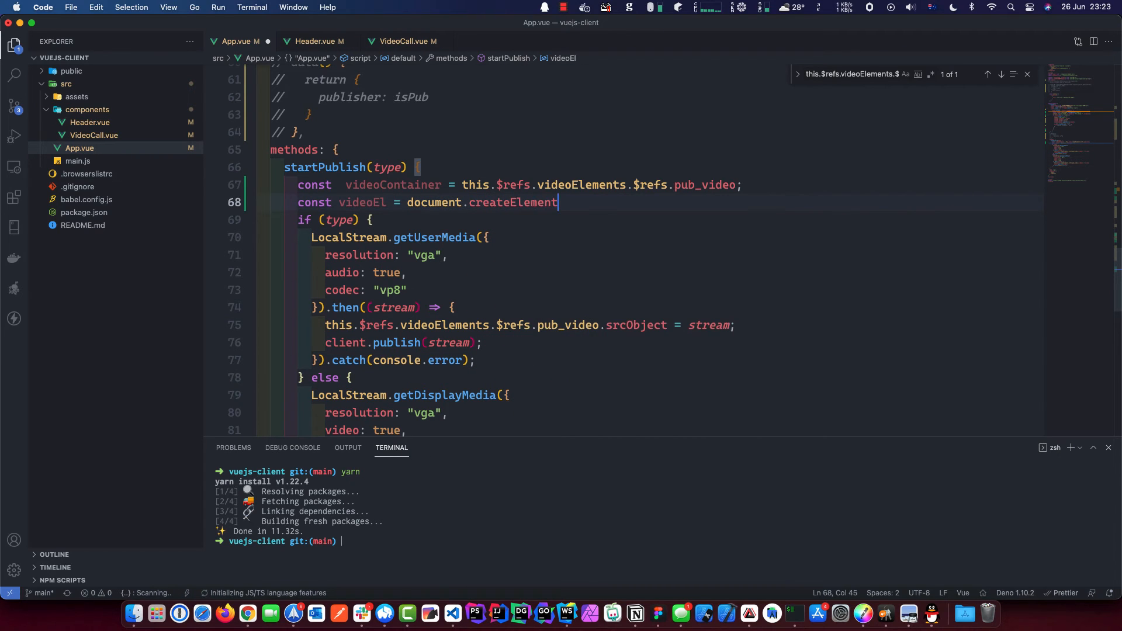
{"action": "type", "text": "('video');"}
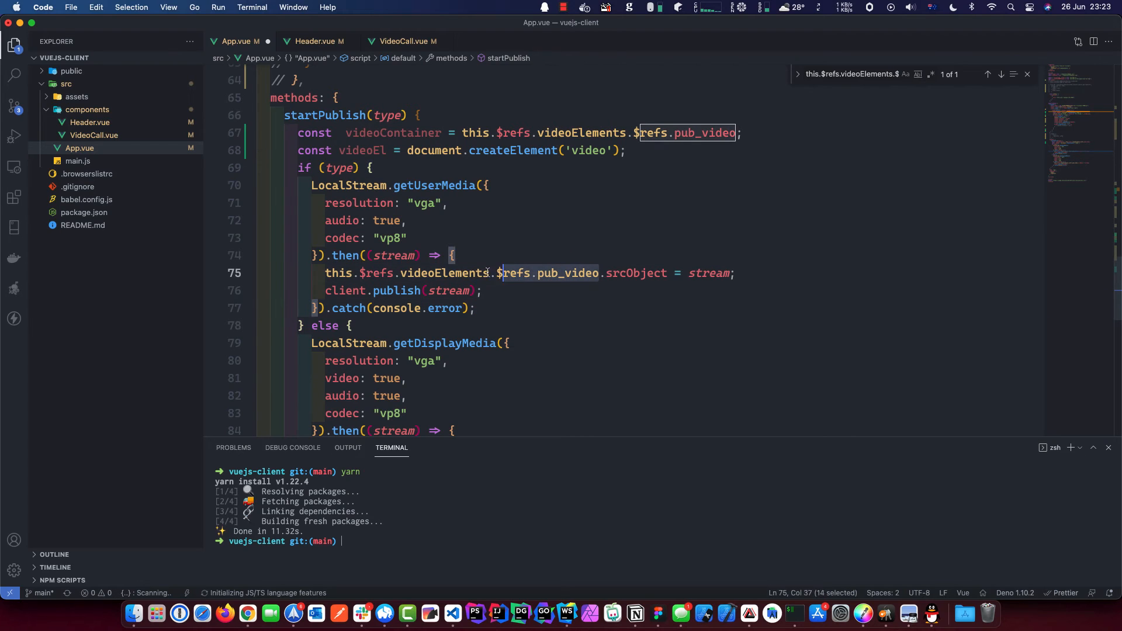
Step: Set videoEl.srcObject = stream and call videoContainer.appendChild(videoEl) in the camera branch
{"action": "type", "text": "videoEl.srcObject = stream;"}
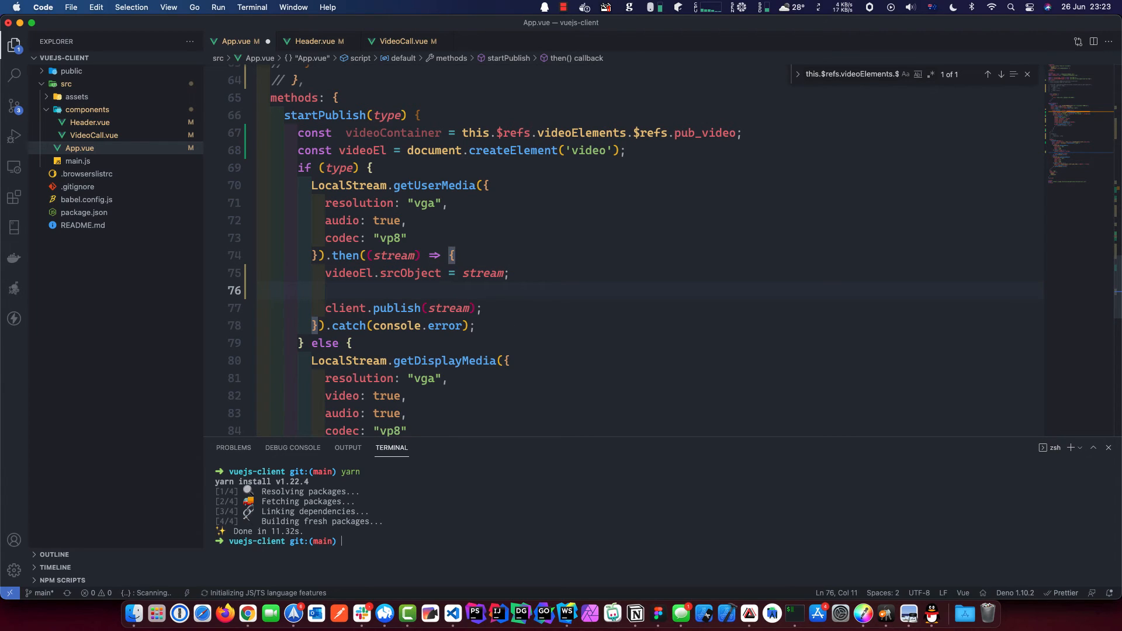
{"action": "type", "text": "videoContainer."}
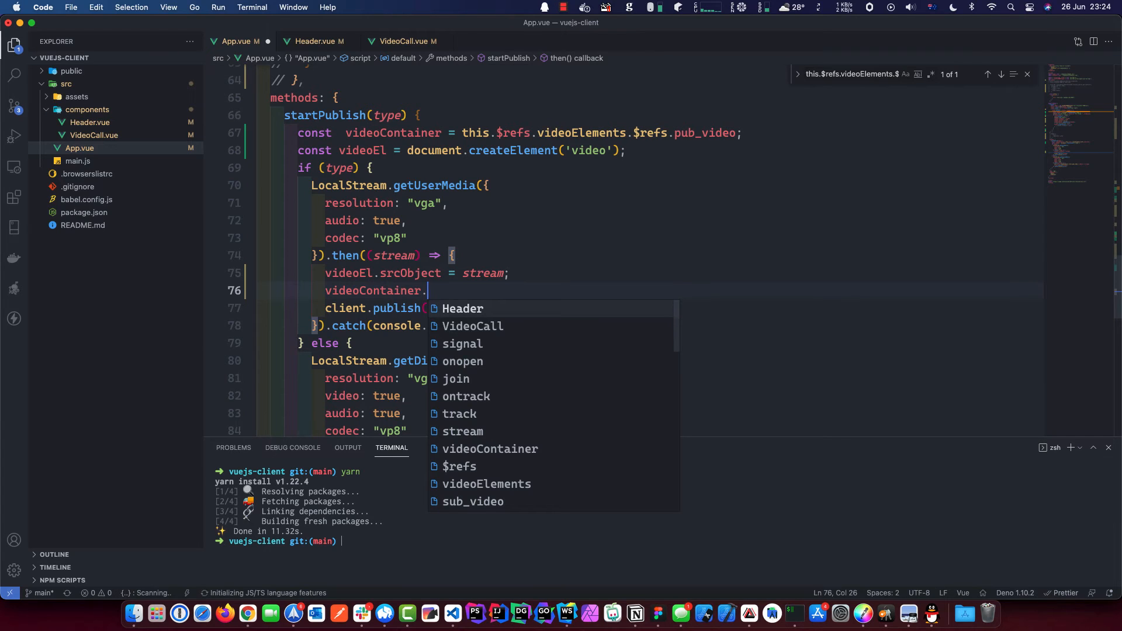
{"action": "type", "text": "app"}
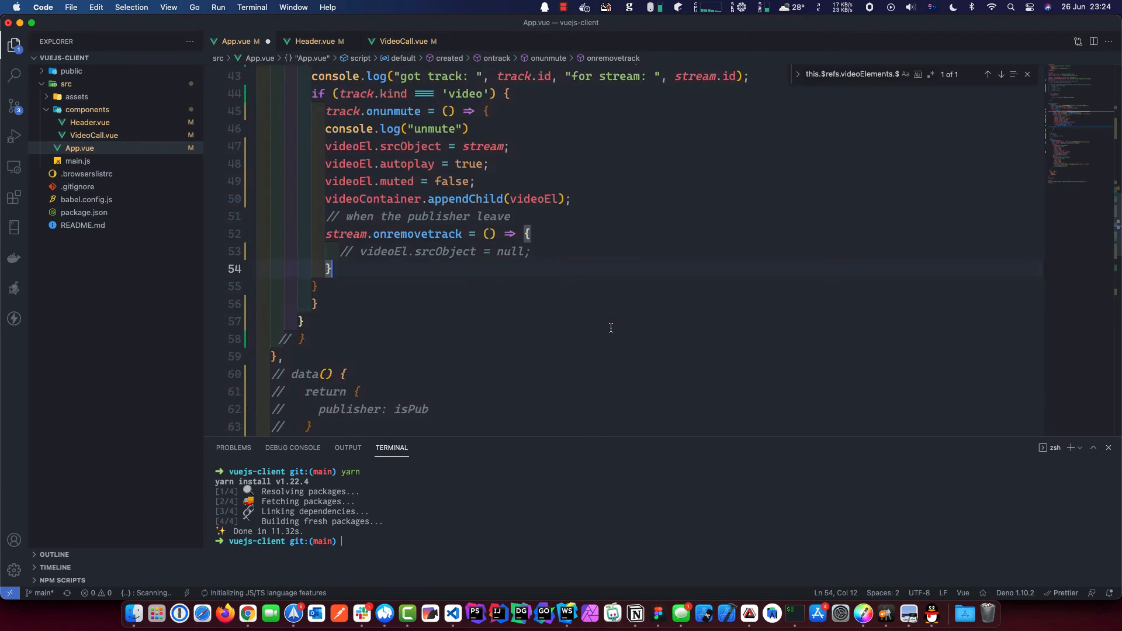
{"action": "scroll", "scroll_direction": "down", "scroll_amount": 3}
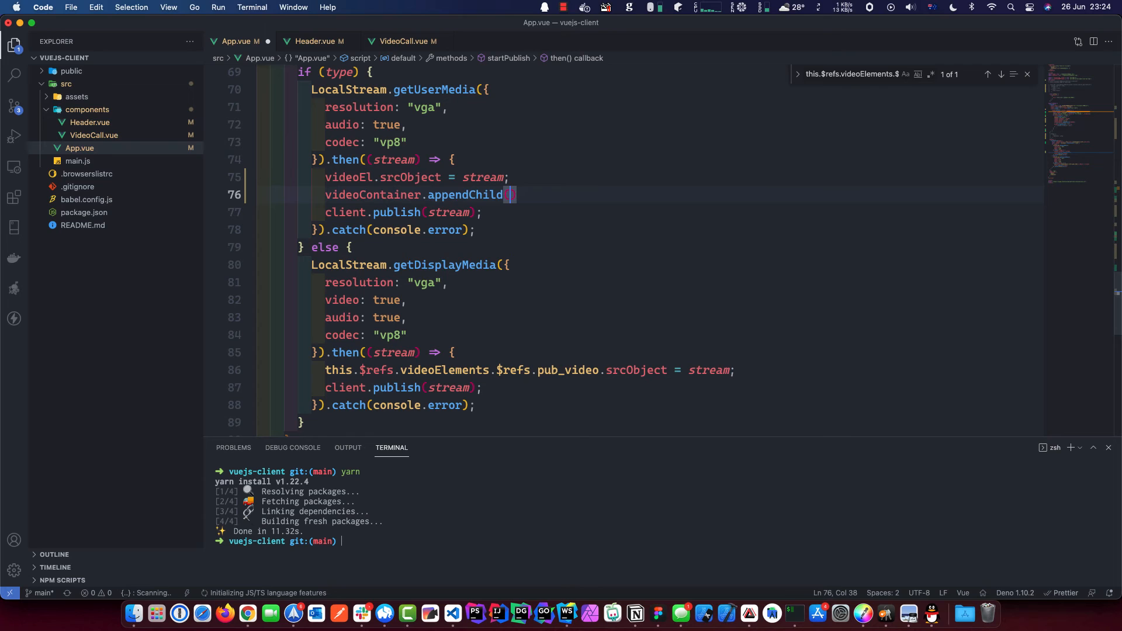
{"action": "type", "text": "videoEl"}
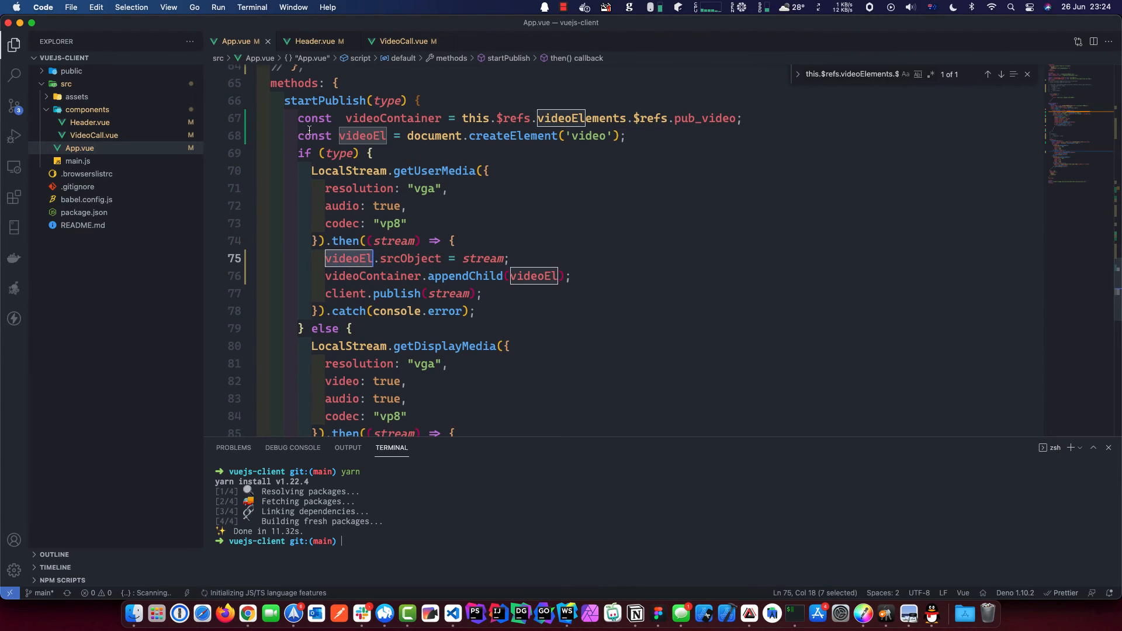
Step: Check the pub_video ref in VideoCall.vue, then add videoEl.autoplay and videoEl.controls = true in App.vue
{"action": "left_click", "coordinate": [744, 118]}
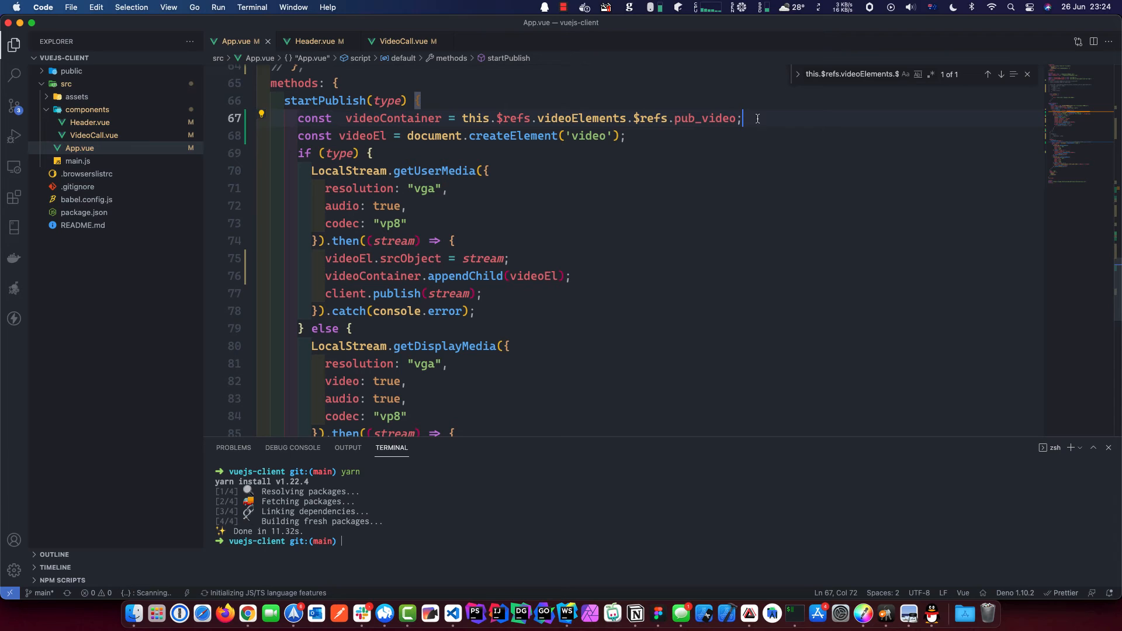
{"action": "left_click", "coordinate": [403, 41]}
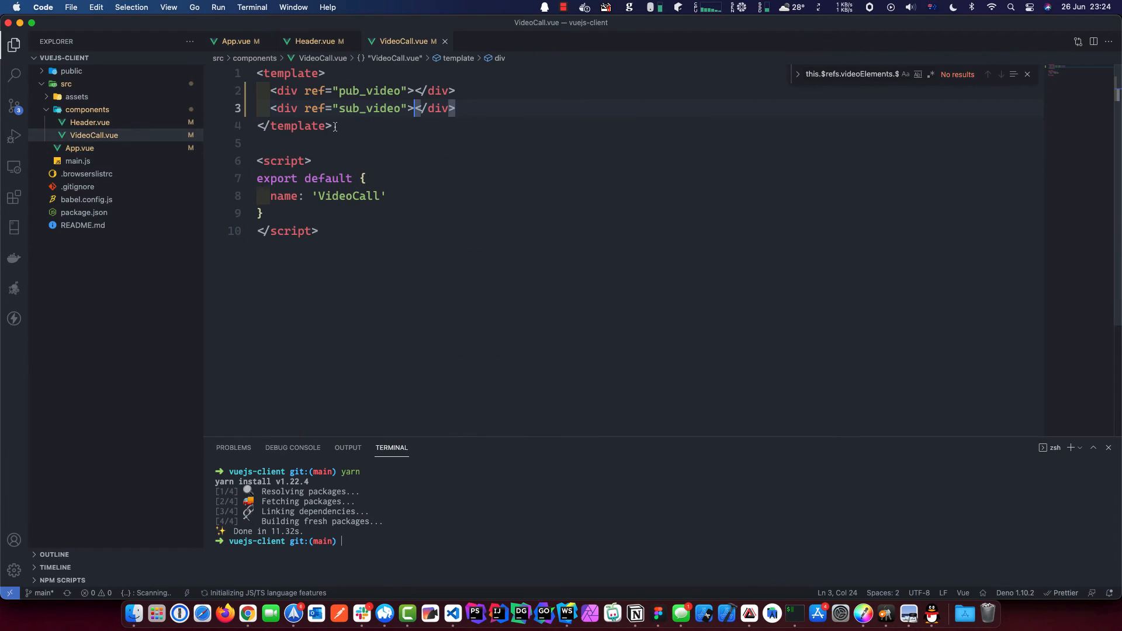
{"action": "left_click", "coordinate": [236, 41]}
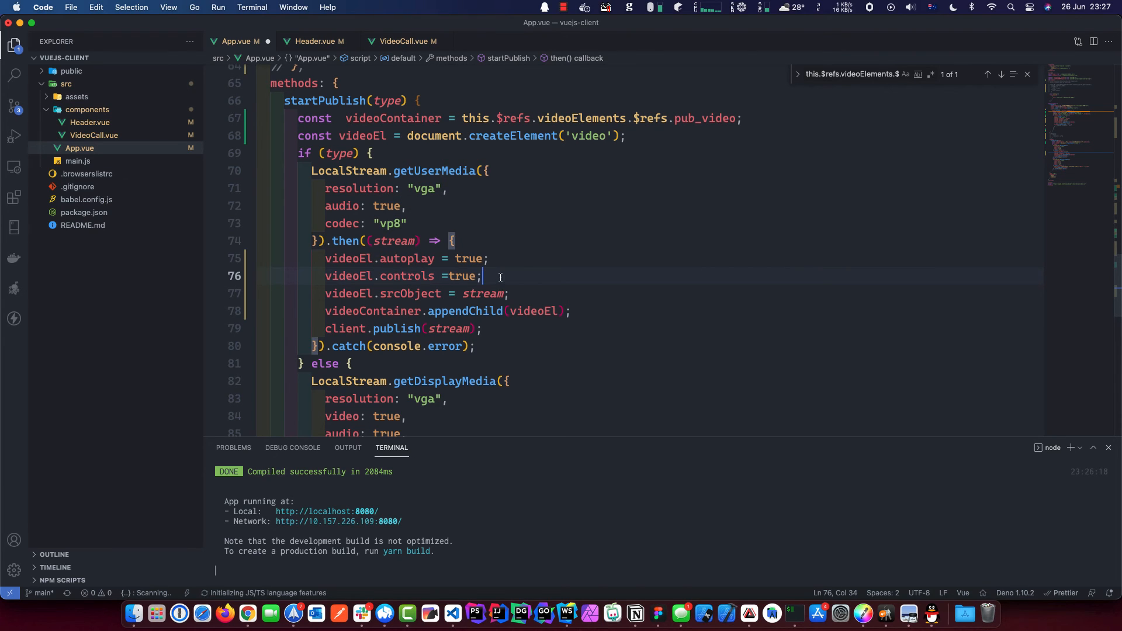
Step: Add videoEl.muted = true; and select the autoplay, controls and muted lines
{"action": "type", "text": "videoEl"}
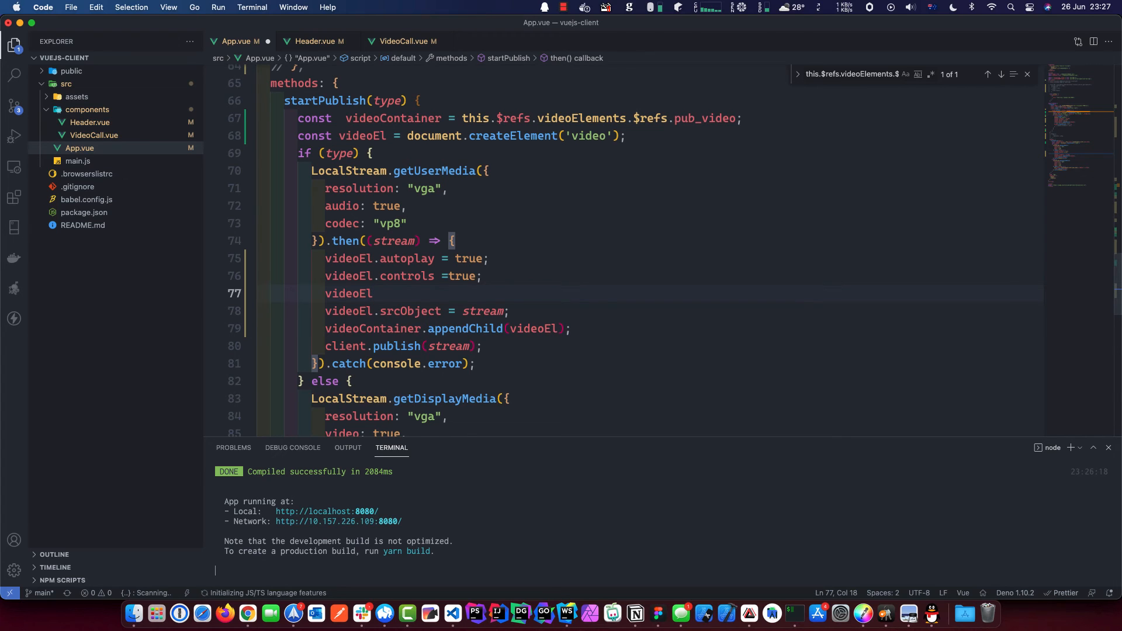
{"action": "type", "text": ".muted = t"}
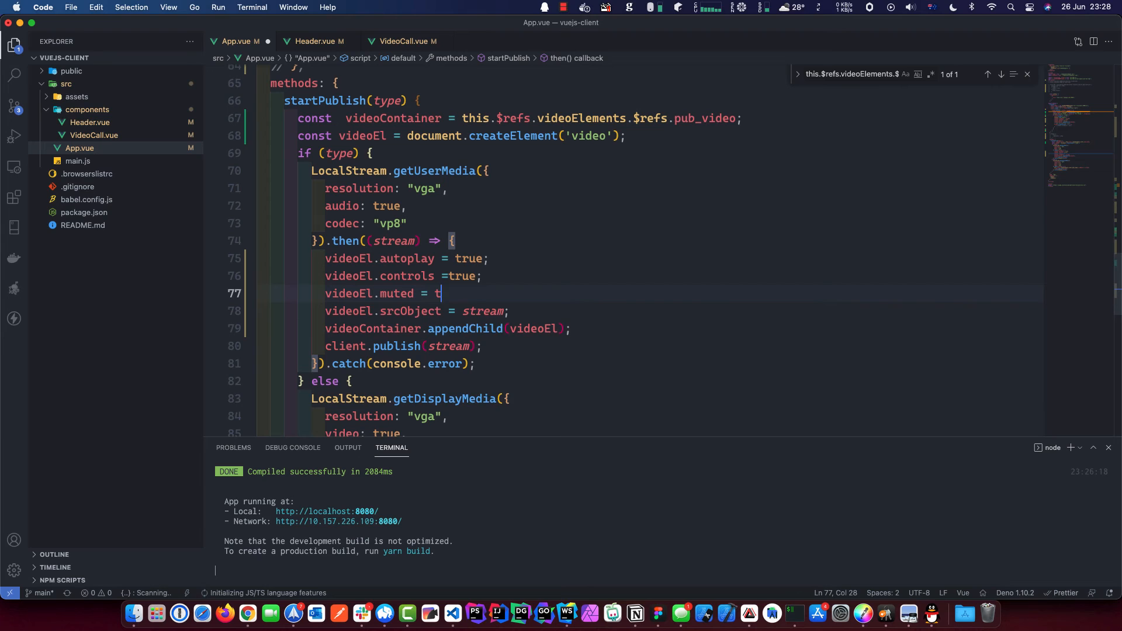
{"action": "type", "text": "rue;"}
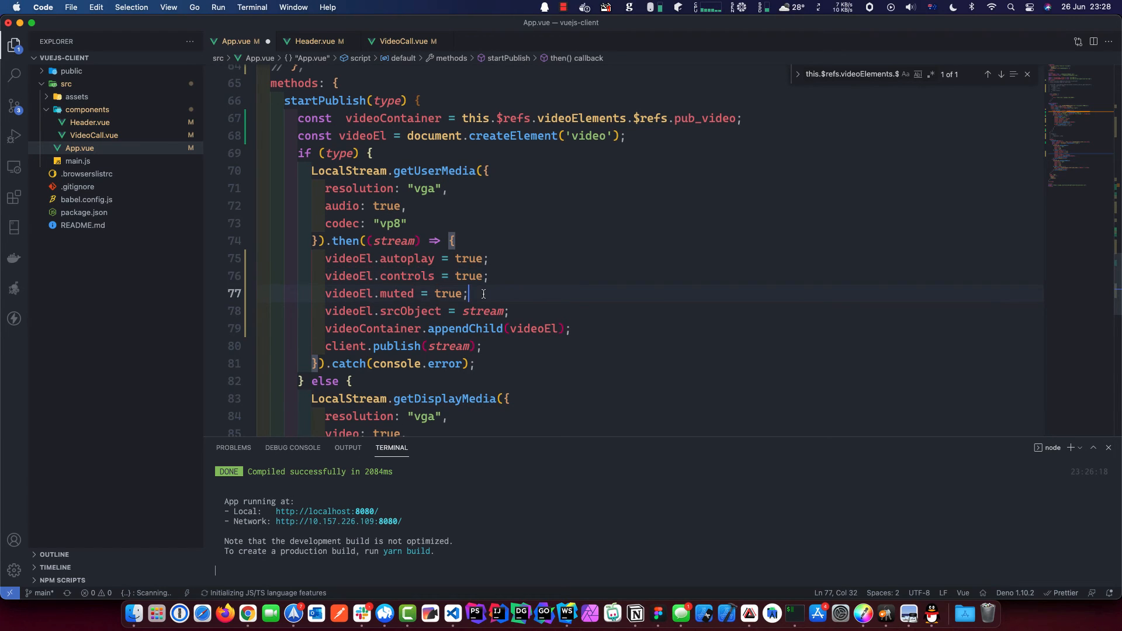
{"action": "left_click_drag", "start_coordinate": [325, 259], "coordinate": [468, 293]}
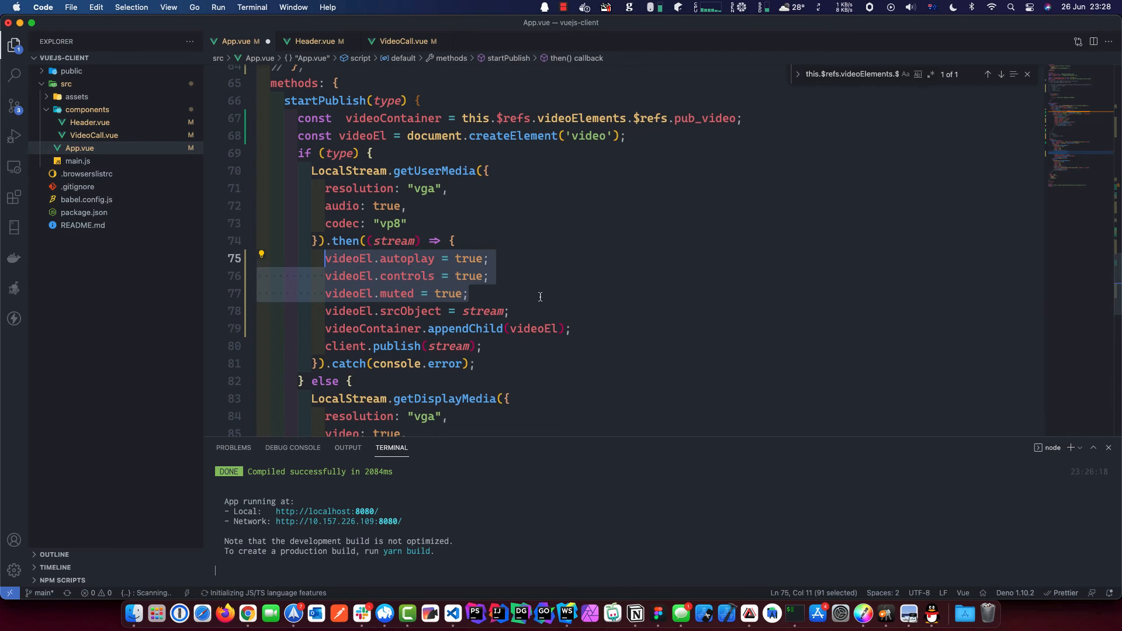
{"action": "scroll", "scroll_direction": "down", "scroll_amount": 3}
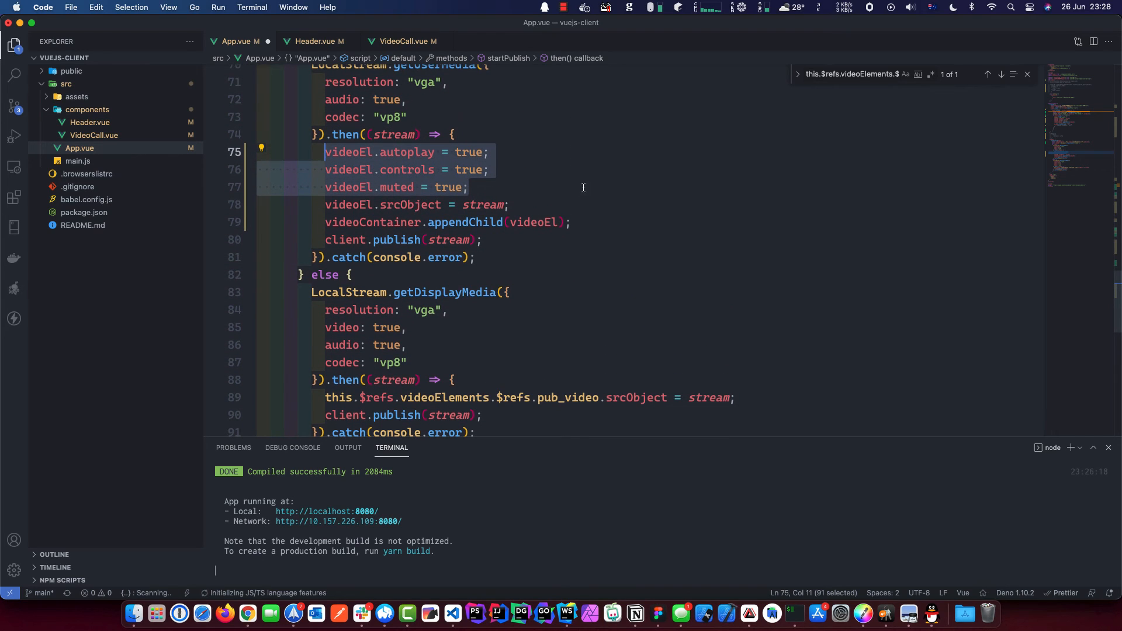
Step: Extend the selection to the publish line and paste the video setup lines into client.ontrack
{"action": "left_click", "coordinate": [469, 187]}
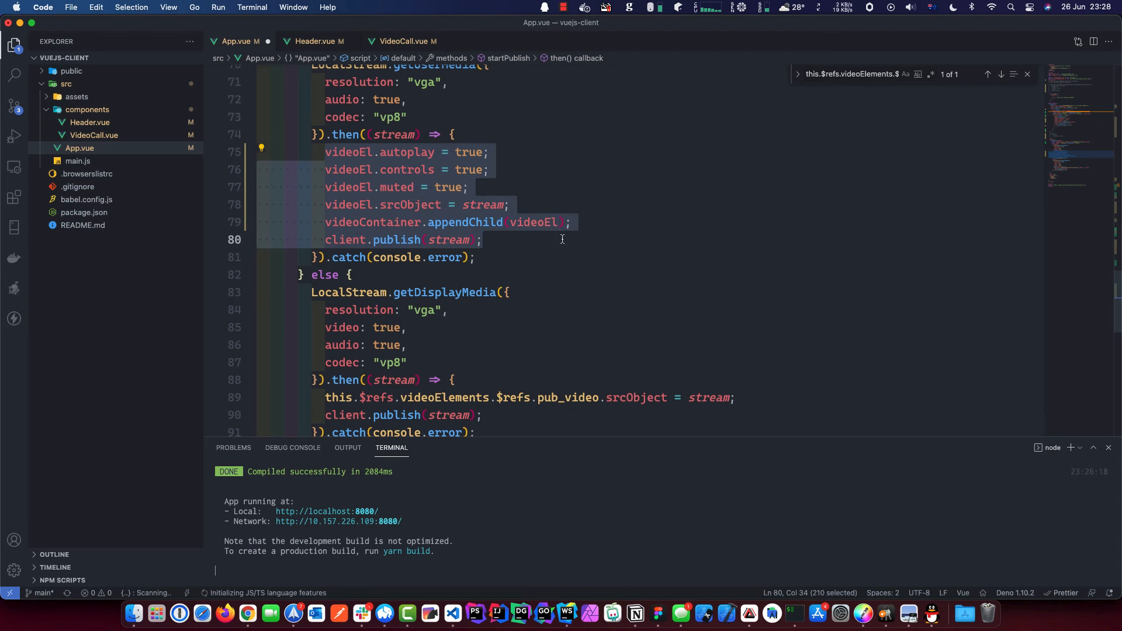
{"action": "scroll", "scroll_direction": "down", "scroll_amount": 3}
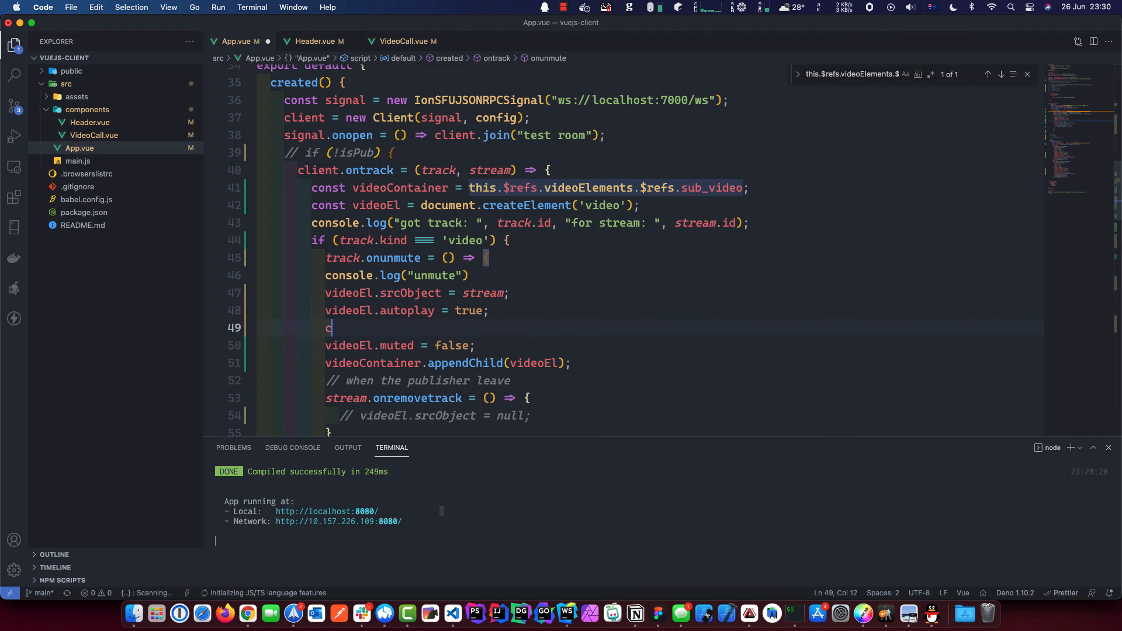
Step: Add videoEl.controls = true; between the autoplay and muted lines in ontrack
{"action": "type", "text": "ideoEl"}
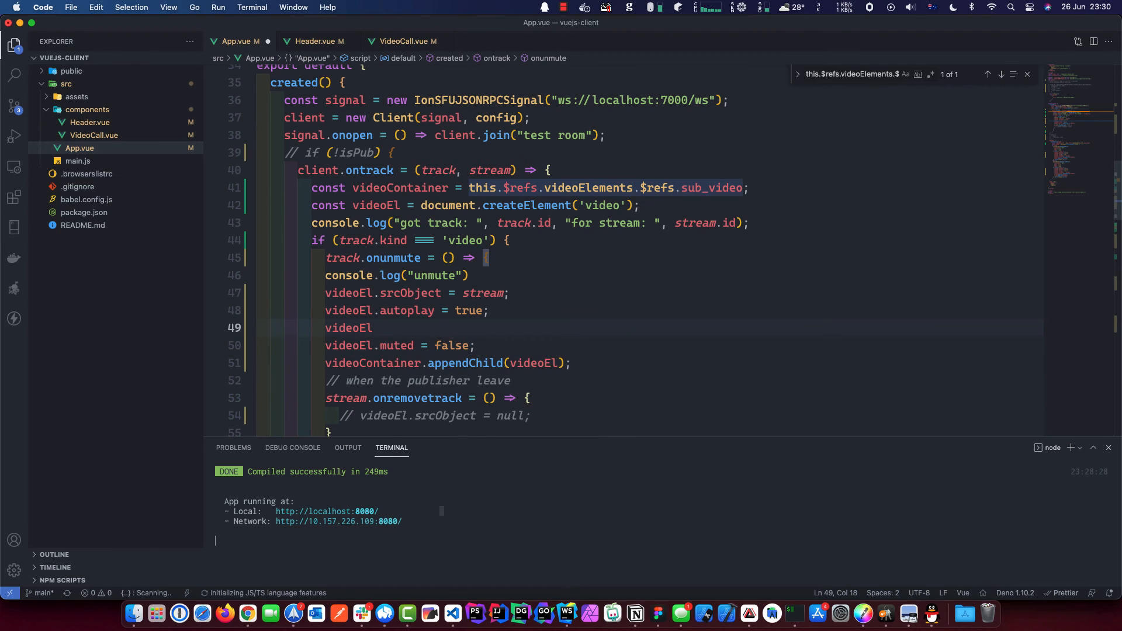
{"action": "type", "text": "."}
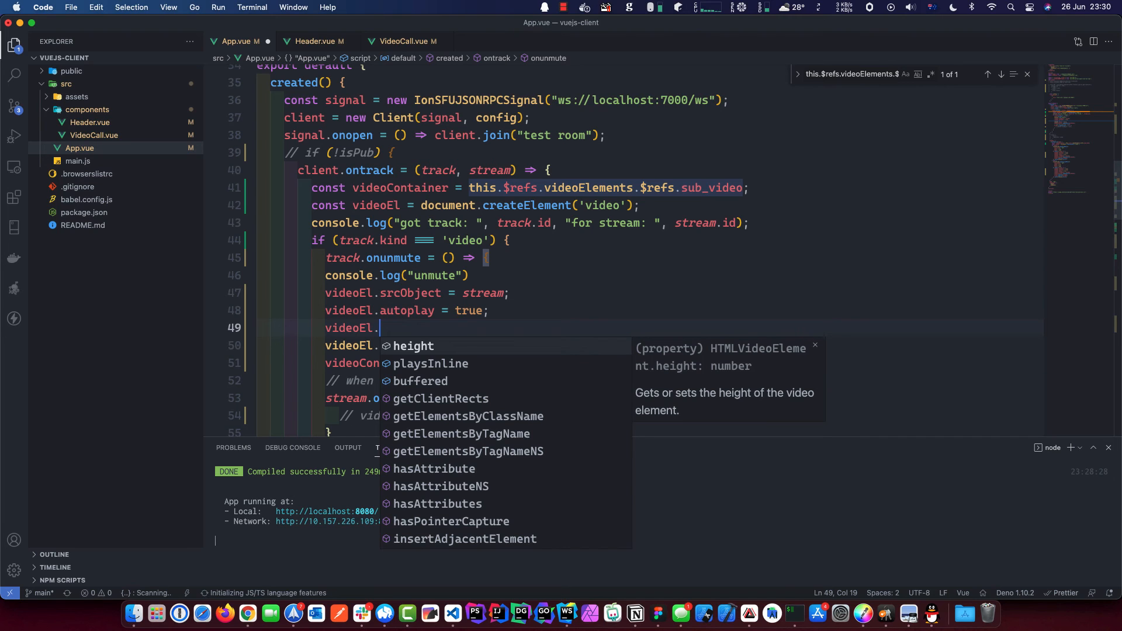
{"action": "type", "text": "controls ="}
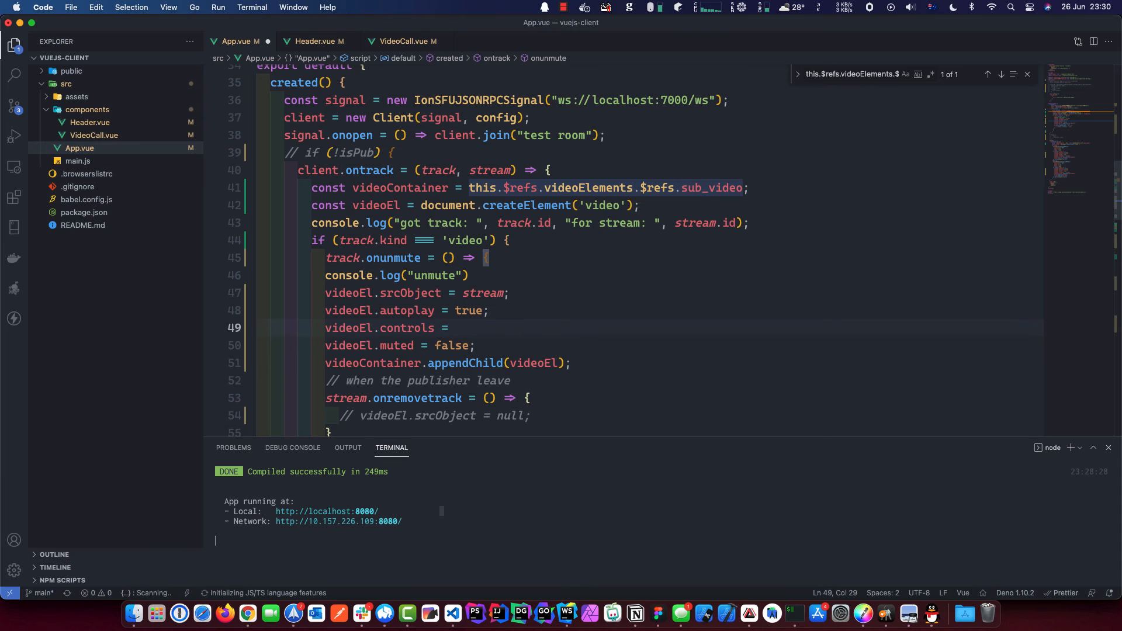
{"action": "type", "text": "true"}
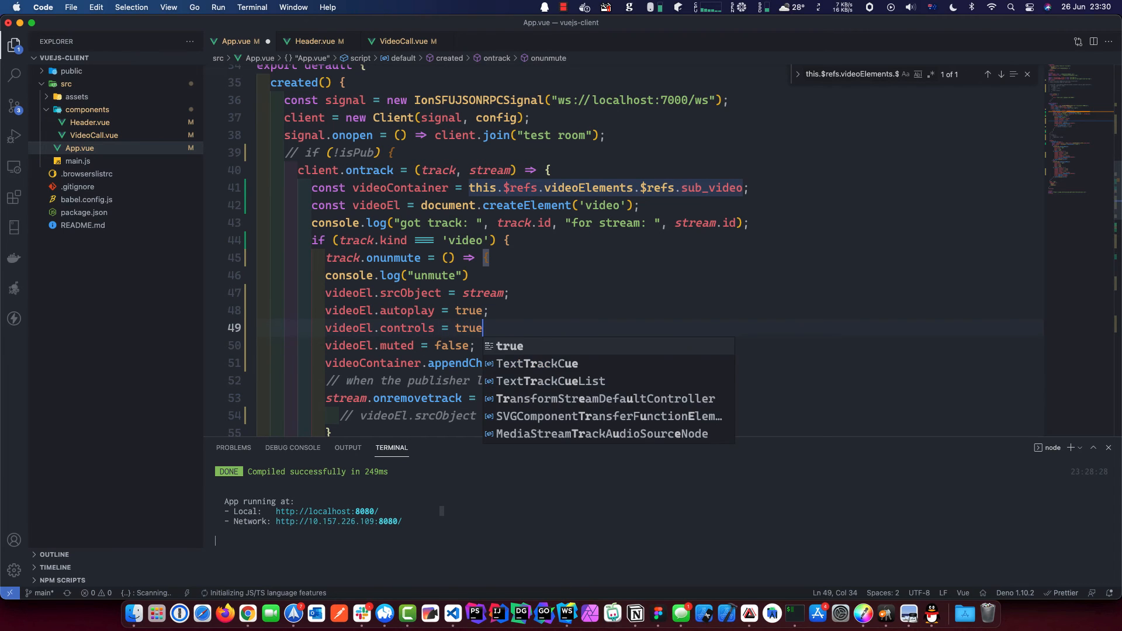
{"action": "type", "text": ";"}
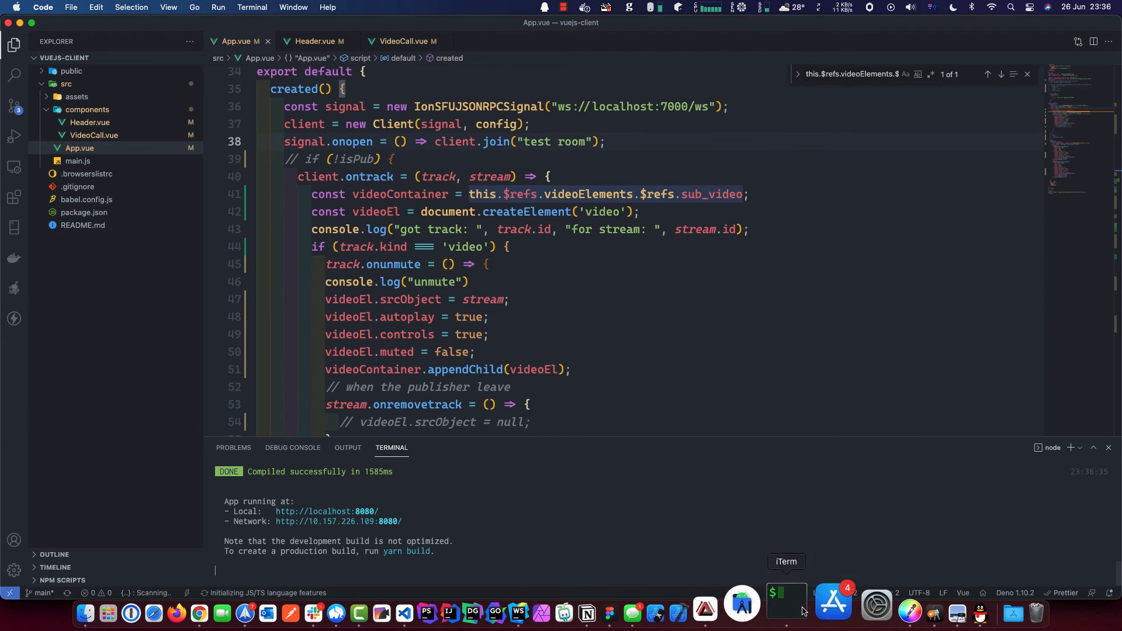
Step: Build the signal server with go build ./cmd/signal/json-rpc/main.go and run ./main -c config.toml
{"action": "left_click", "coordinate": [785, 604]}
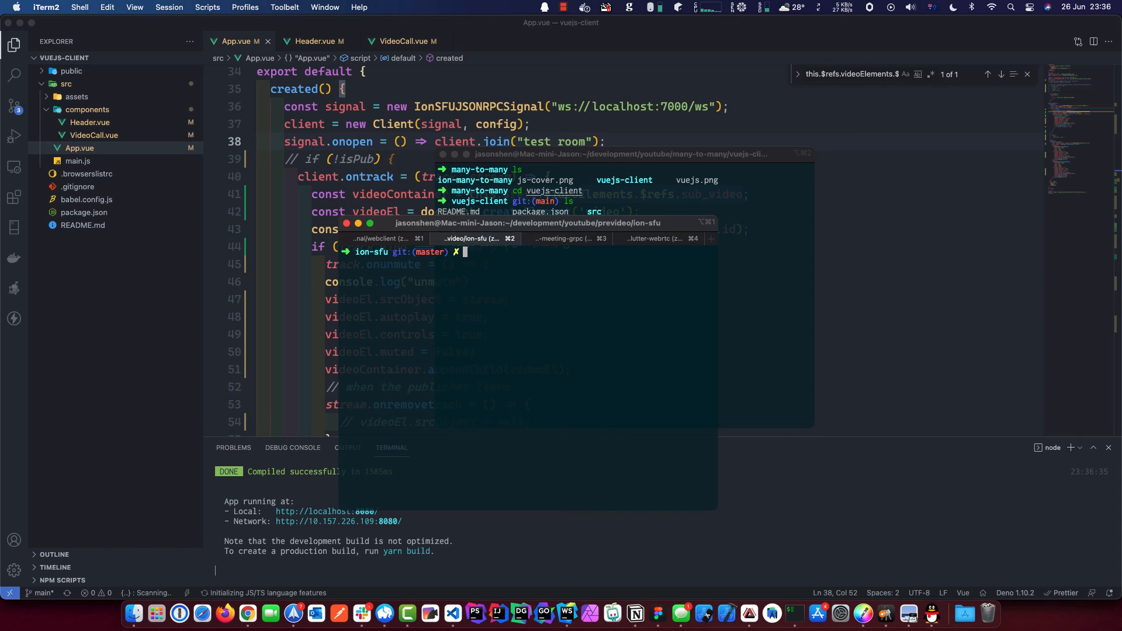
{"action": "type", "text": "./main -c config.toml"}
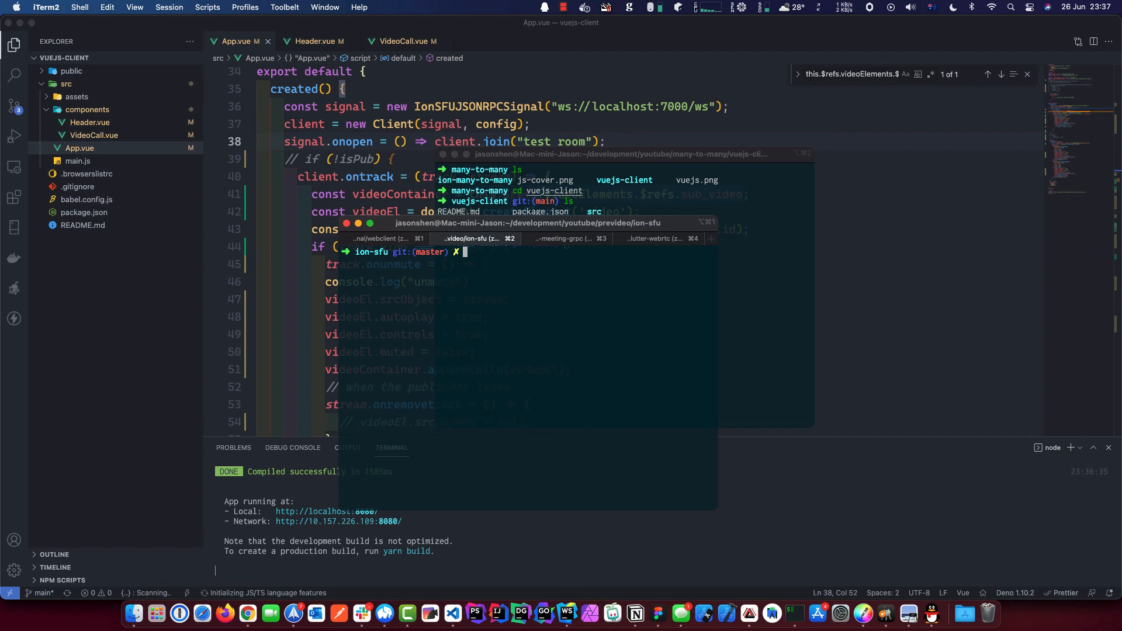
{"action": "type", "text": "go build ./cmd/signal/json-rpc/main.go"}
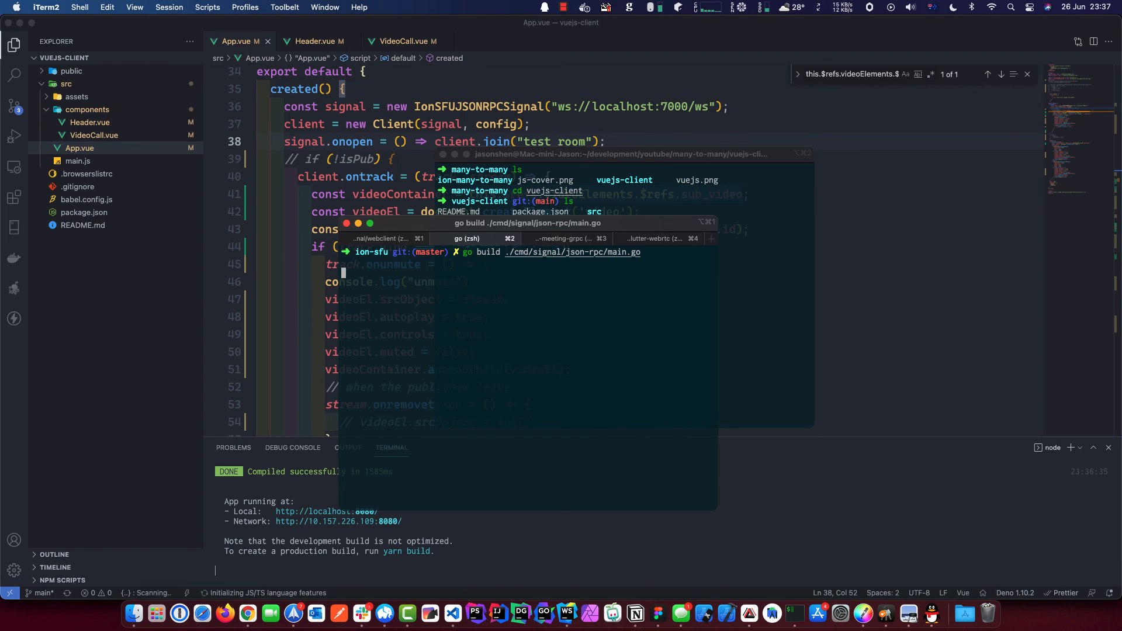
{"action": "type", "text": "clear"}
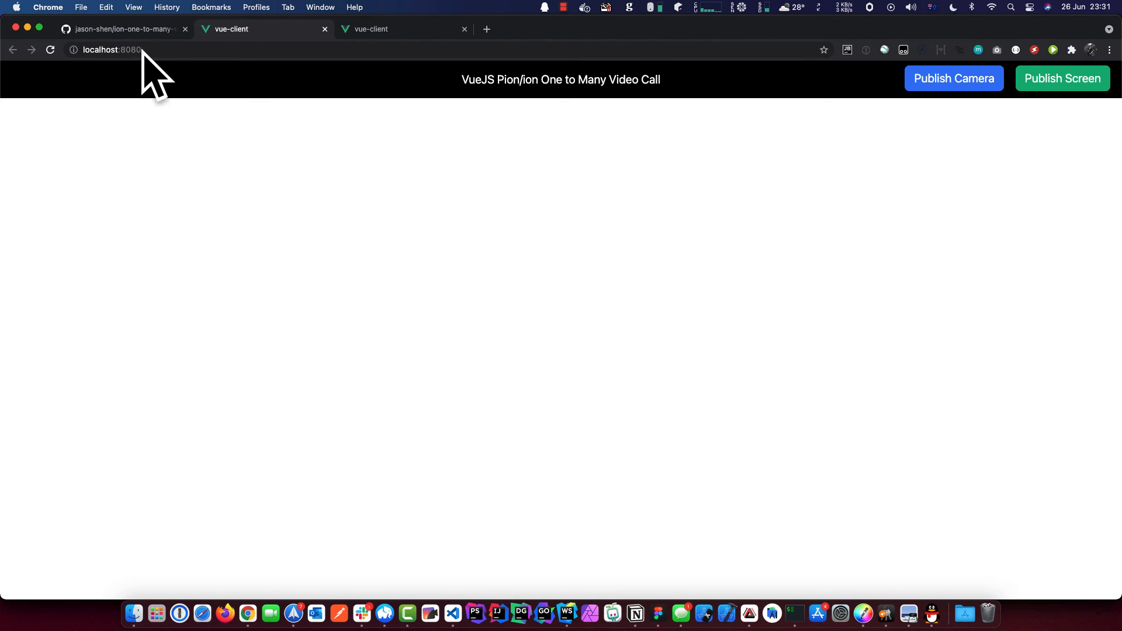
Step: Reload localhost:8080, publish the camera in several tabs and play the incoming duck videos
{"action": "left_click", "coordinate": [402, 29]}
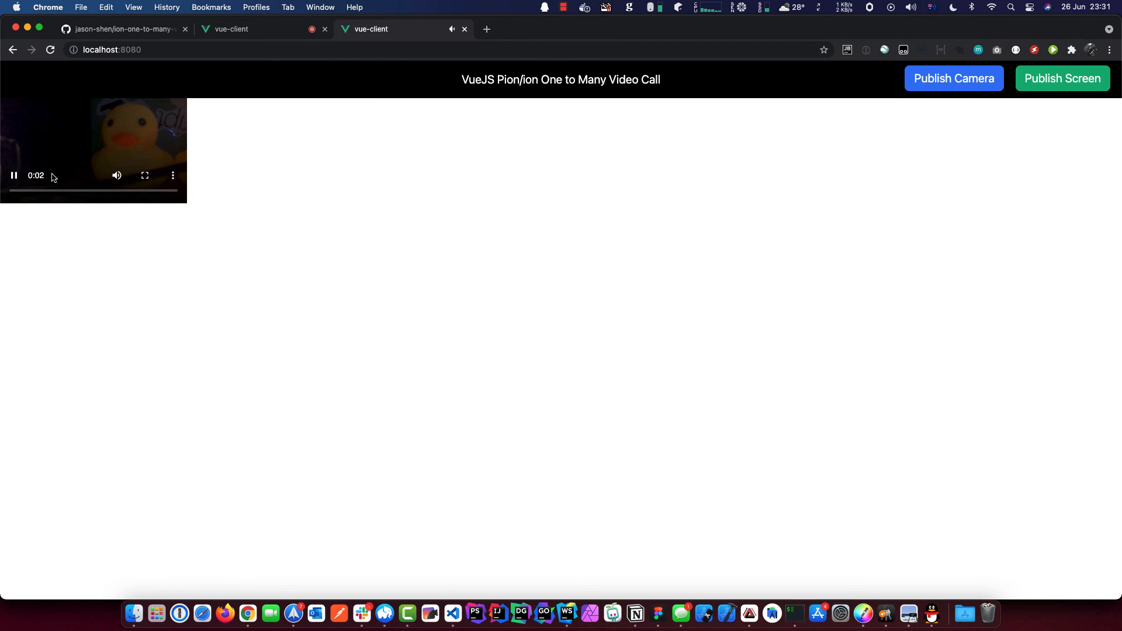
{"action": "left_click", "coordinate": [254, 29]}
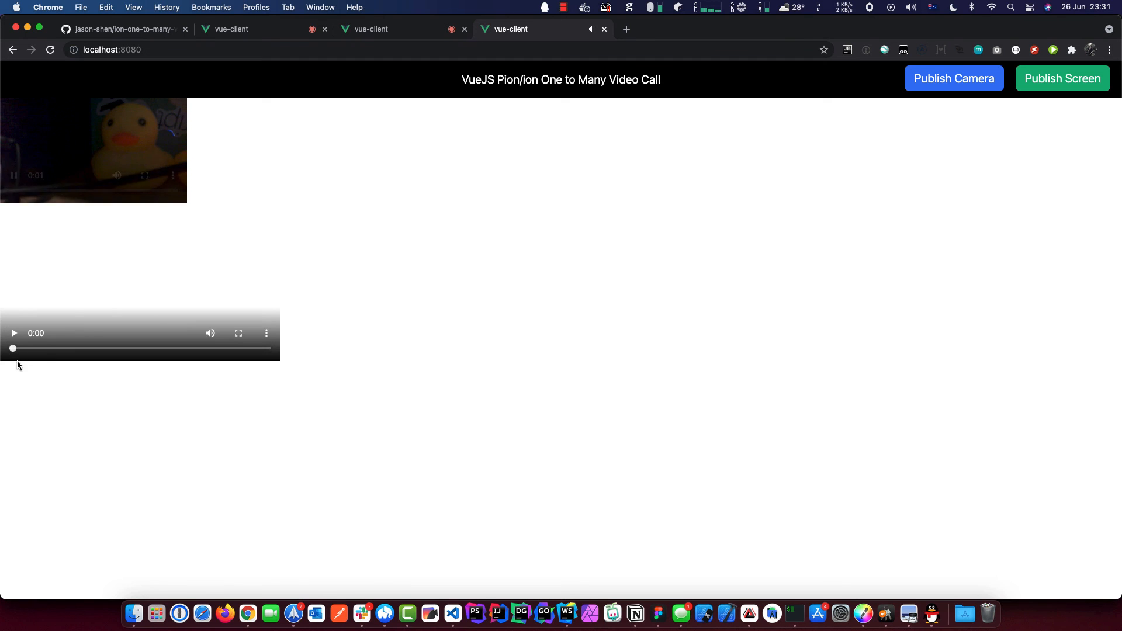
{"action": "left_click", "coordinate": [953, 79]}
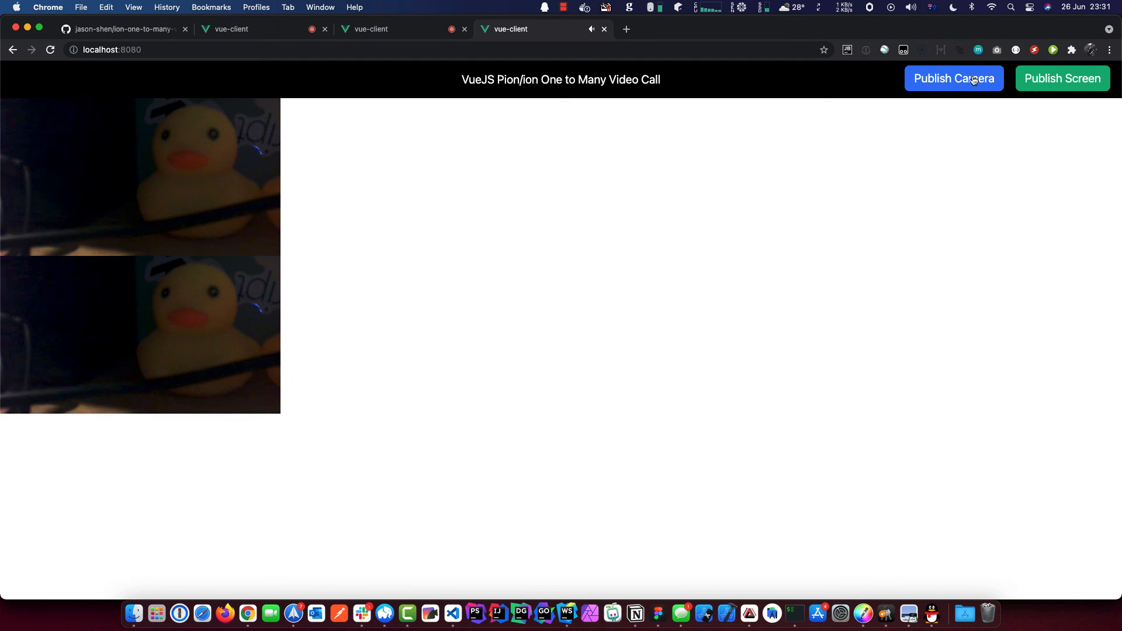
{"action": "left_click", "coordinate": [953, 77]}
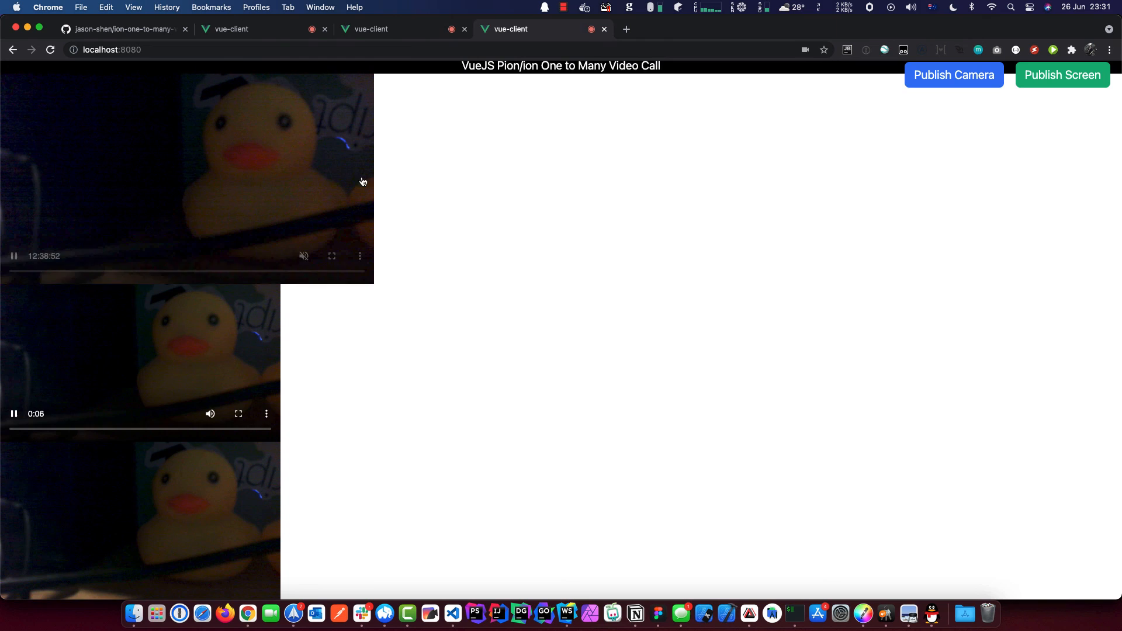
{"action": "left_click", "coordinate": [370, 29]}
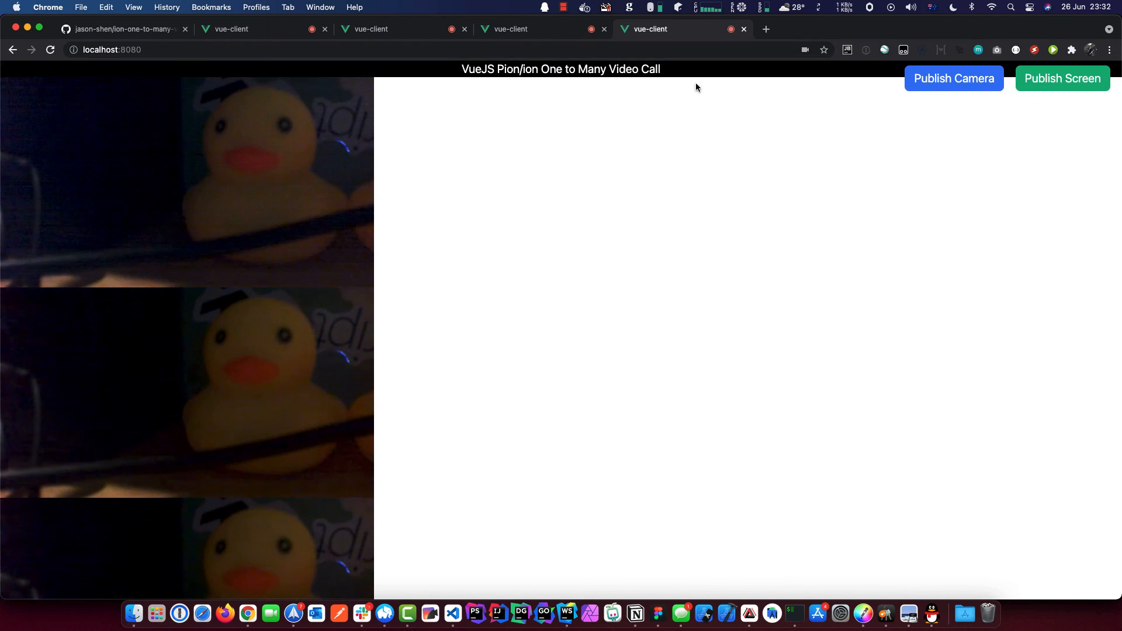
Step: Switch to the second and fourth vue-client tabs and reload them
{"action": "left_click", "coordinate": [250, 29]}
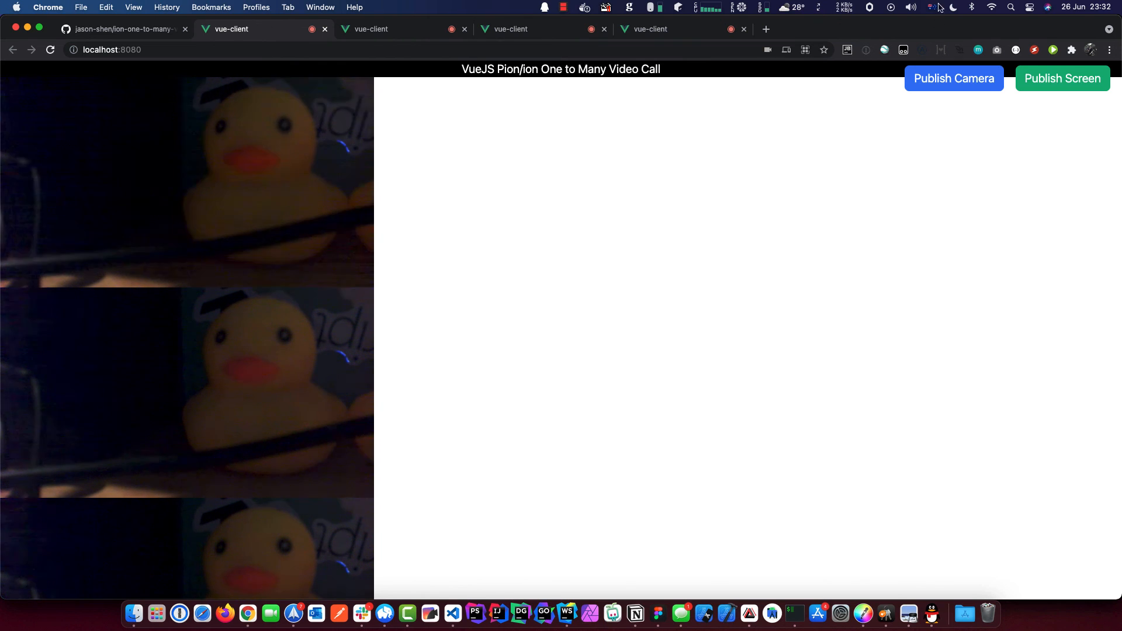
{"action": "mouse_move", "coordinate": [771, 613]}
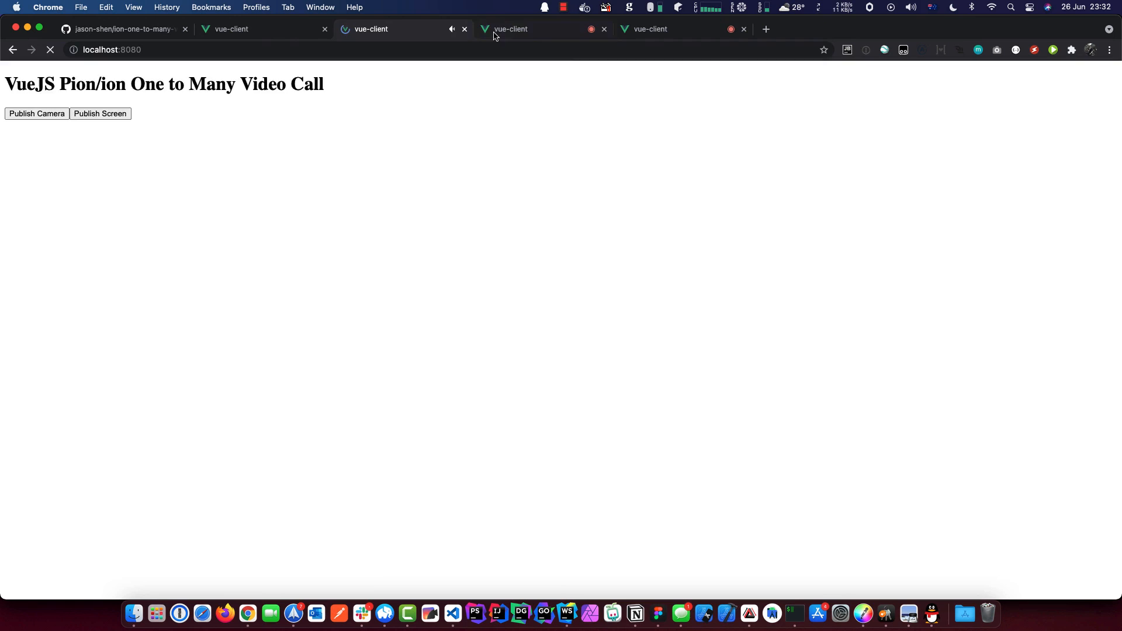
{"action": "left_click", "coordinate": [36, 113]}
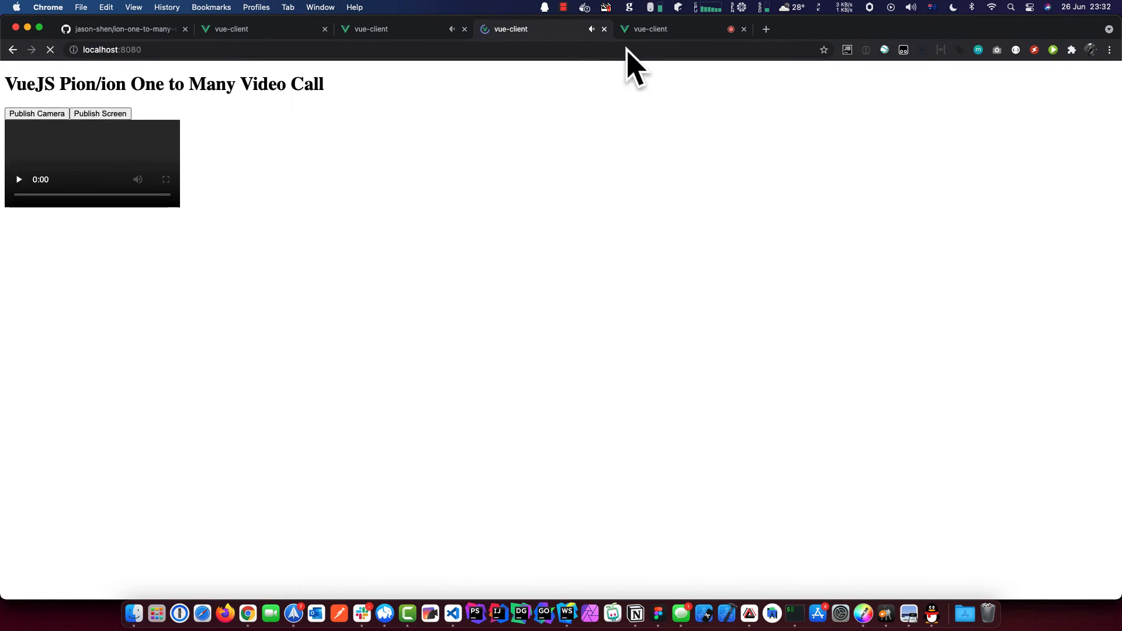